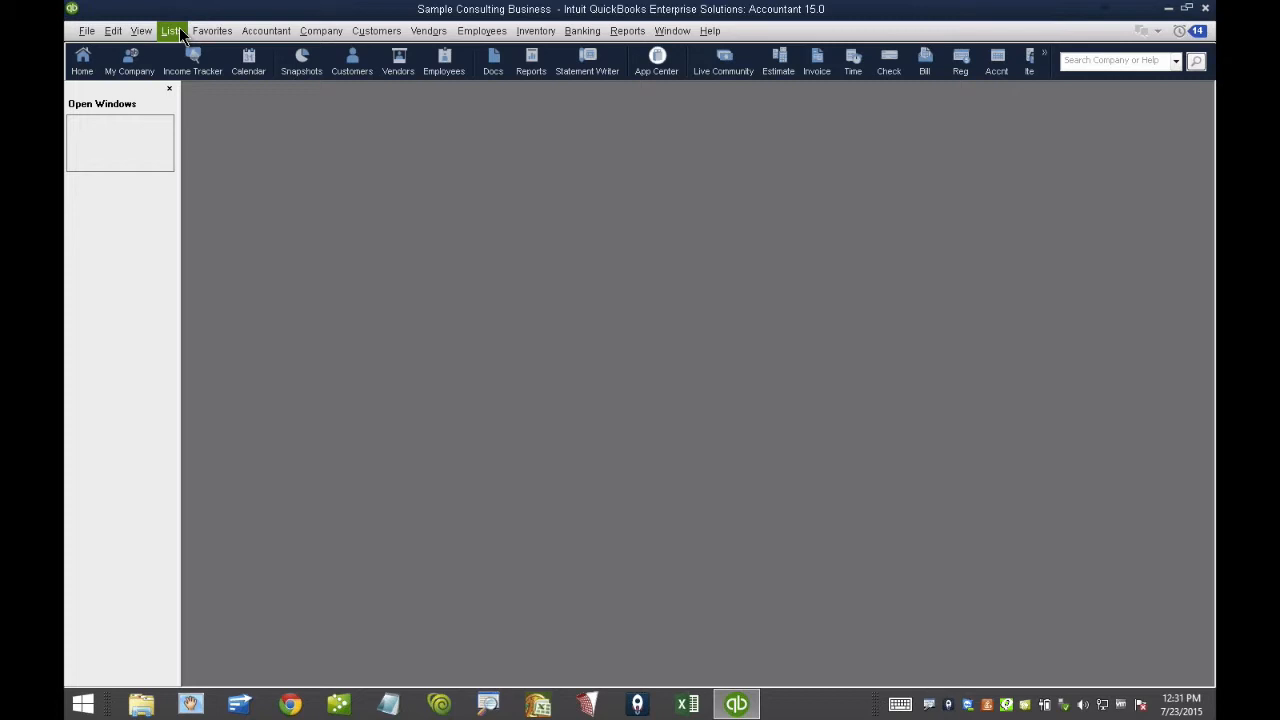
Open the Customer Center from the Customers icon on the icon bar
{"action": "left_click", "coordinate": [351, 60]}
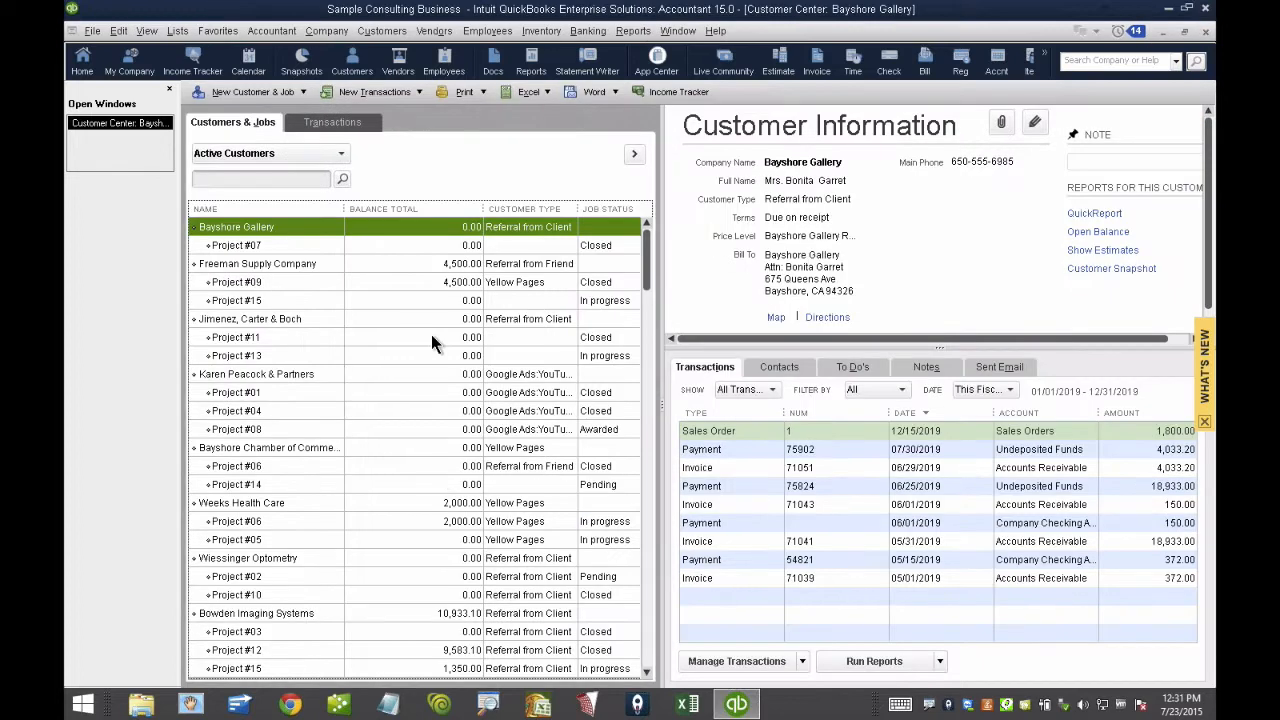
{"action": "mouse_move", "coordinate": [310, 323]}
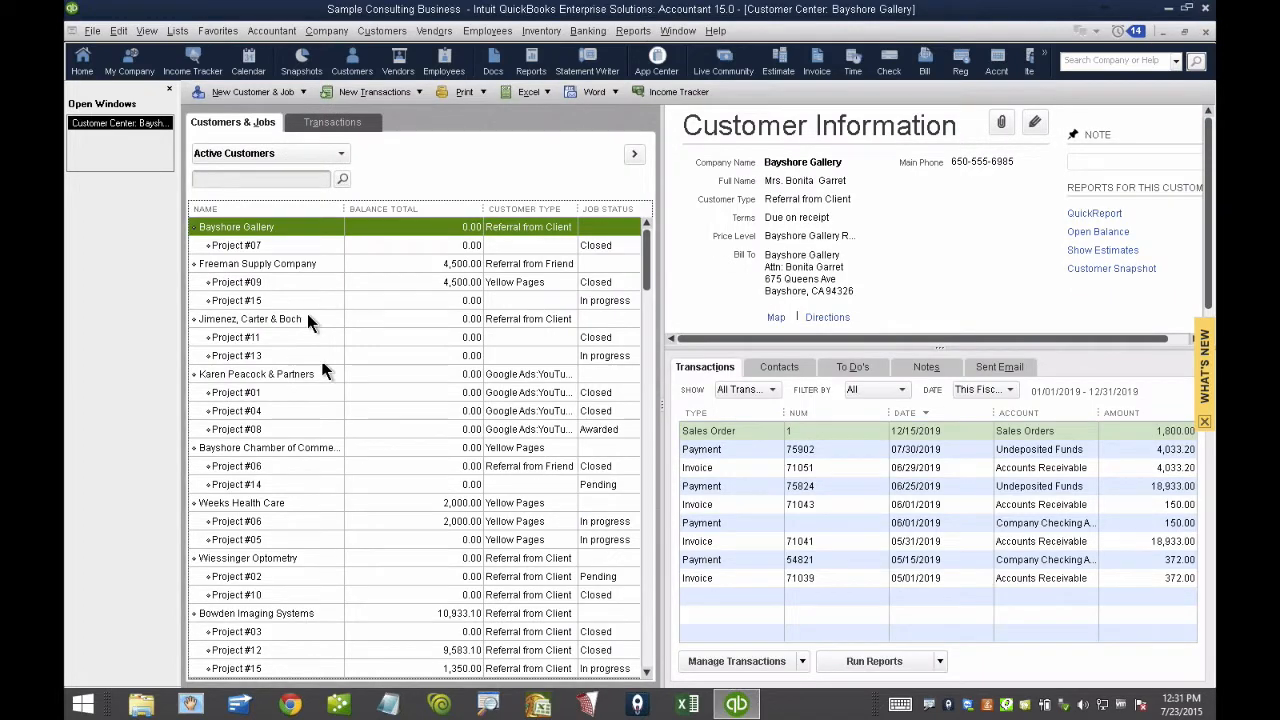
Move the Customer Type column after Job Status using Customize Columns
{"action": "right_click", "coordinate": [249, 318]}
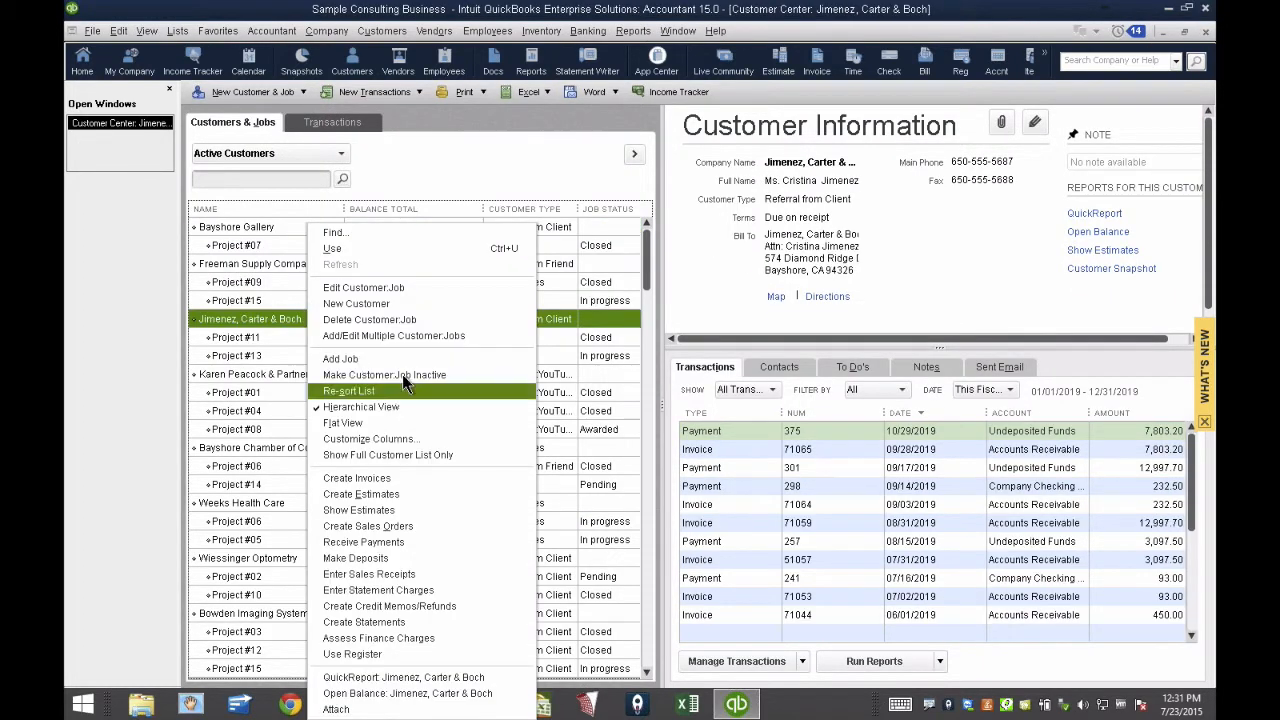
{"action": "mouse_move", "coordinate": [374, 439]}
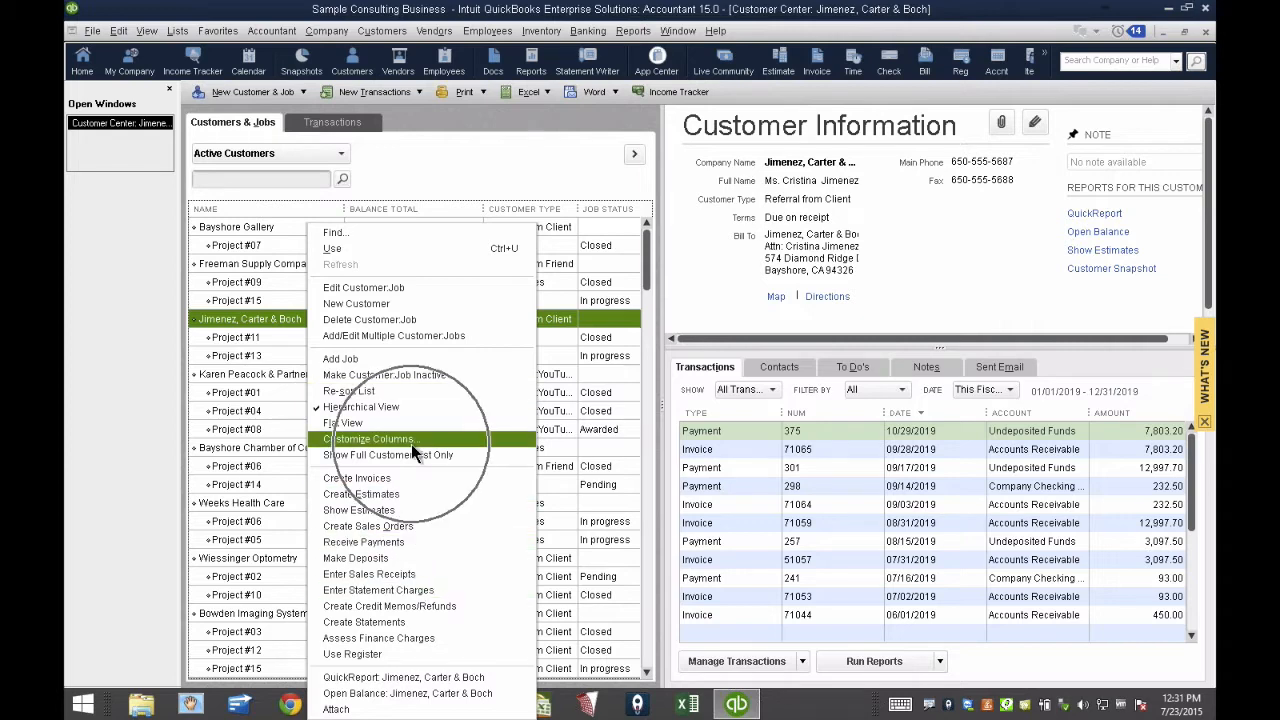
{"action": "left_click", "coordinate": [374, 439]}
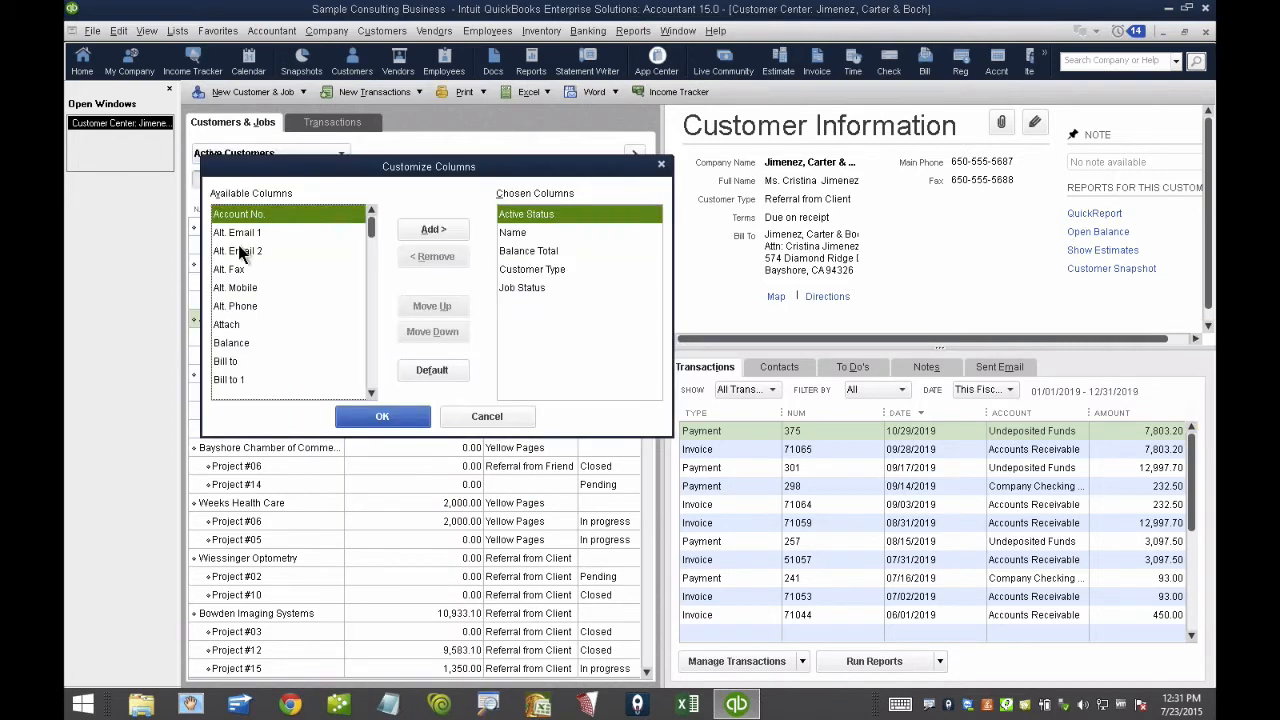
{"action": "mouse_move", "coordinate": [432, 335]}
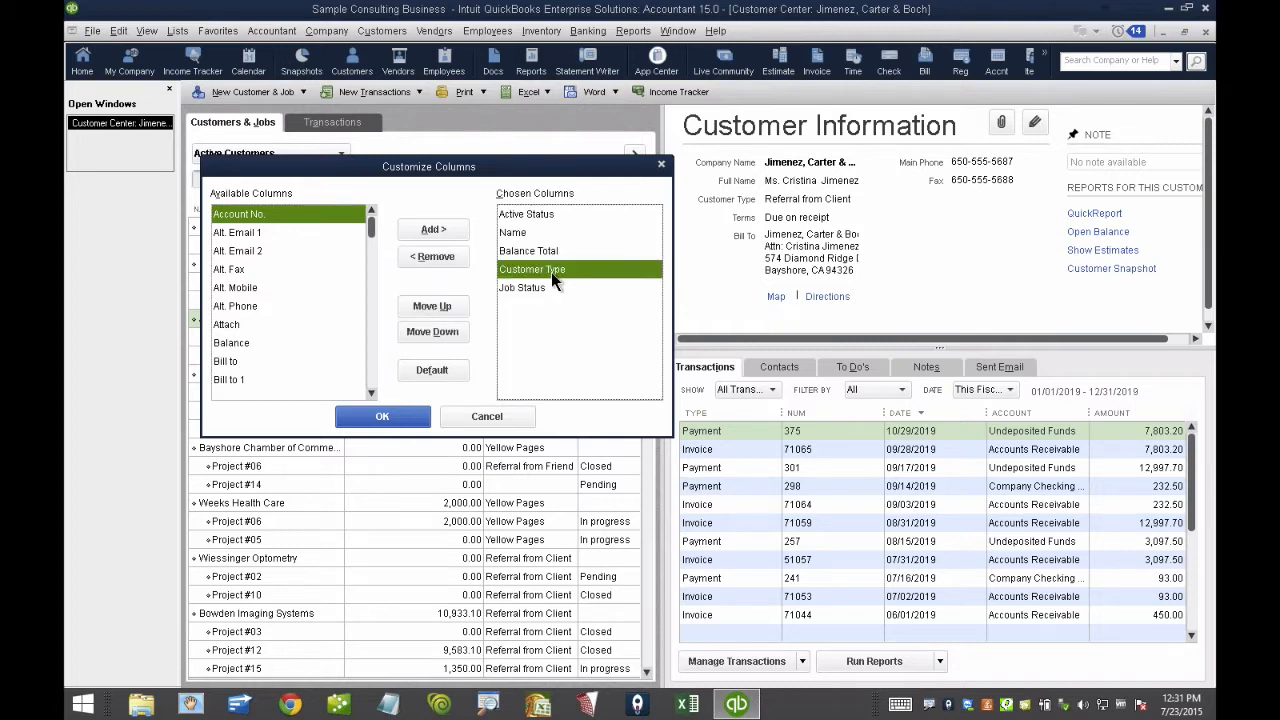
{"action": "left_click", "coordinate": [521, 287]}
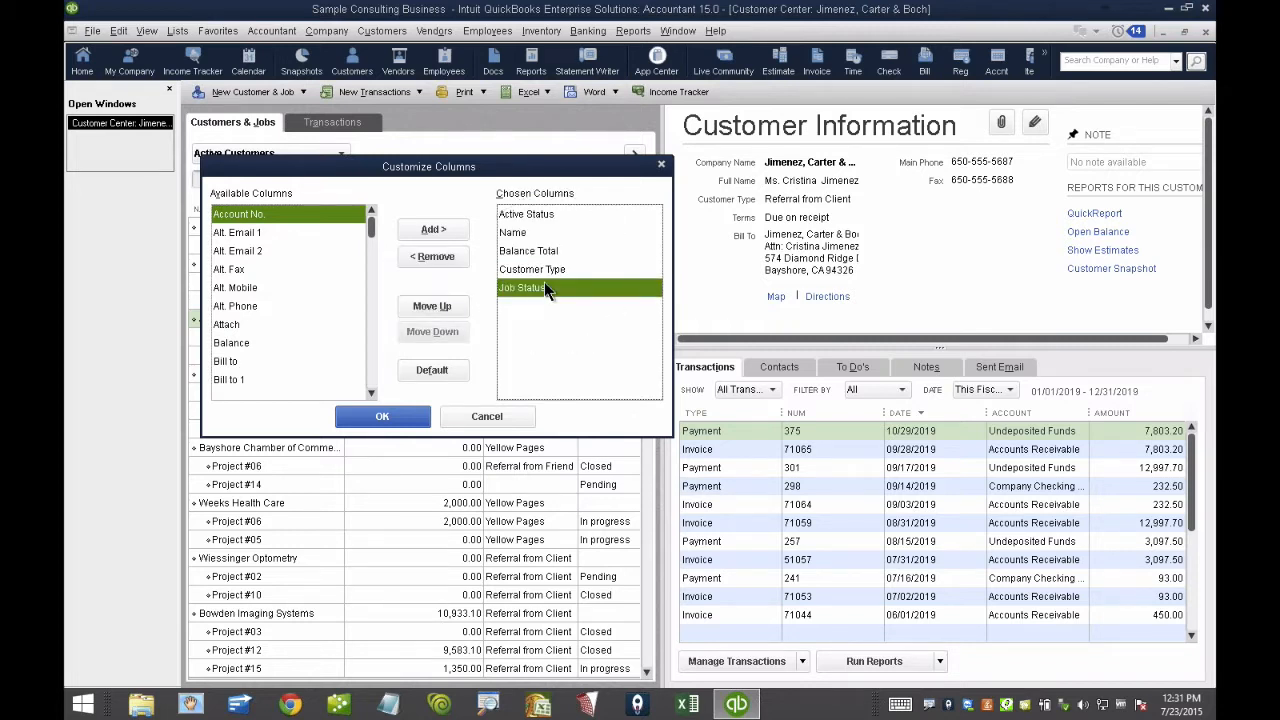
{"action": "left_click", "coordinate": [432, 256]}
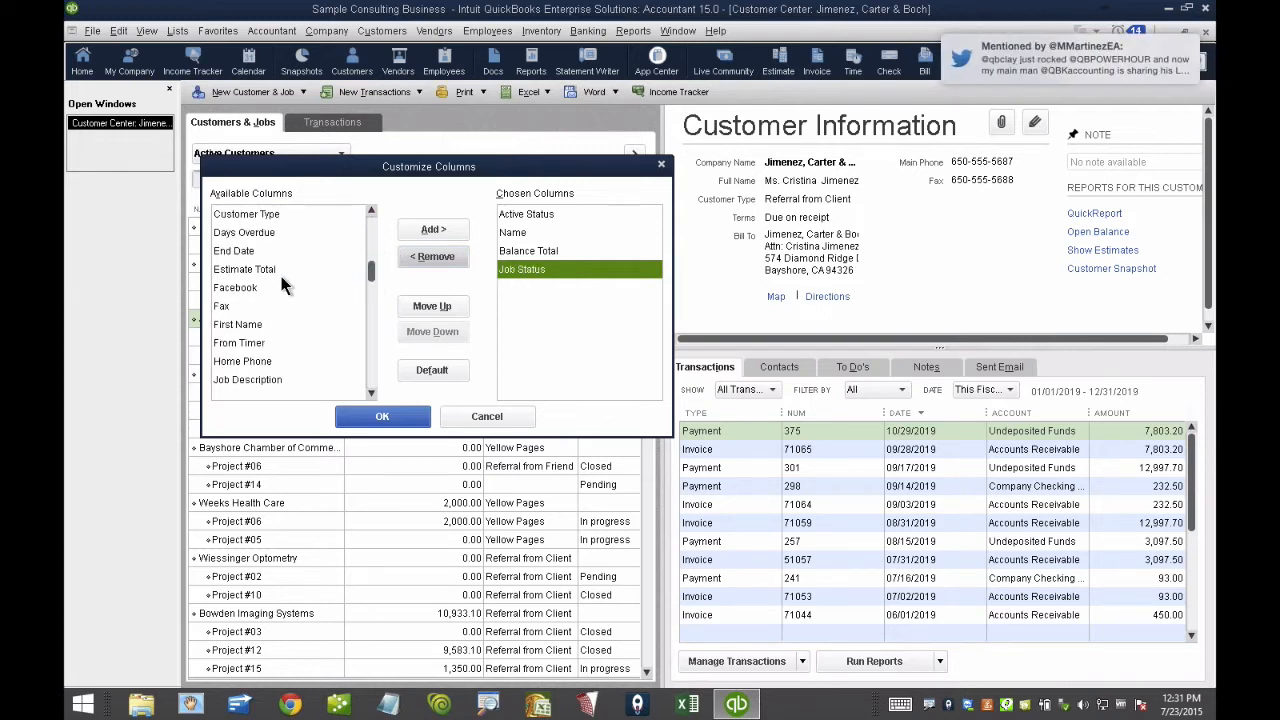
{"action": "scroll", "scroll_direction": "up", "scroll_amount": 3}
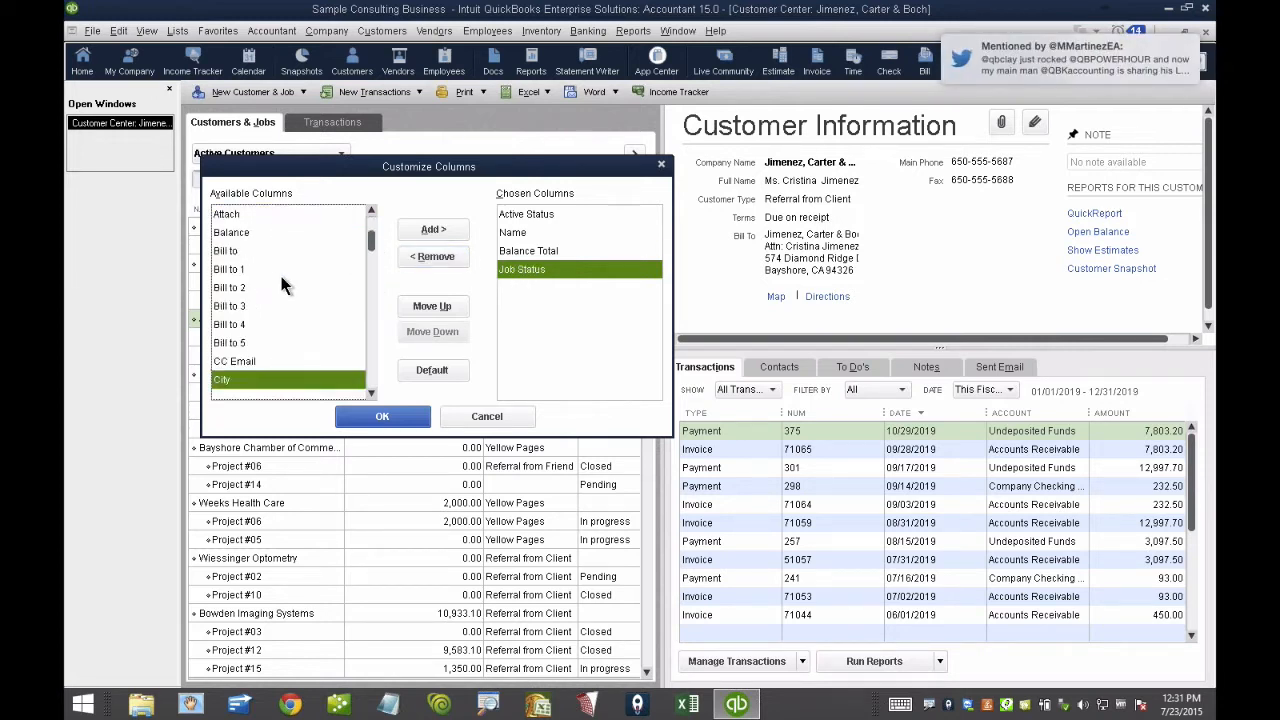
{"action": "scroll", "scroll_direction": "down", "scroll_amount": 3}
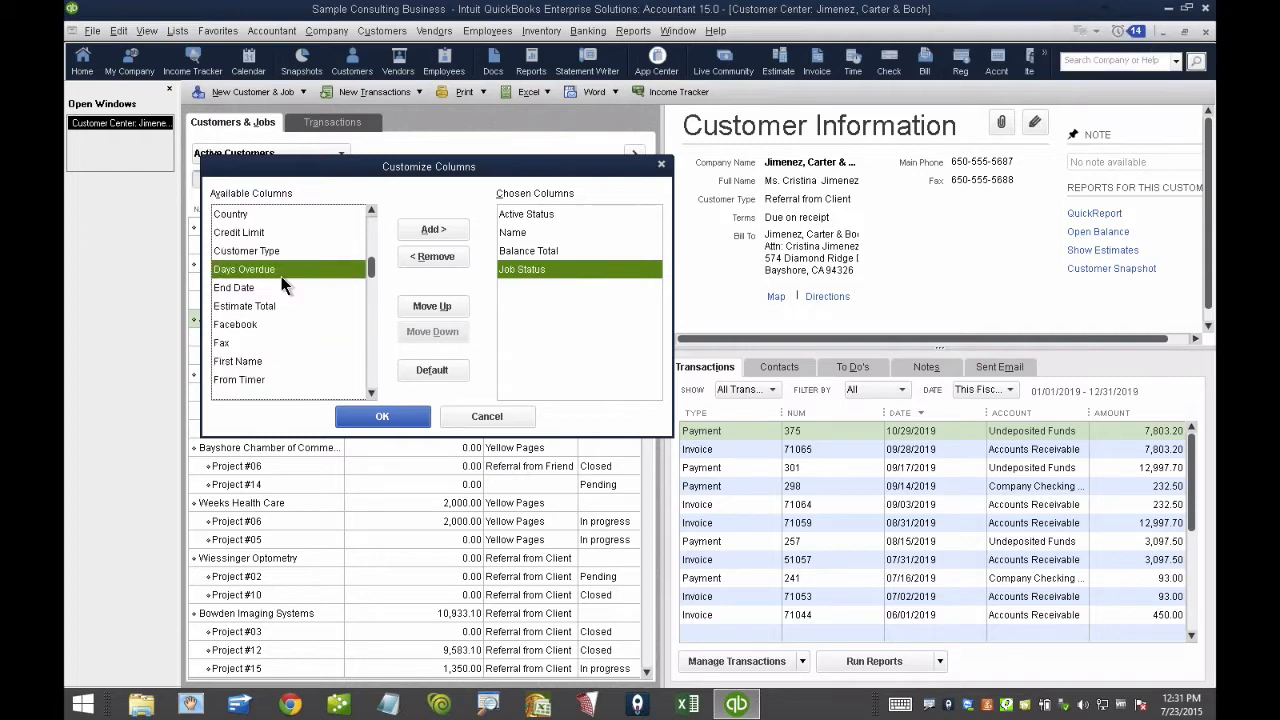
{"action": "left_click", "coordinate": [247, 251]}
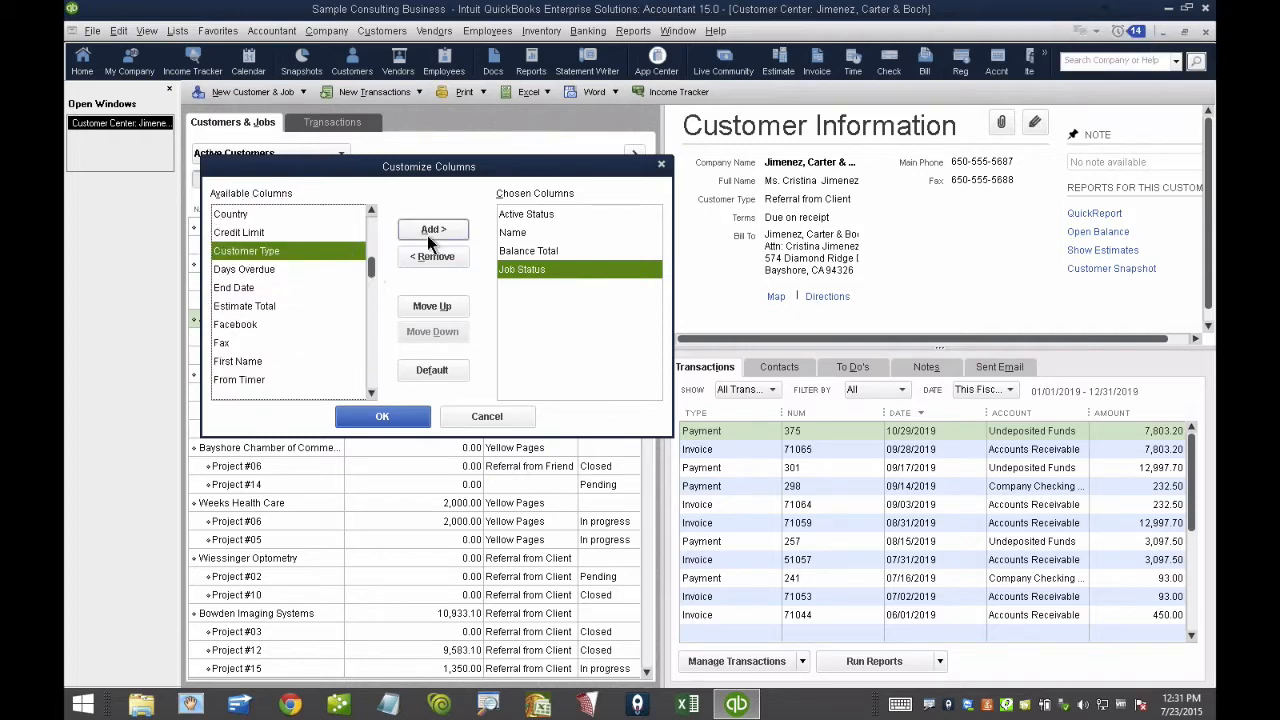
{"action": "left_click", "coordinate": [382, 416]}
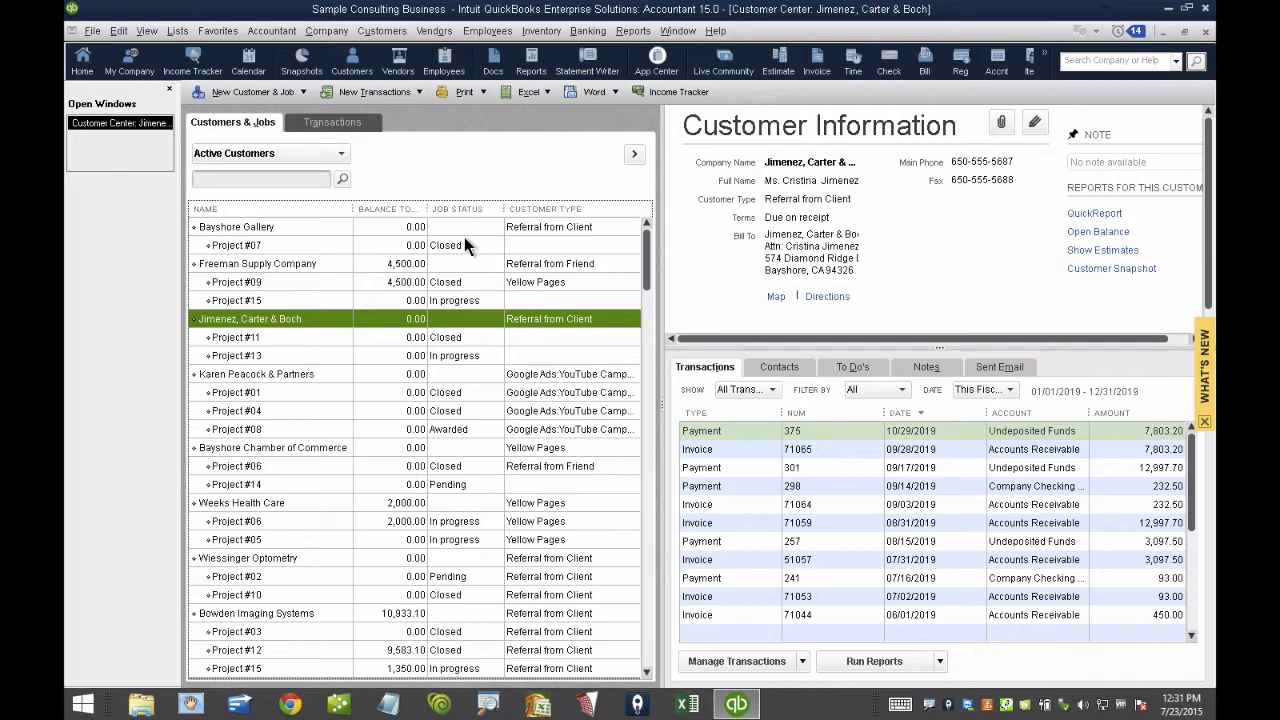
{"action": "mouse_move", "coordinate": [478, 367]}
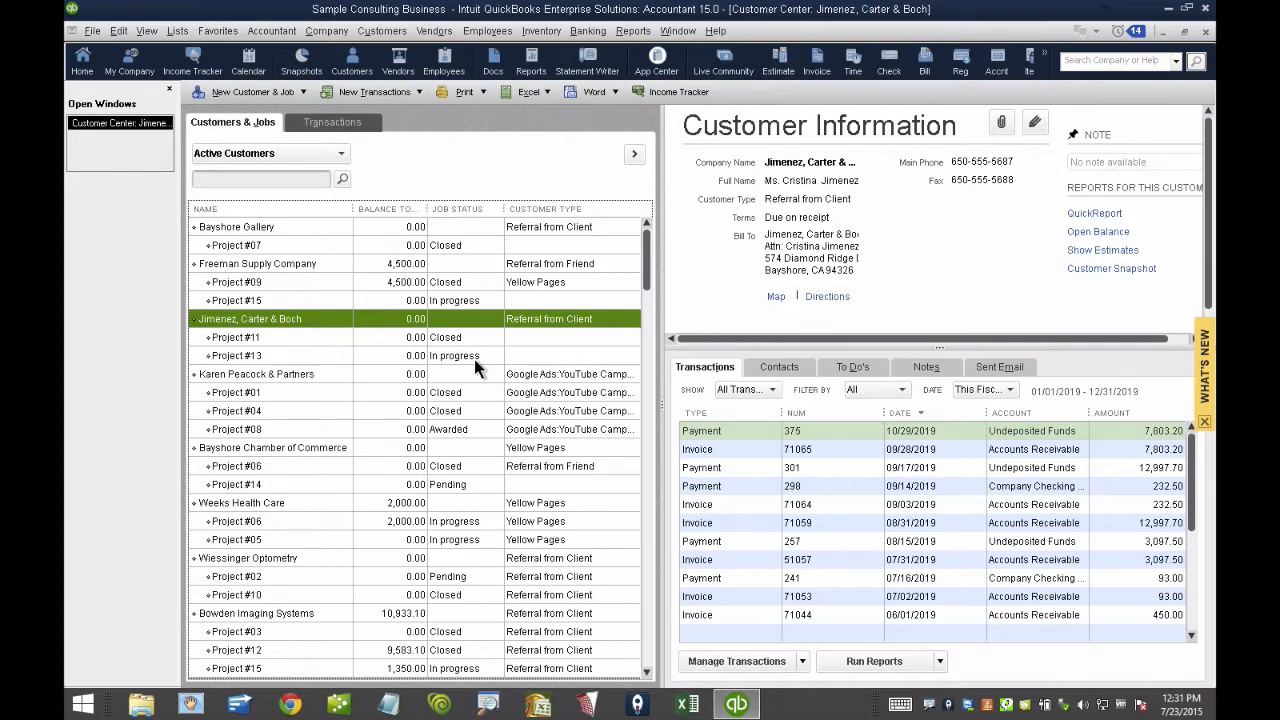
{"action": "left_click", "coordinate": [235, 355]}
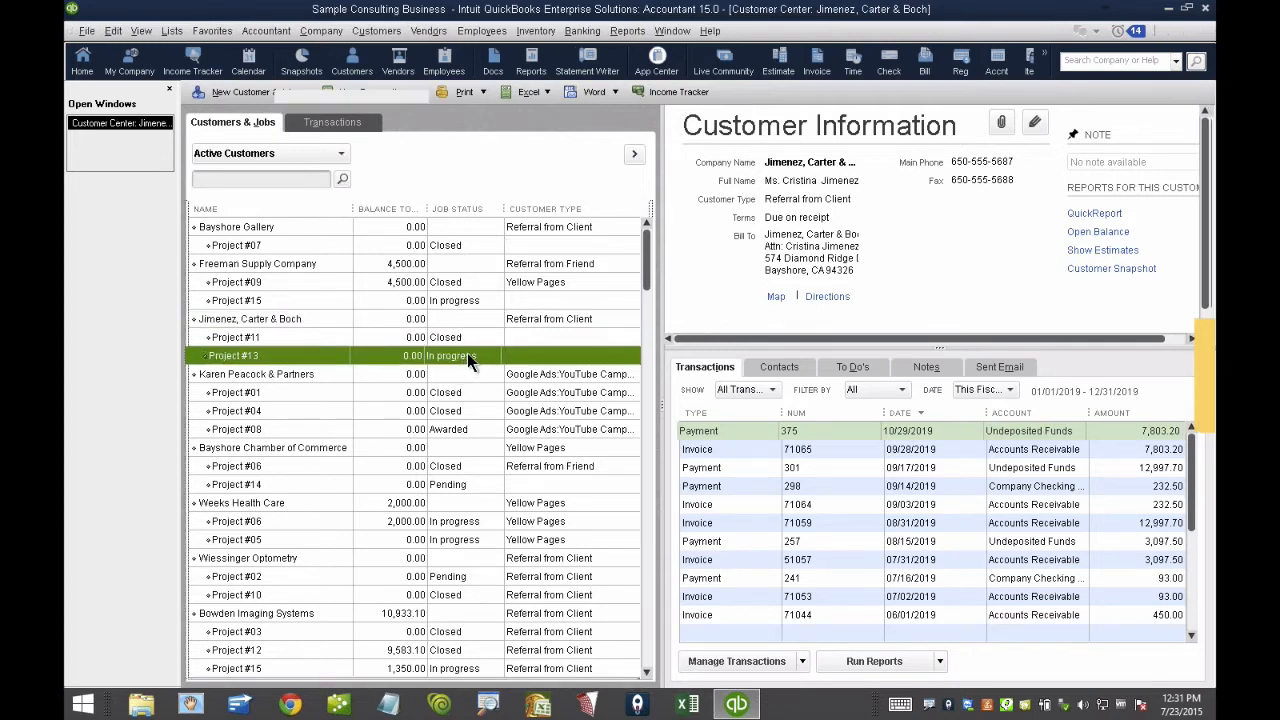
{"action": "double_click", "coordinate": [232, 355]}
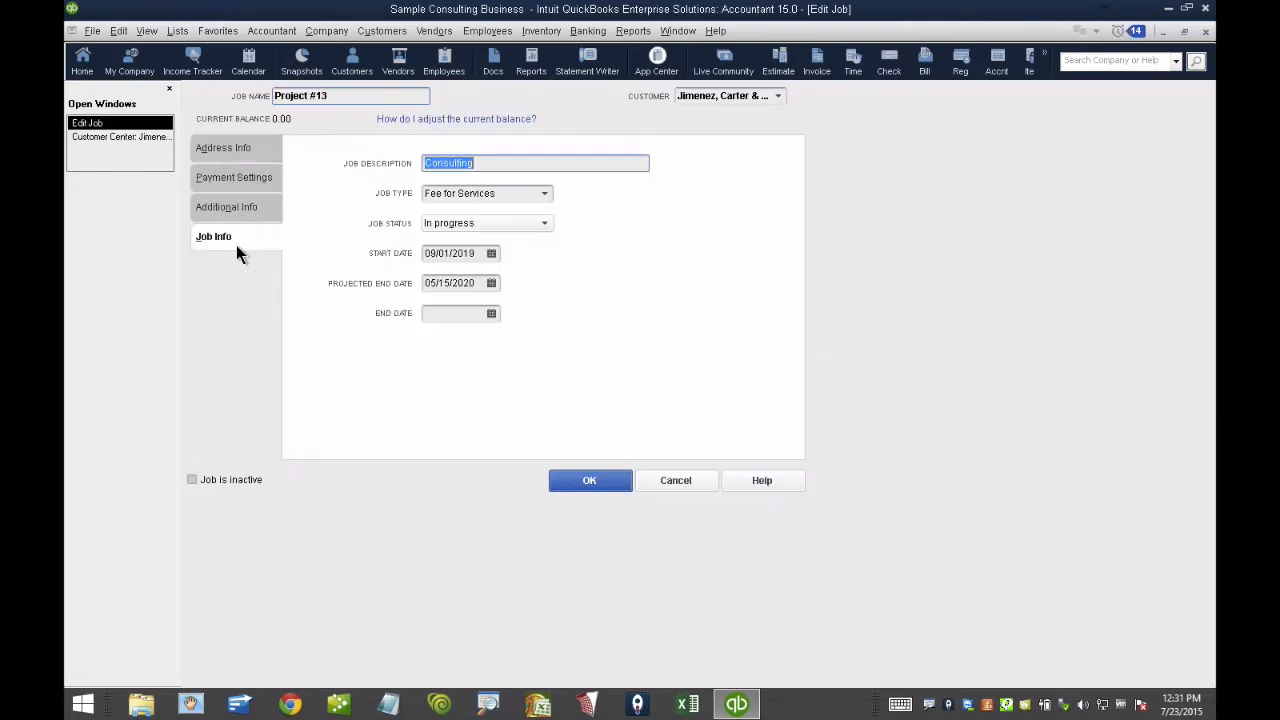
{"action": "left_click", "coordinate": [544, 223]}
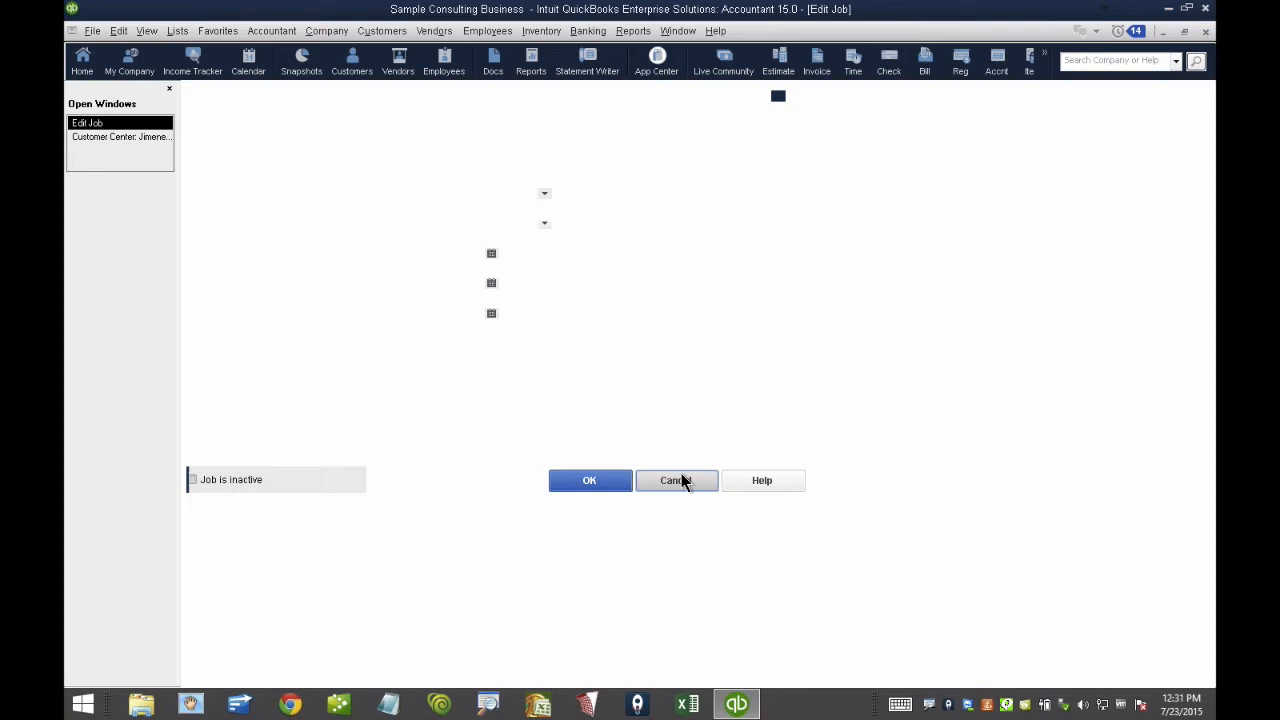
{"action": "left_click", "coordinate": [675, 480]}
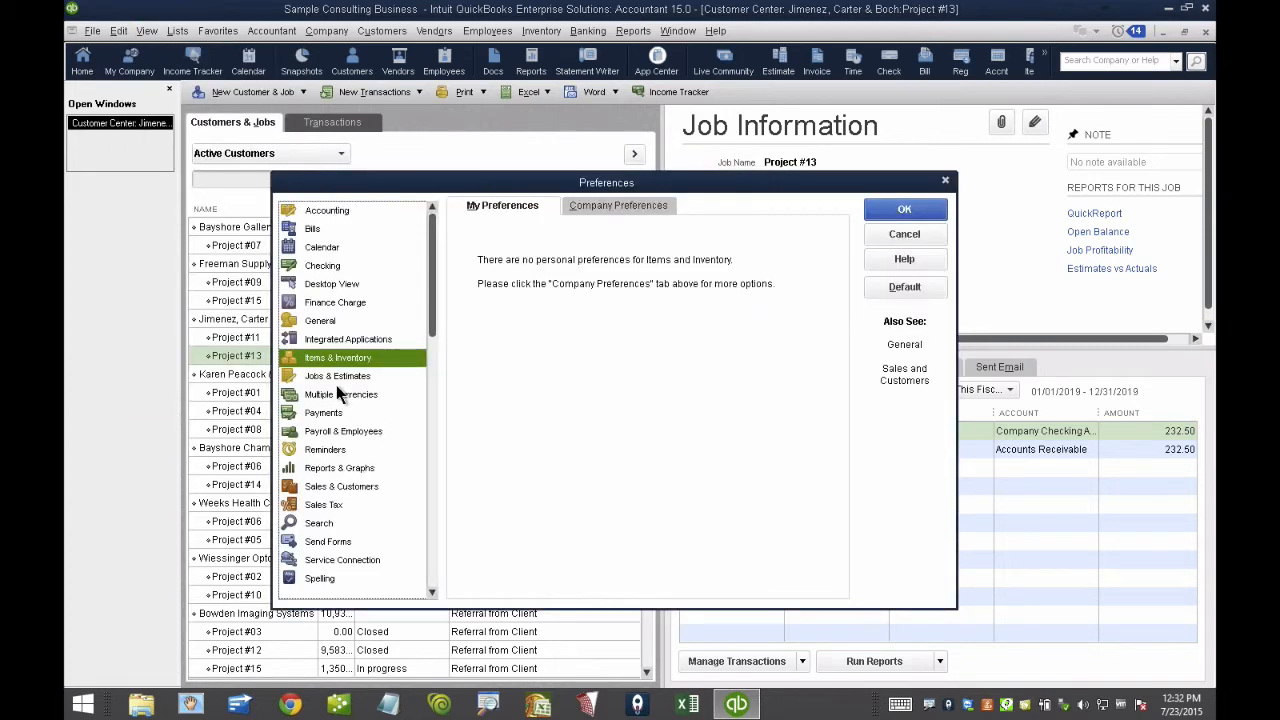
In Jobs & Estimates company preferences, rename statuses to Stage 1–3, Complete, Not Started
{"action": "left_click", "coordinate": [337, 375]}
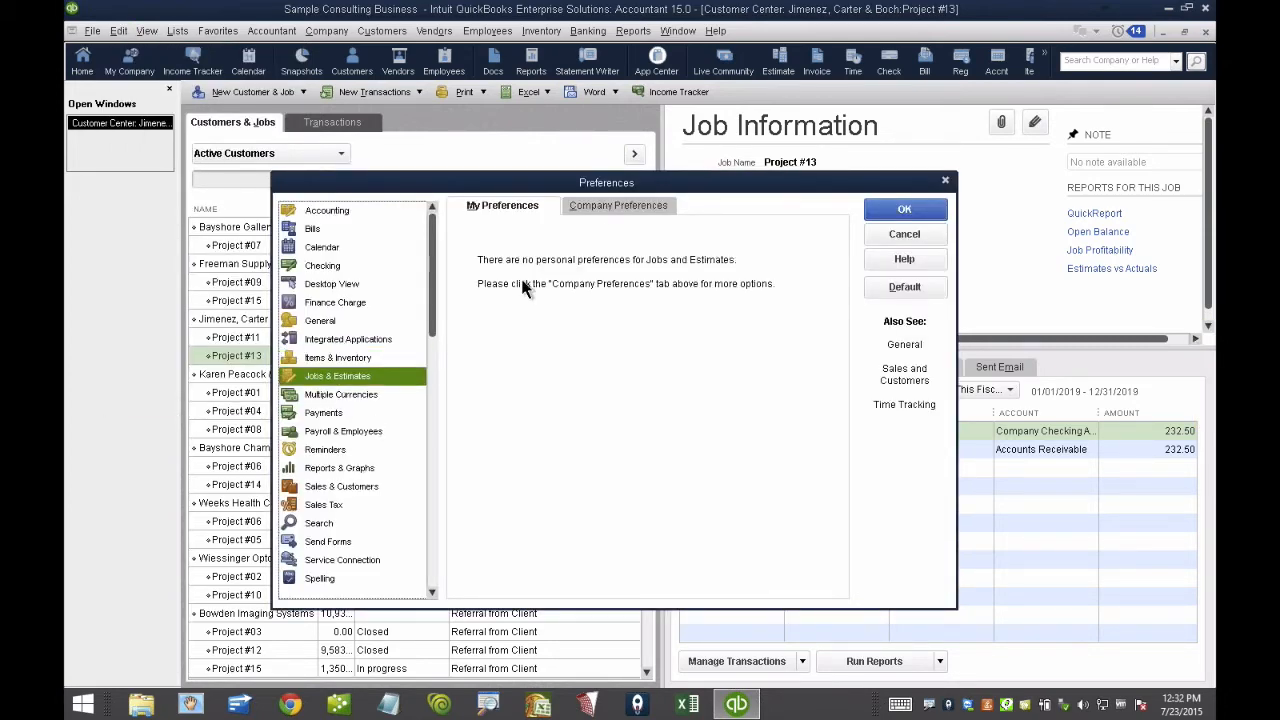
{"action": "left_click", "coordinate": [618, 205]}
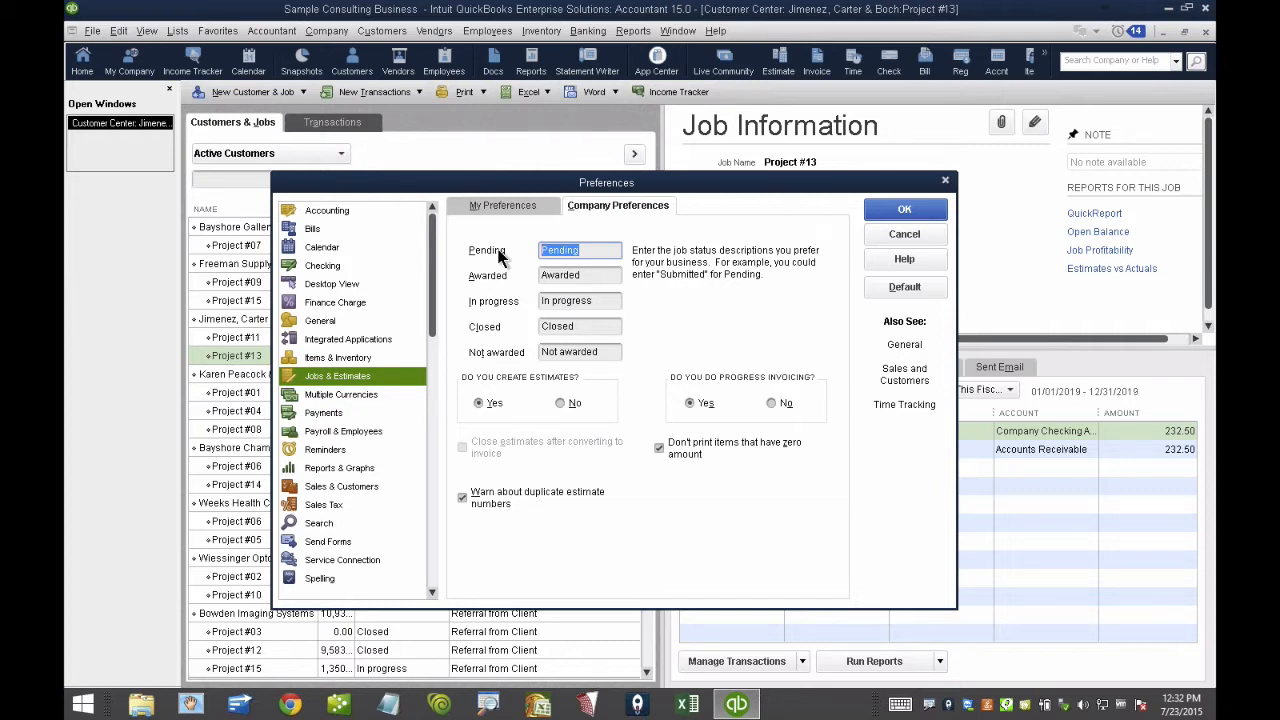
{"action": "type", "text": "Stage 2"}
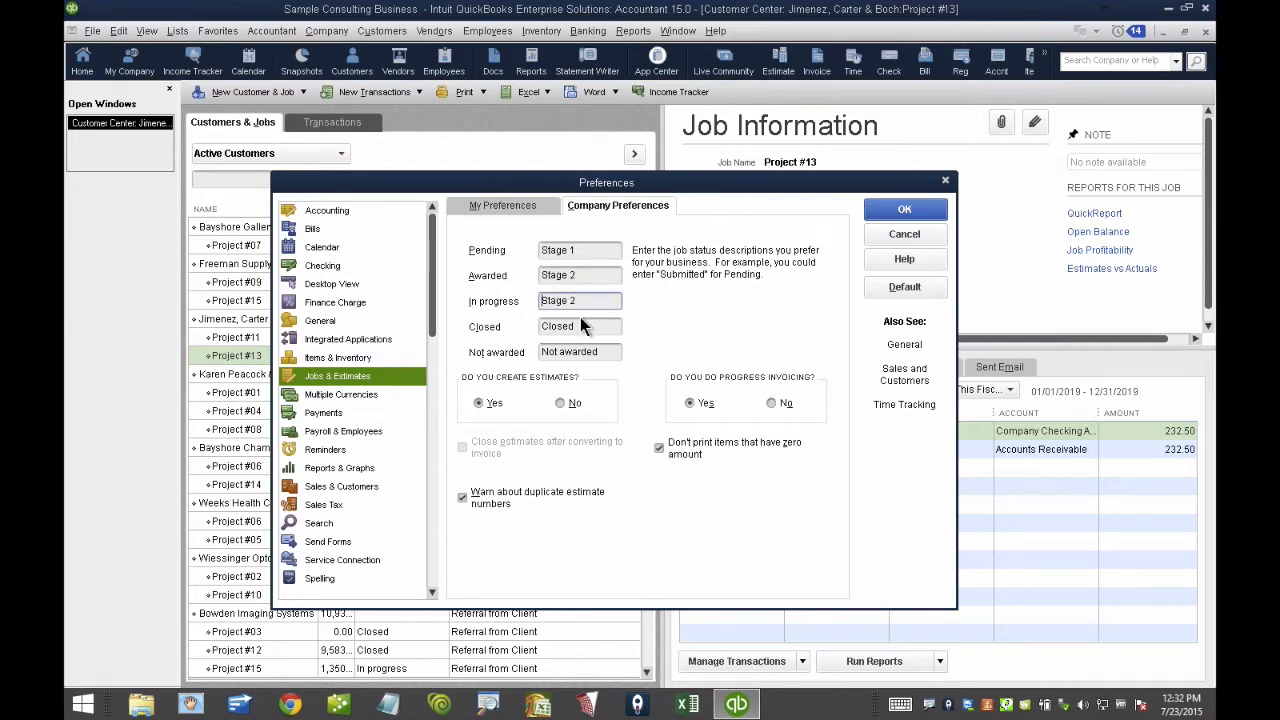
{"action": "left_click", "coordinate": [578, 351]}
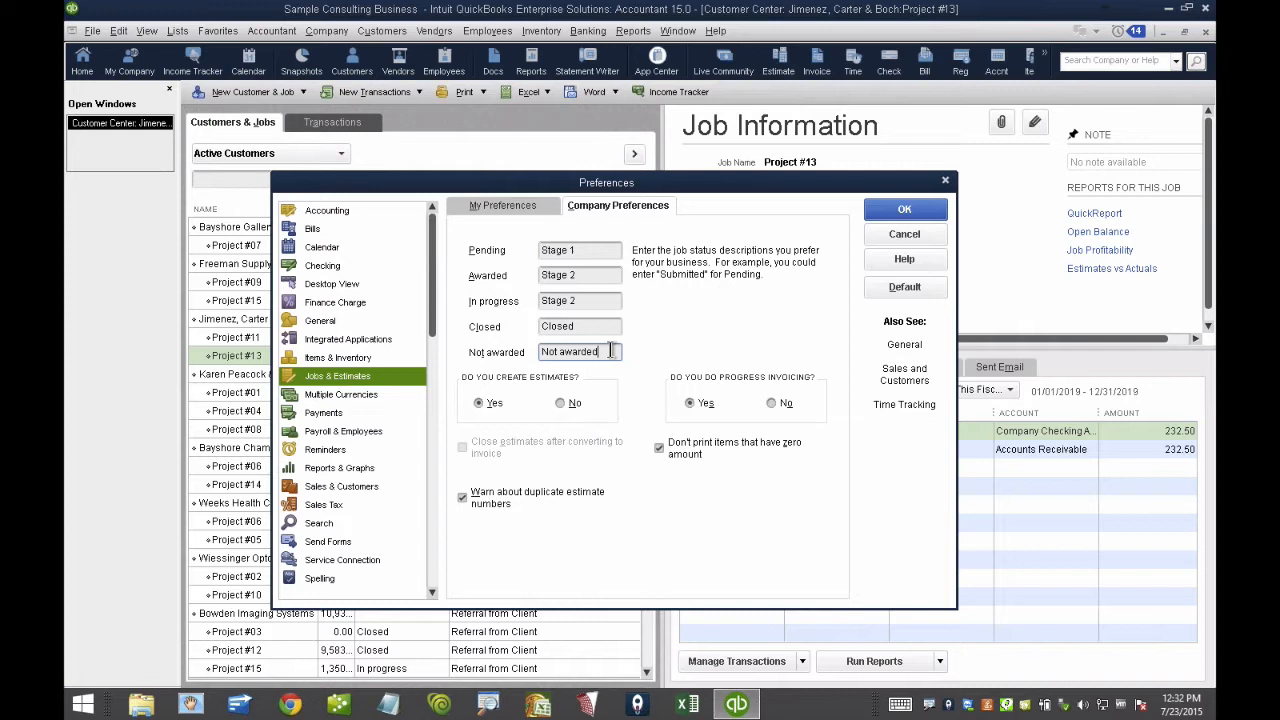
{"action": "key", "text": "BackSpace"}
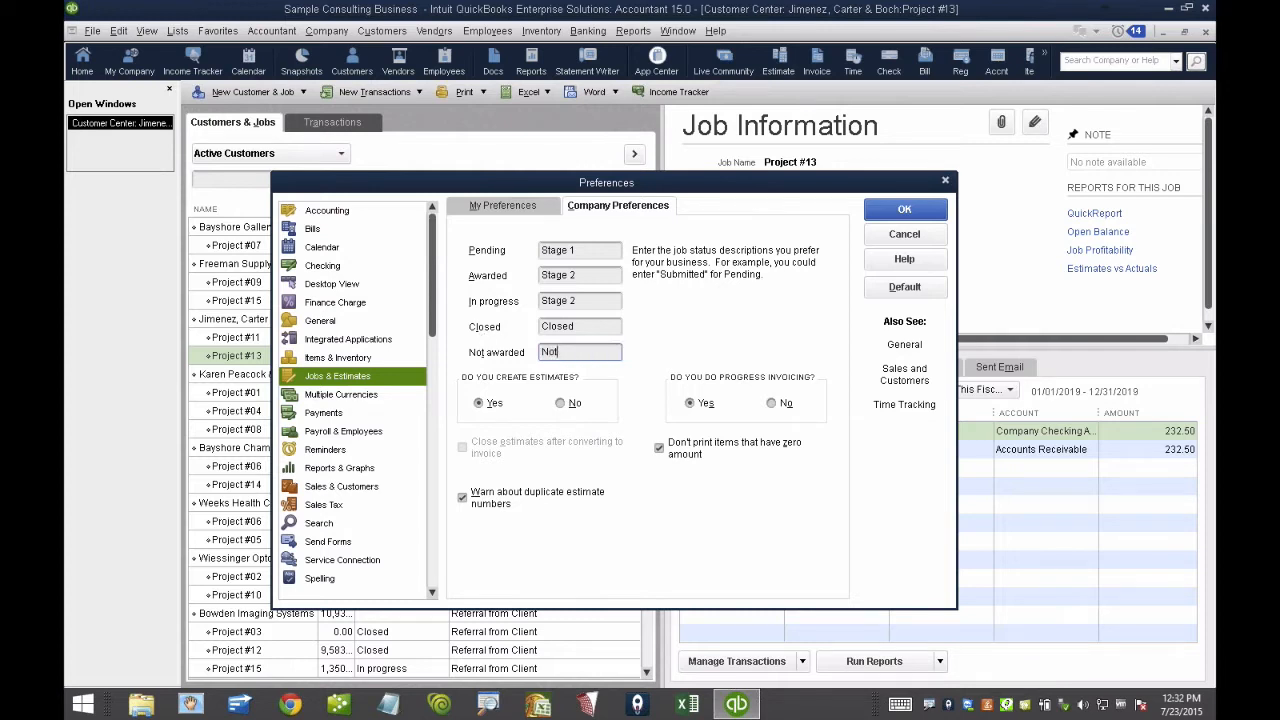
{"action": "type", "text": "Started"}
{"action": "left_click", "coordinate": [580, 326]}
{"action": "type", "text": "omplete"}
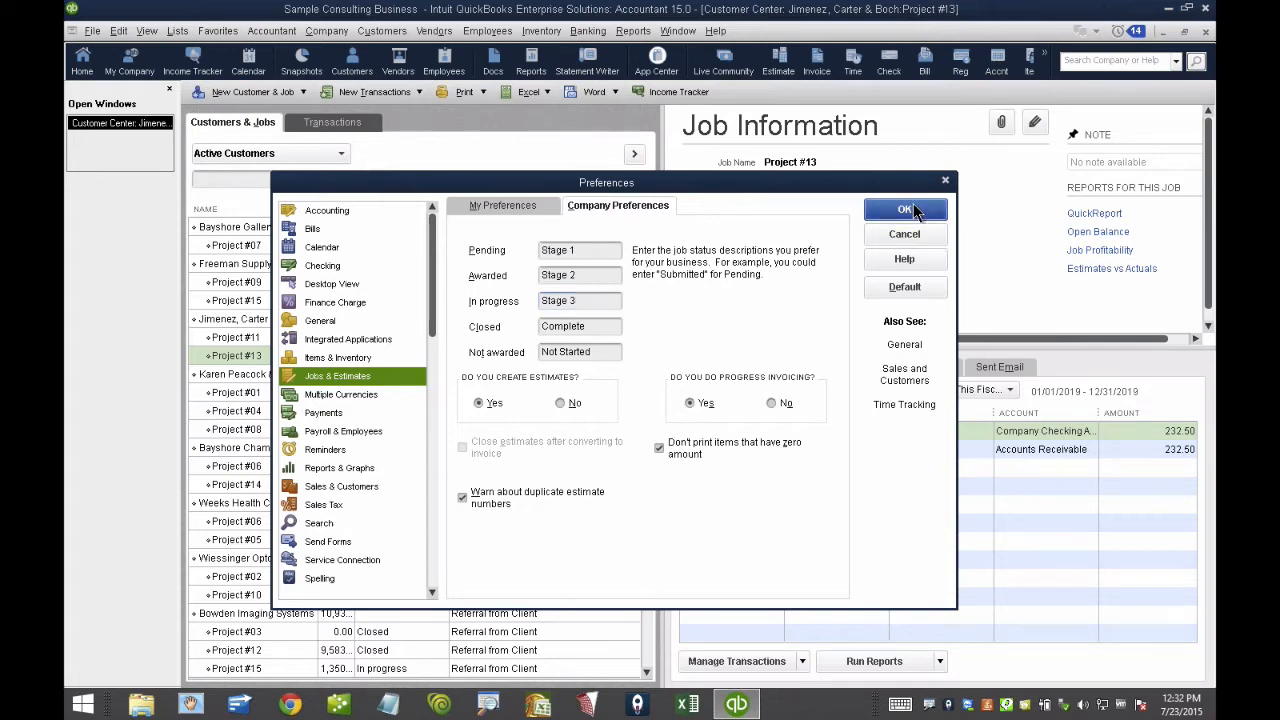
{"action": "left_click", "coordinate": [905, 209]}
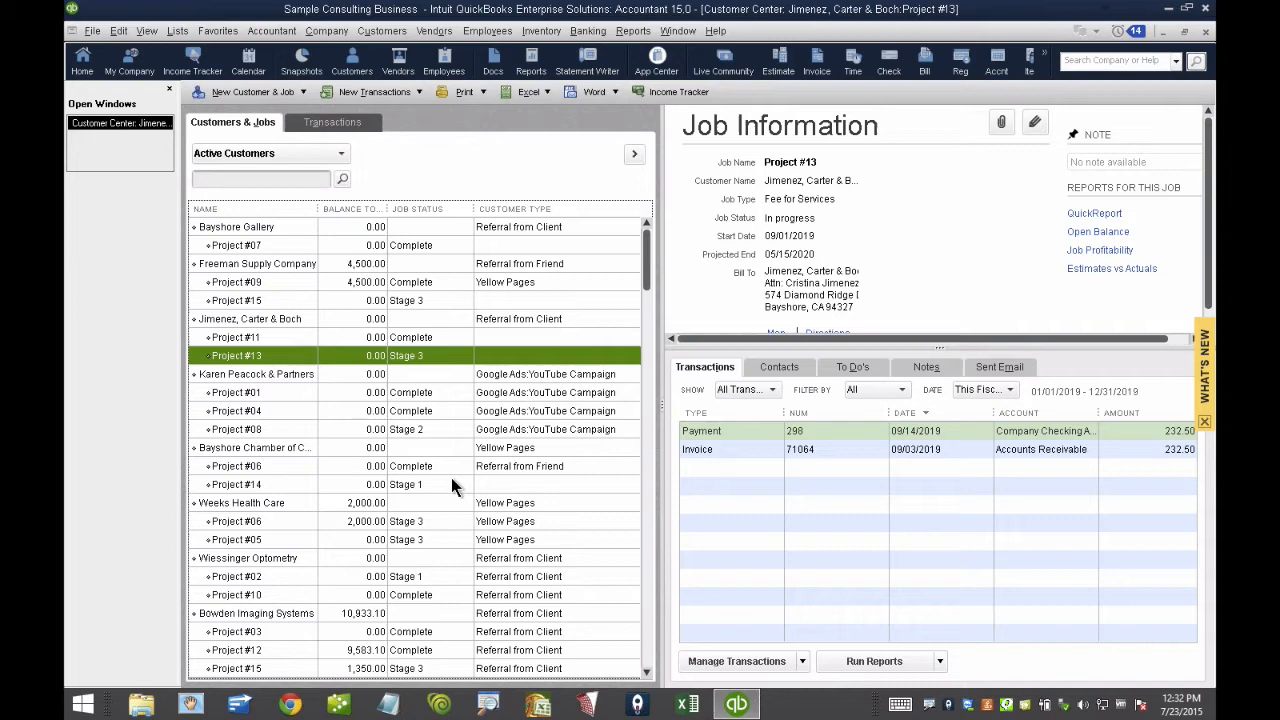
Run the Job Status report from Reports > Jobs, Time & Mileage
{"action": "left_click", "coordinate": [236, 392]}
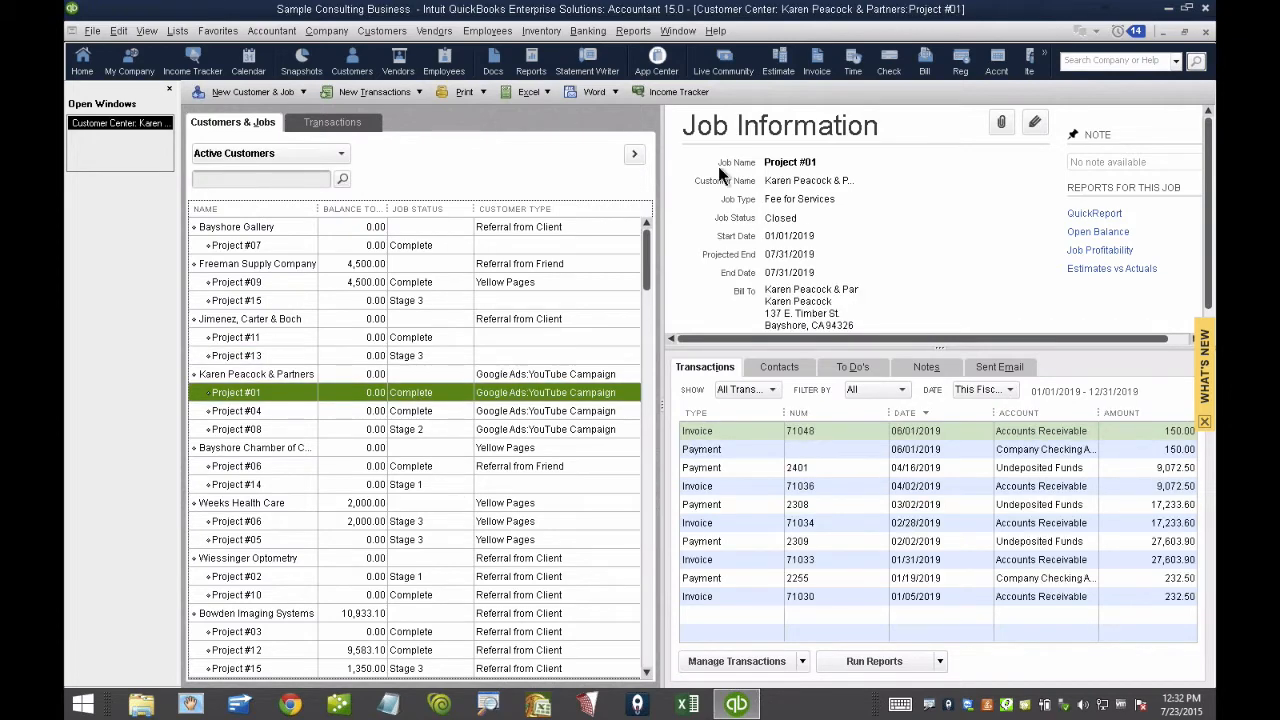
{"action": "left_click", "coordinate": [633, 31]}
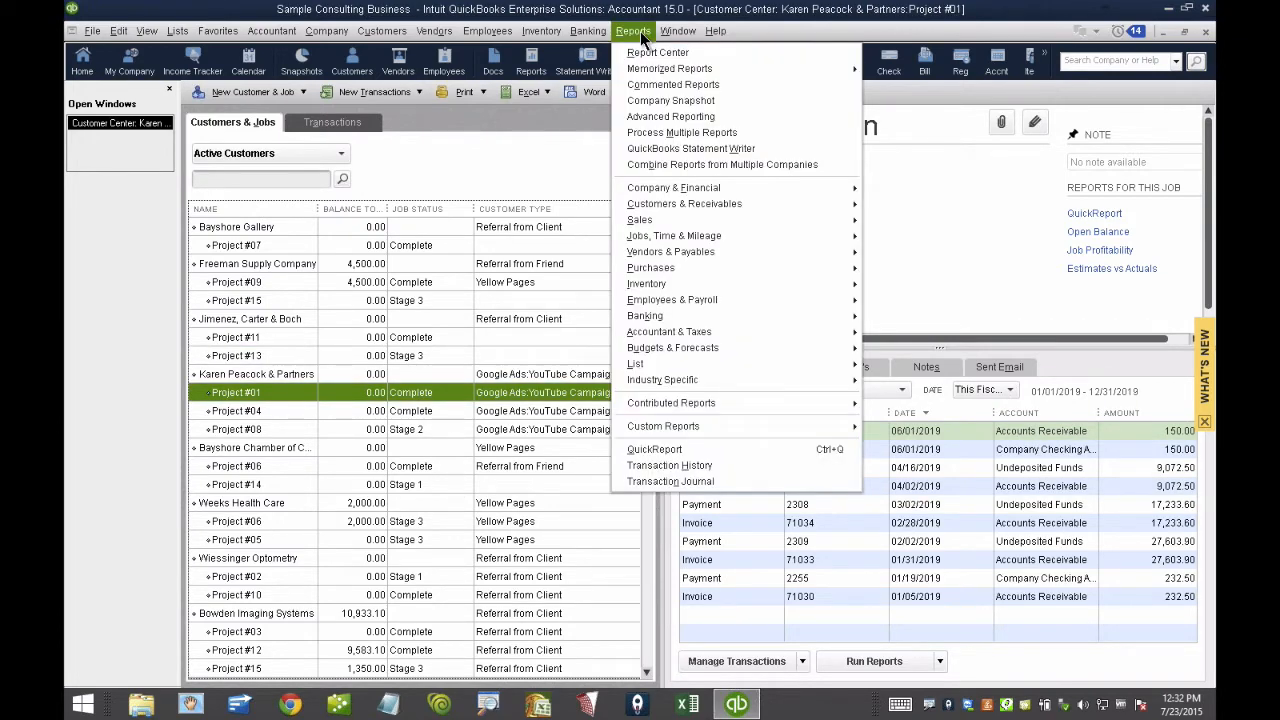
{"action": "mouse_move", "coordinate": [710, 235]}
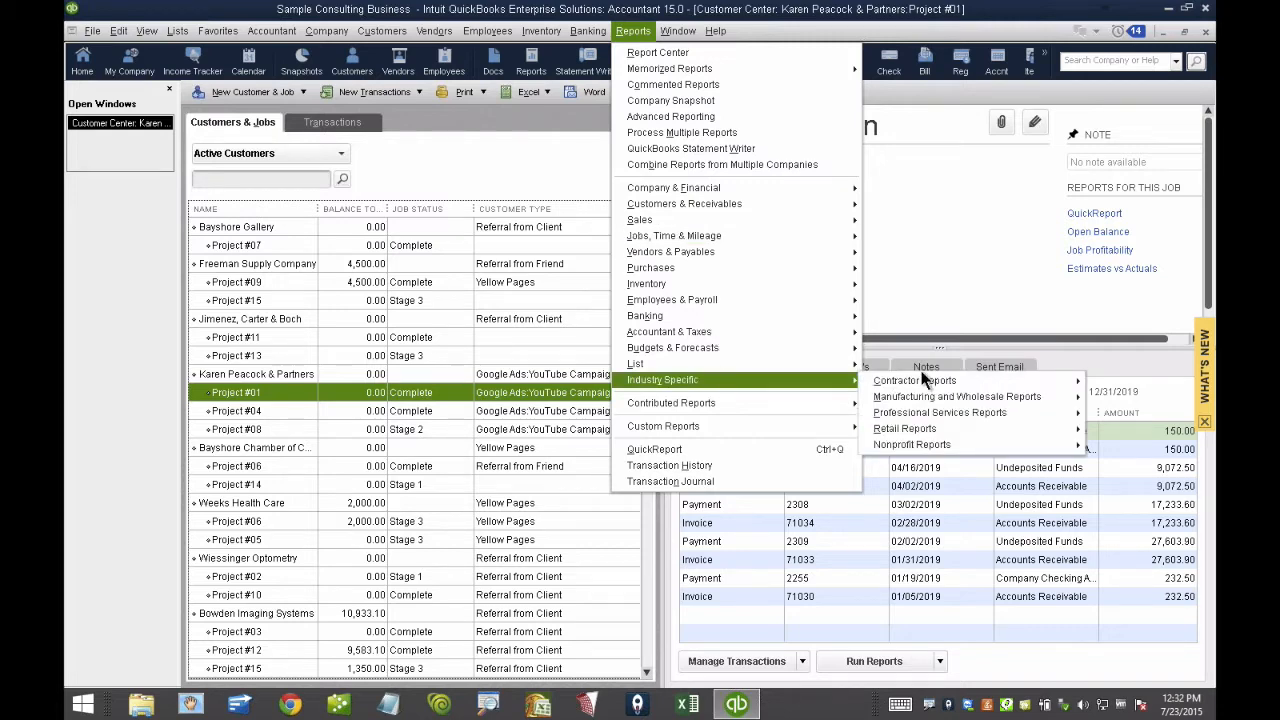
{"action": "left_click", "coordinate": [914, 380]}
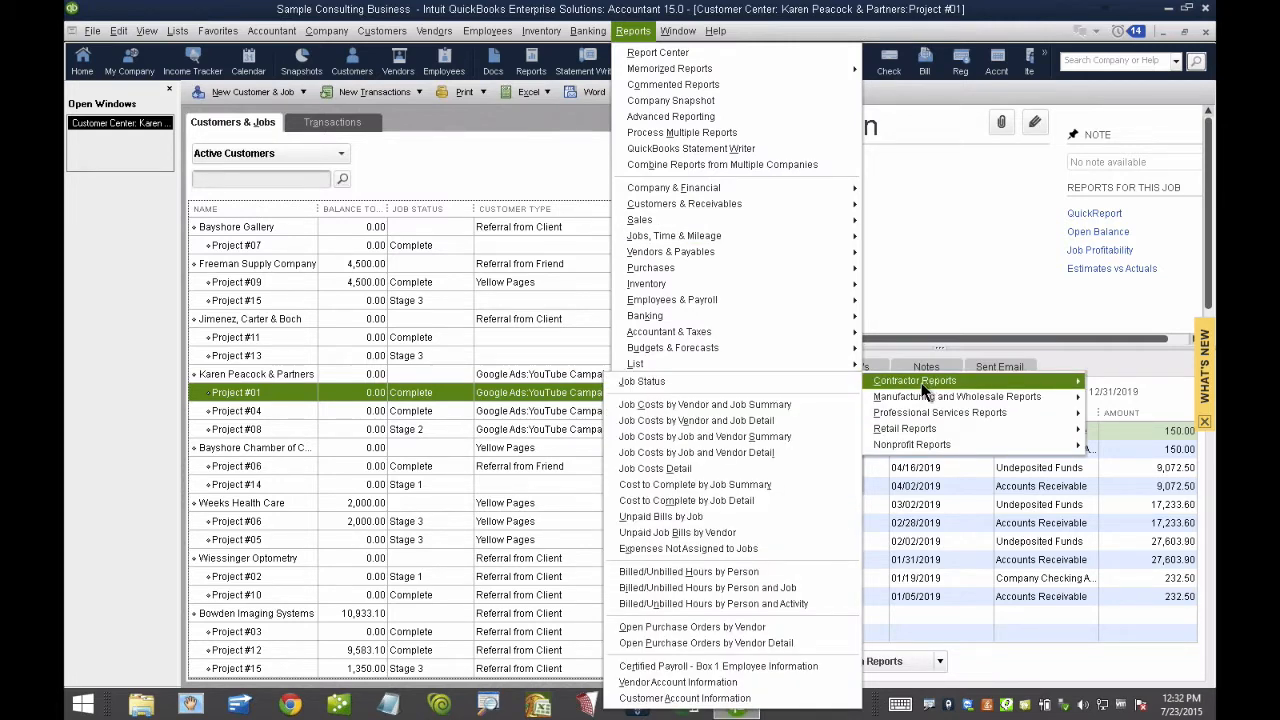
{"action": "mouse_move", "coordinate": [642, 381]}
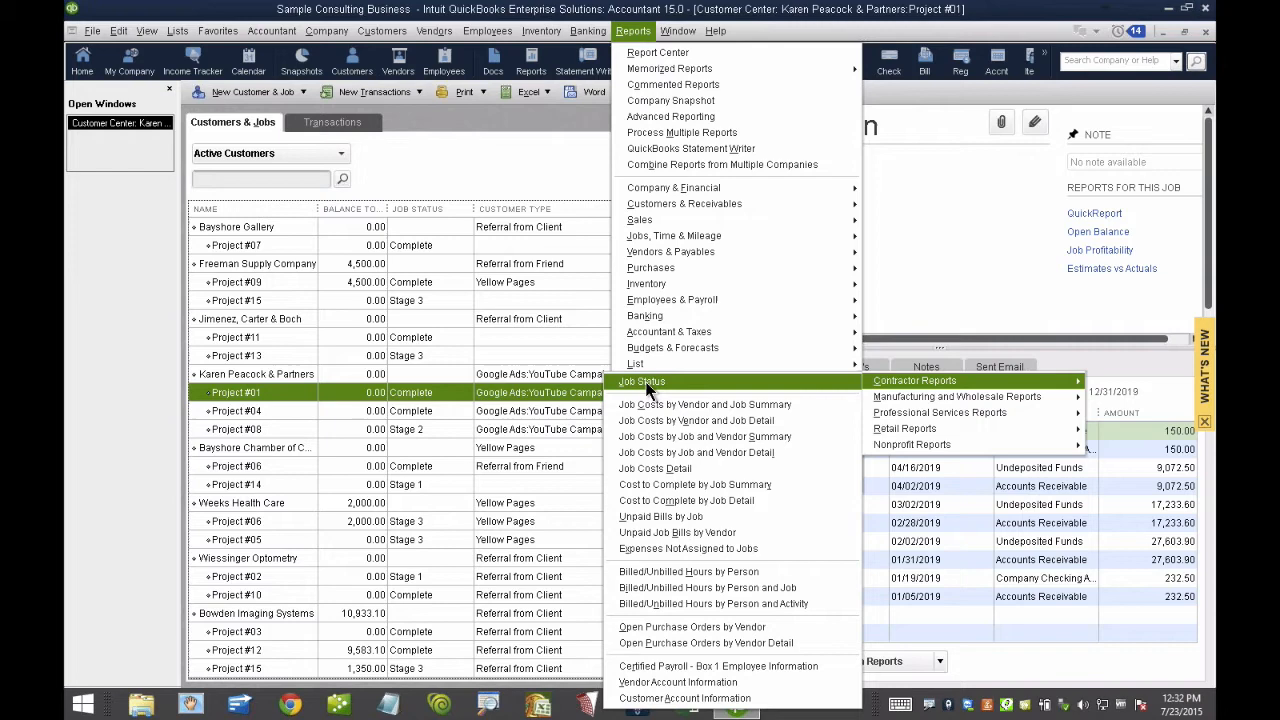
{"action": "mouse_move", "coordinate": [648, 385]}
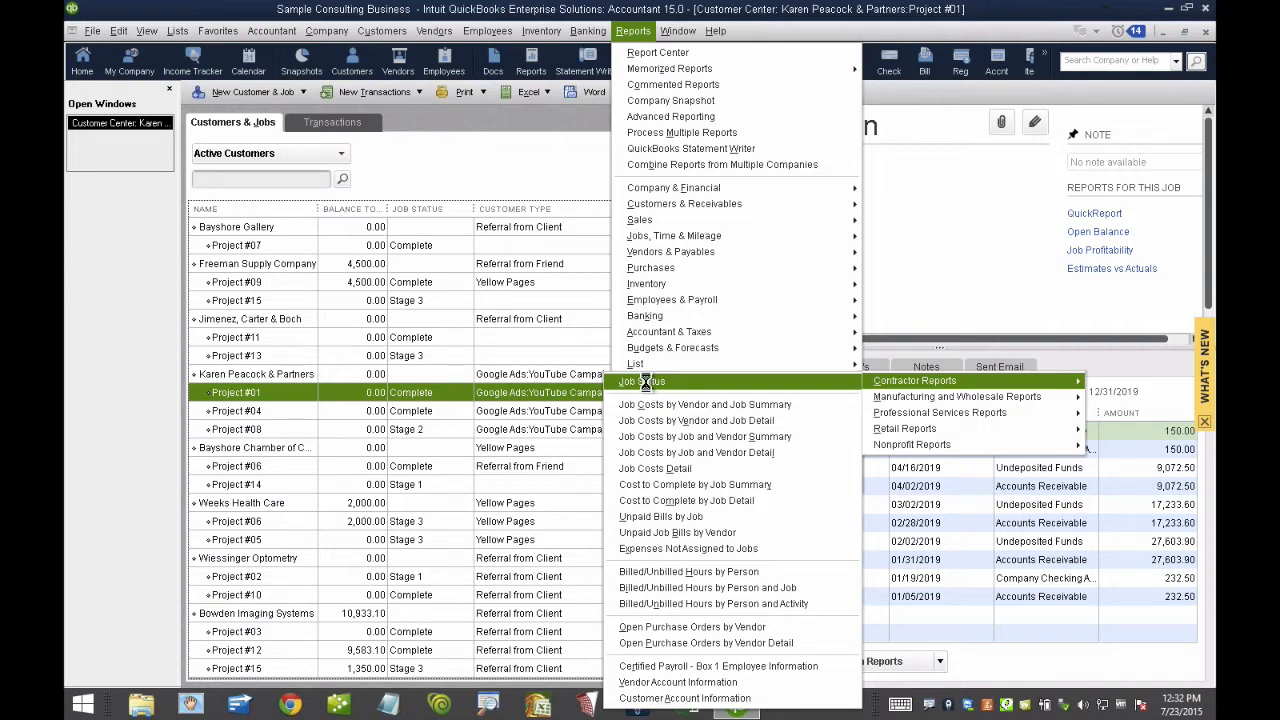
{"action": "left_click", "coordinate": [641, 381]}
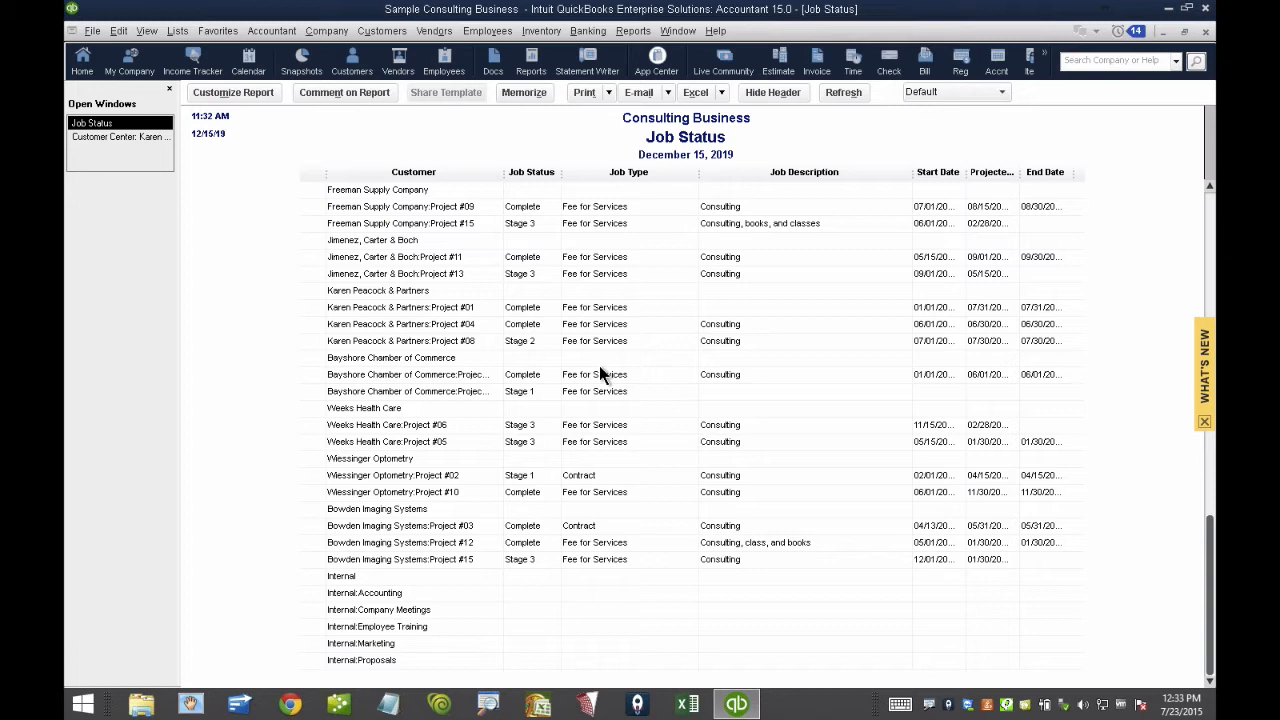
{"action": "scroll", "scroll_direction": "up", "scroll_amount": 3}
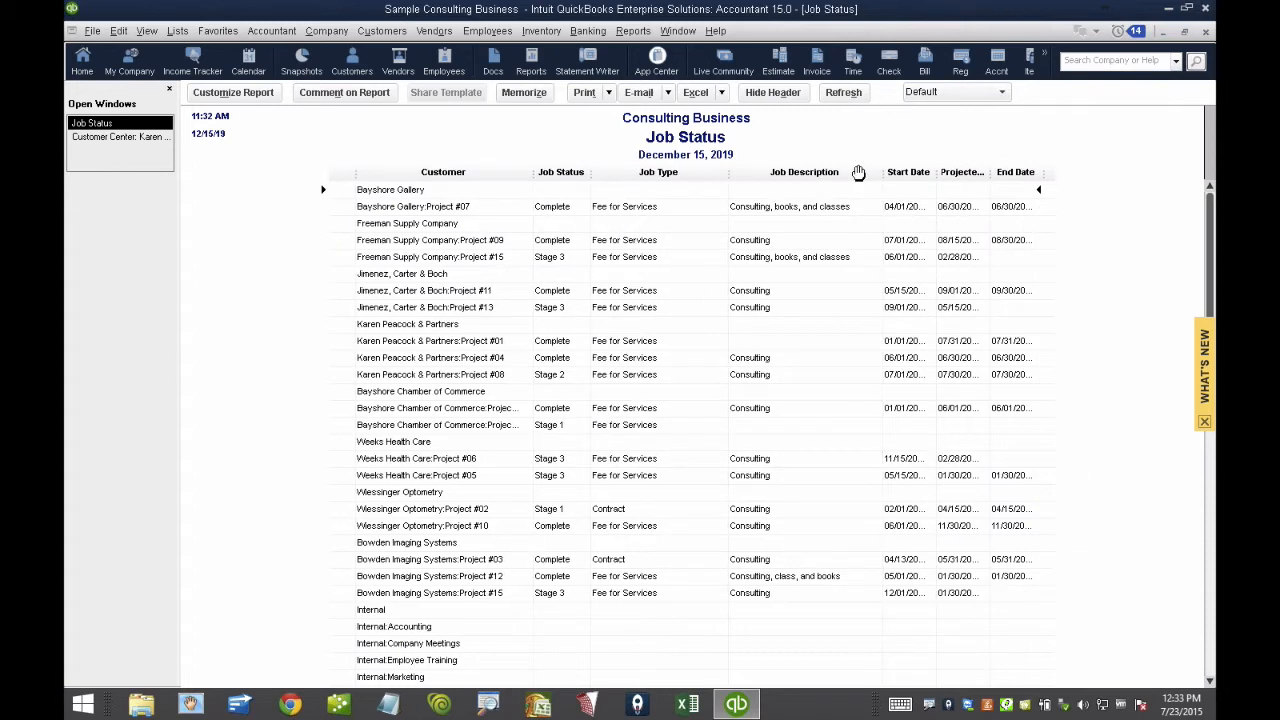
{"action": "mouse_move", "coordinate": [697, 373]}
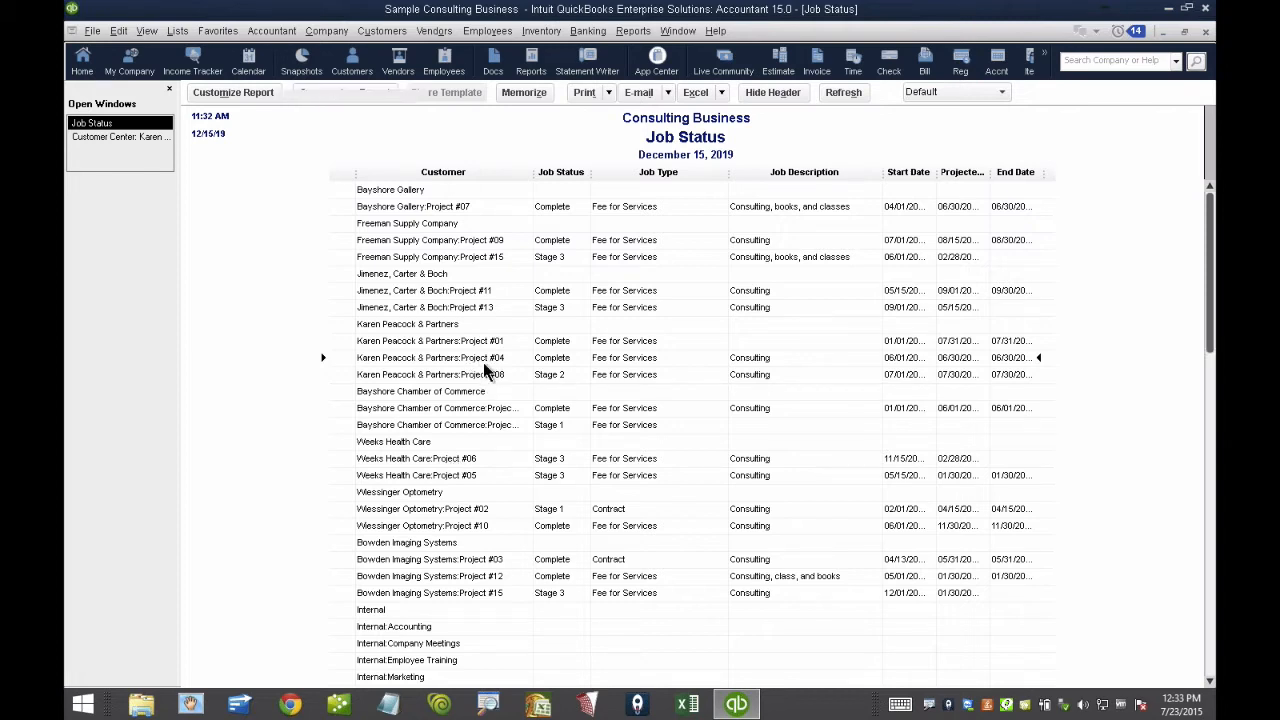
{"action": "double_click", "coordinate": [430, 357]}
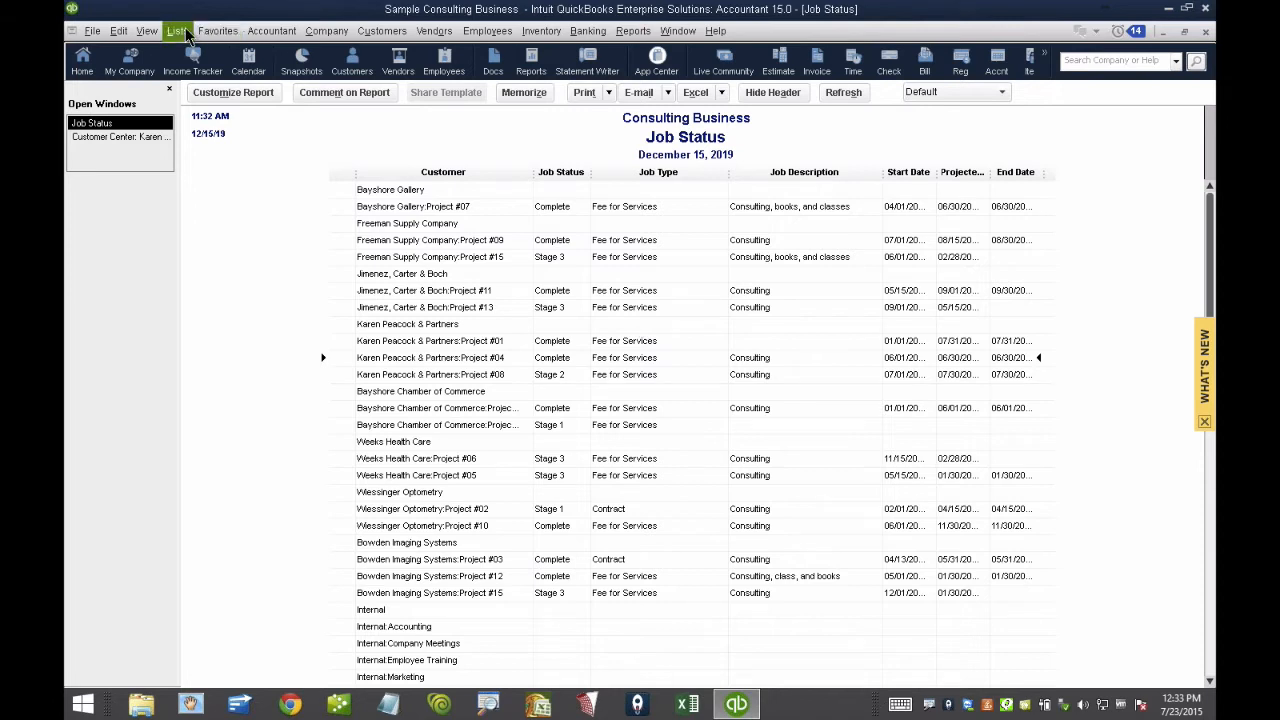
{"action": "left_click", "coordinate": [177, 30]}
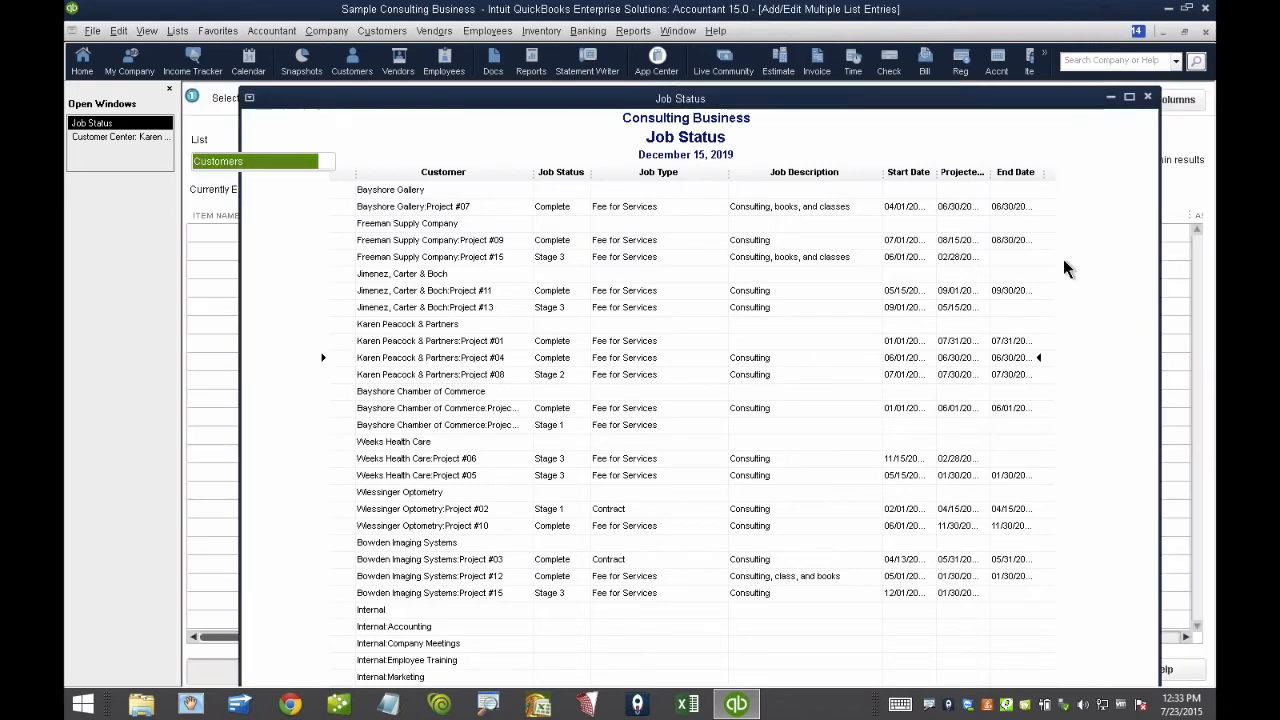
Show Job Status and Customer Type columns in the Add/Edit Multiple List Entries grid
{"action": "left_click", "coordinate": [1147, 96]}
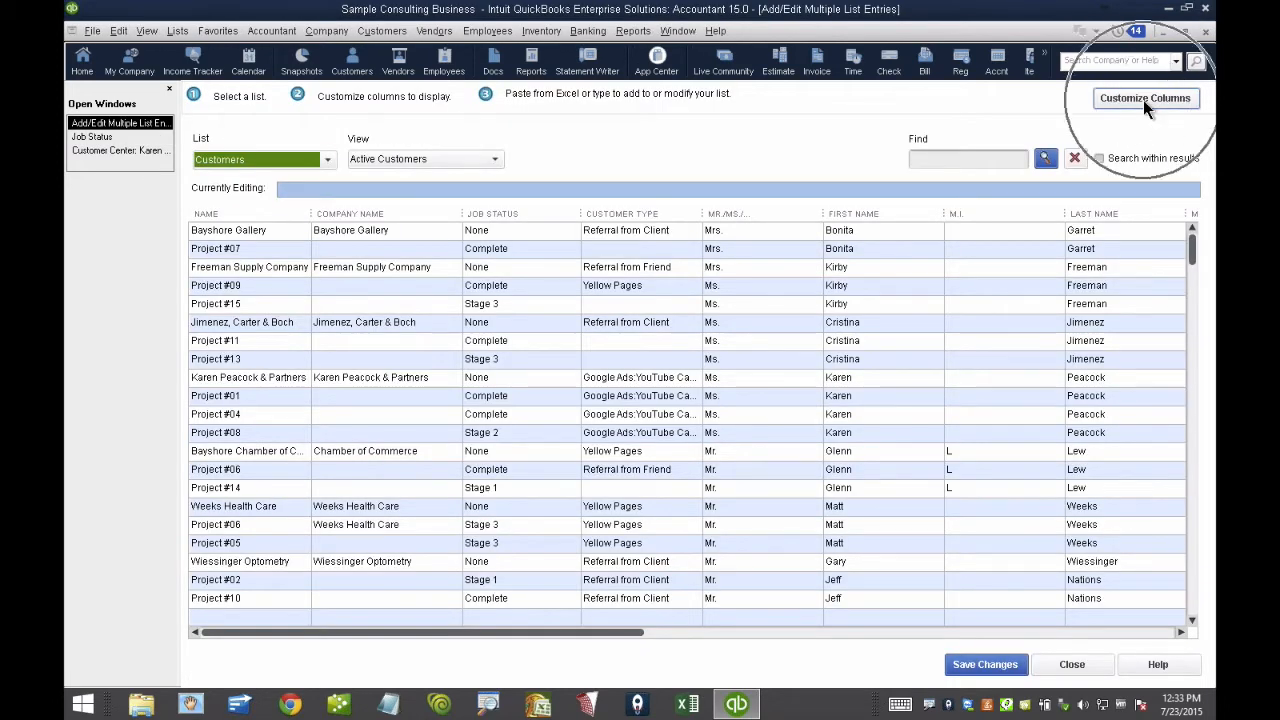
{"action": "left_click", "coordinate": [1145, 98]}
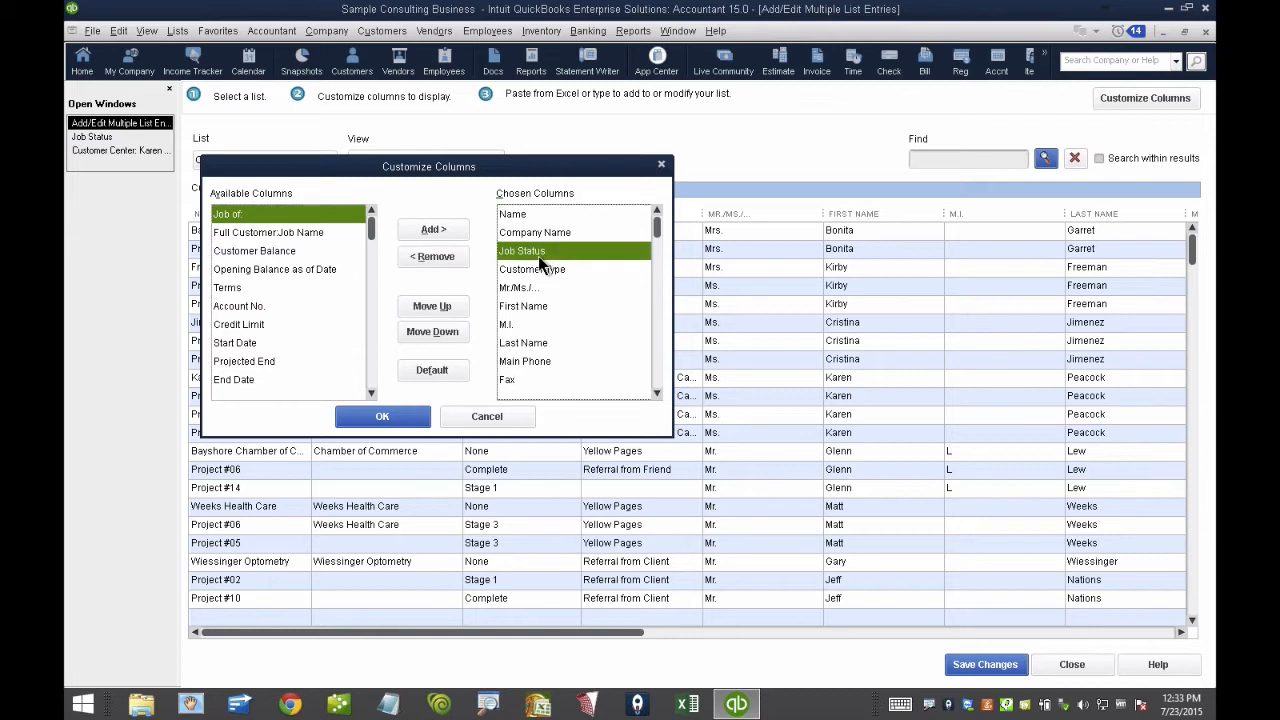
{"action": "left_click", "coordinate": [532, 269]}
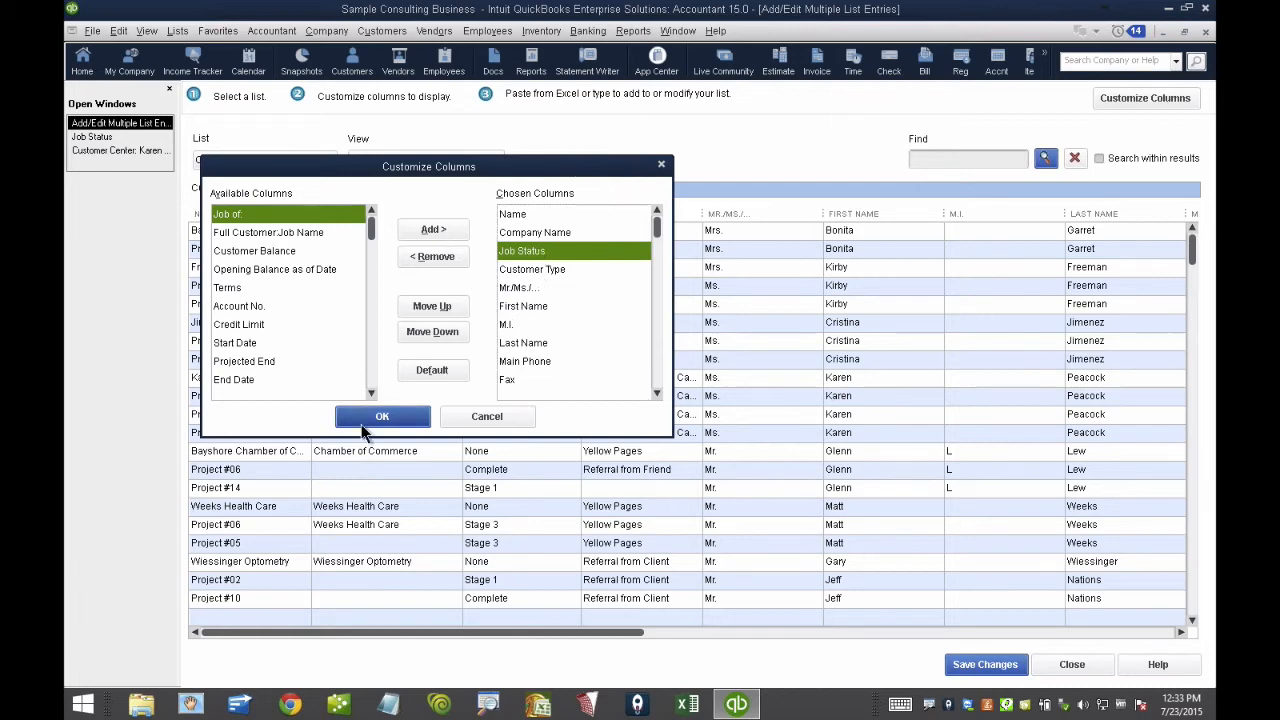
{"action": "left_click", "coordinate": [382, 416]}
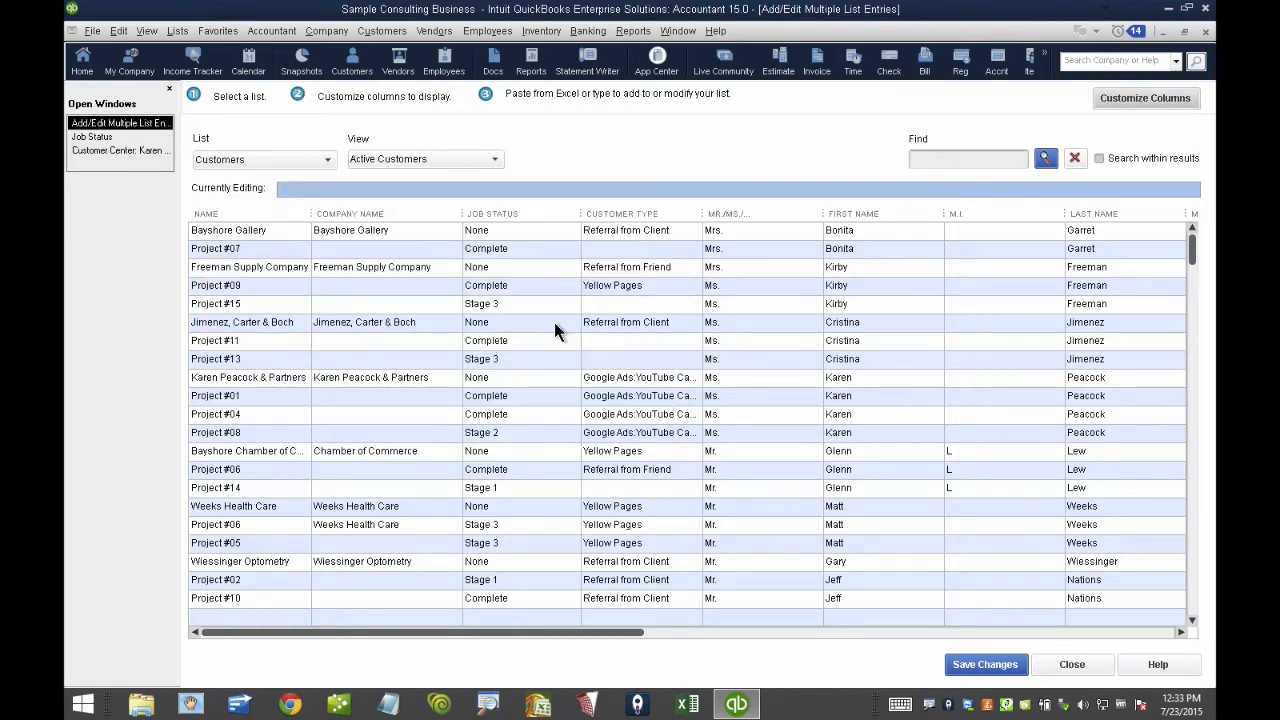
Set Project #15 and #06 to Complete, Project #01 to Stage 2, then close windows
{"action": "left_click", "coordinate": [510, 304]}
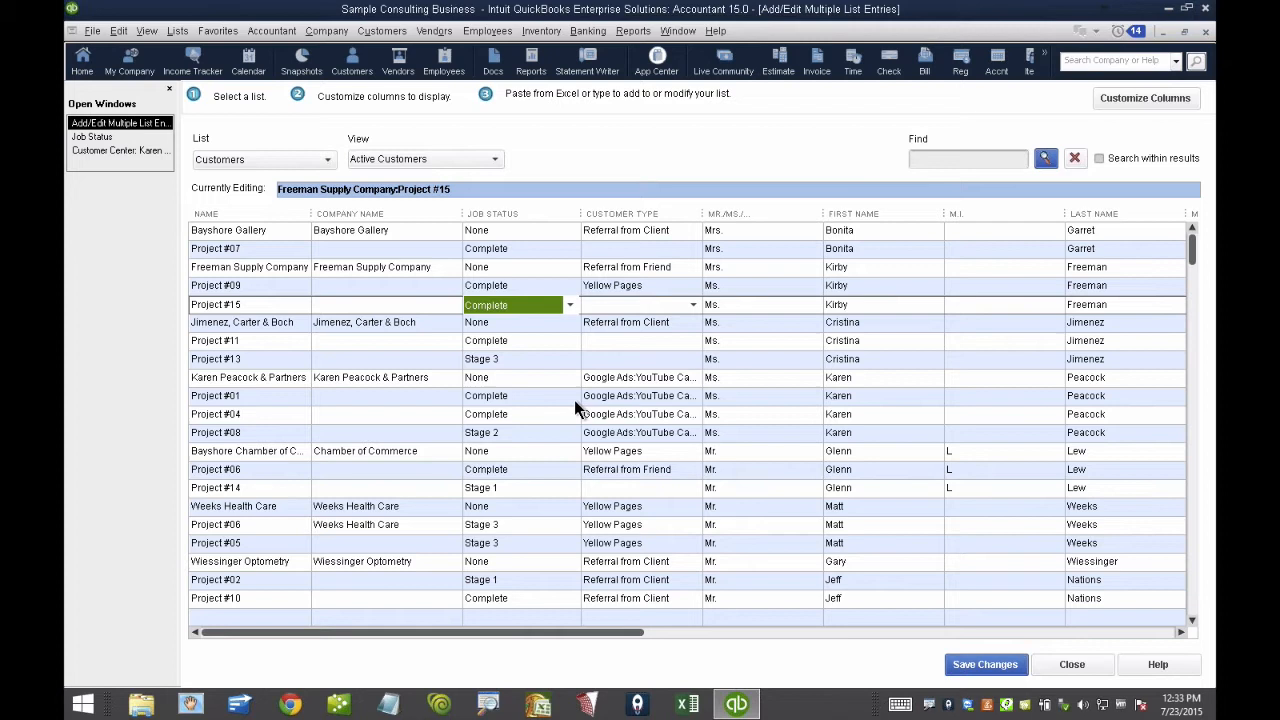
{"action": "left_click", "coordinate": [570, 396]}
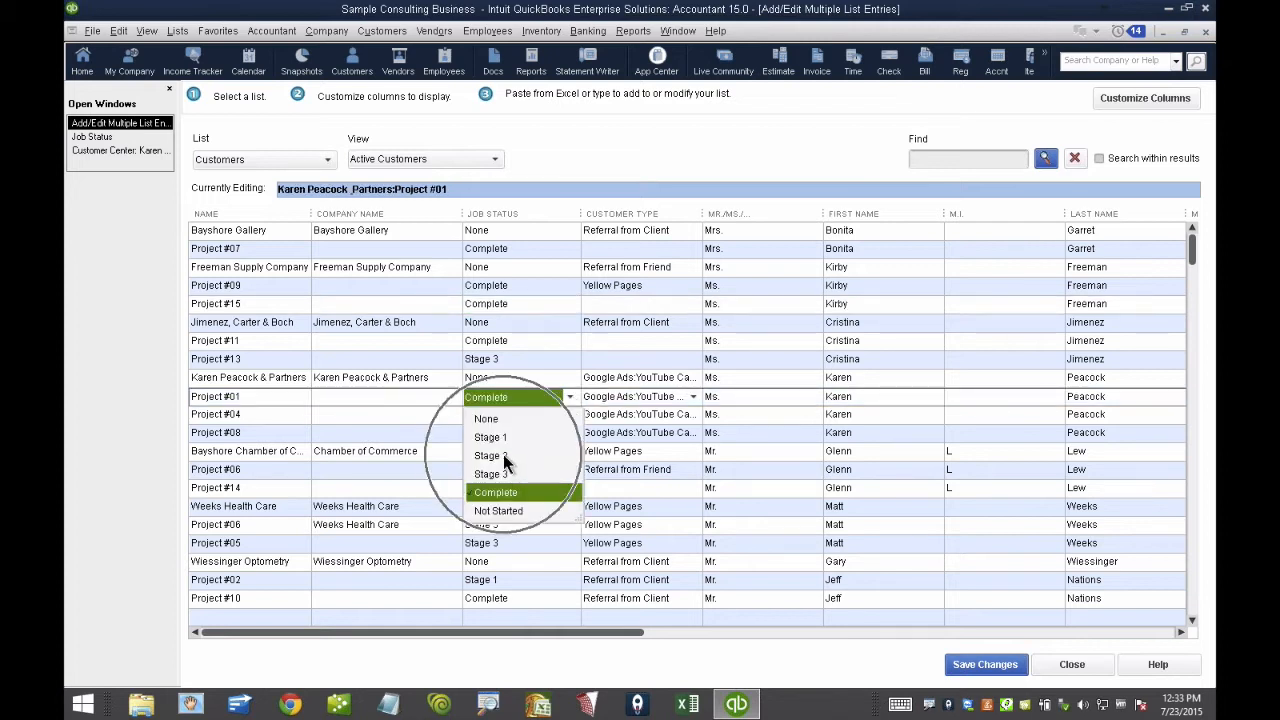
{"action": "left_click", "coordinate": [490, 455]}
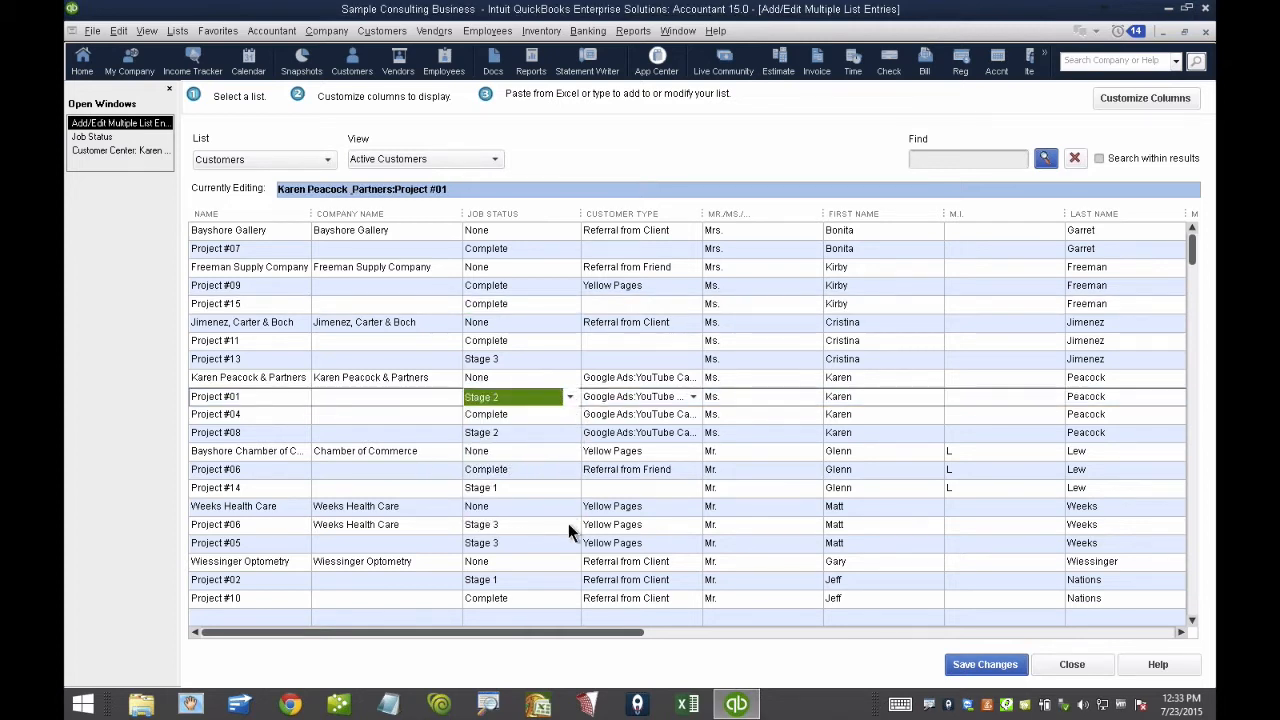
{"action": "left_click", "coordinate": [514, 525]}
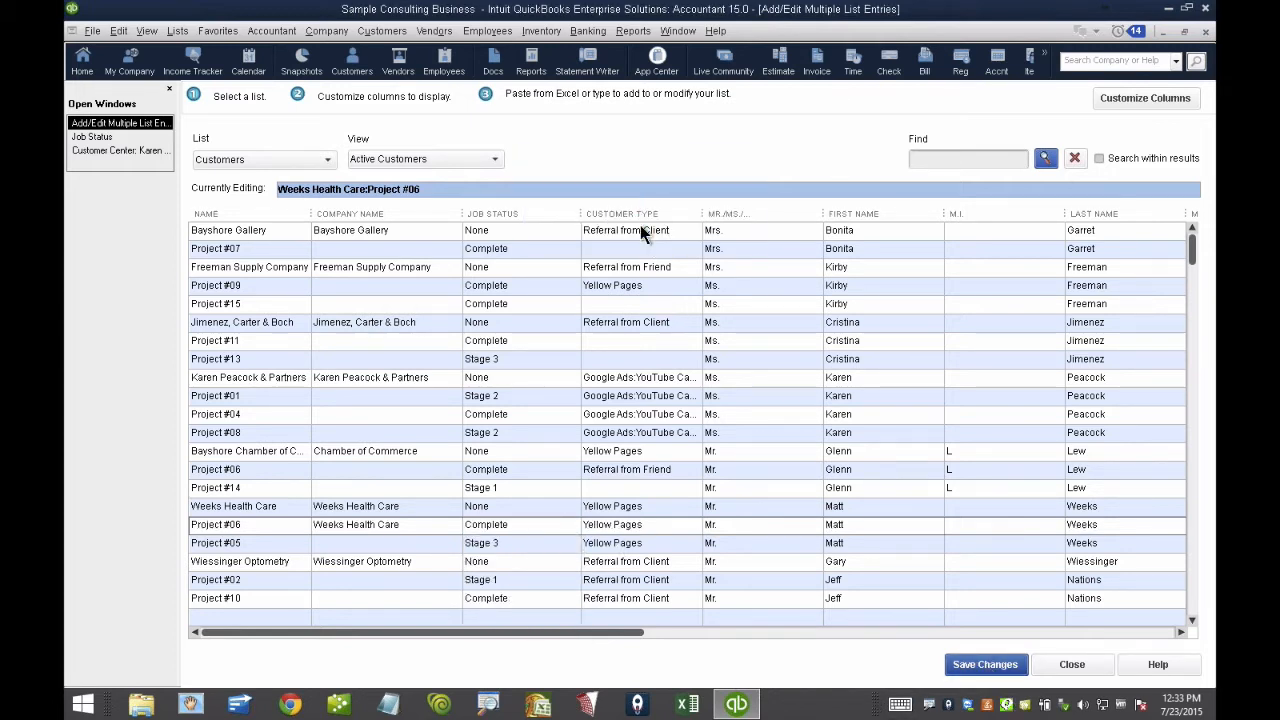
{"action": "left_click", "coordinate": [91, 136]}
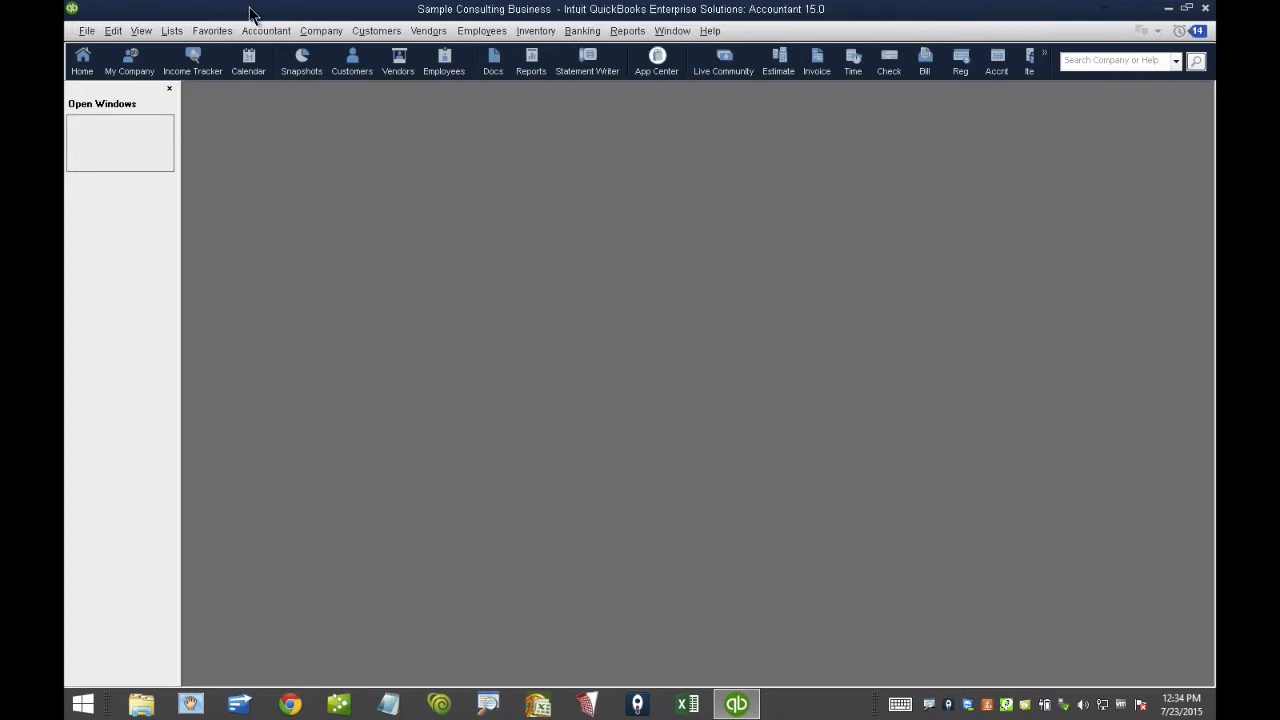
Start a custom summary report with customer-type rows and quarterly columns
{"action": "left_click", "coordinate": [627, 31]}
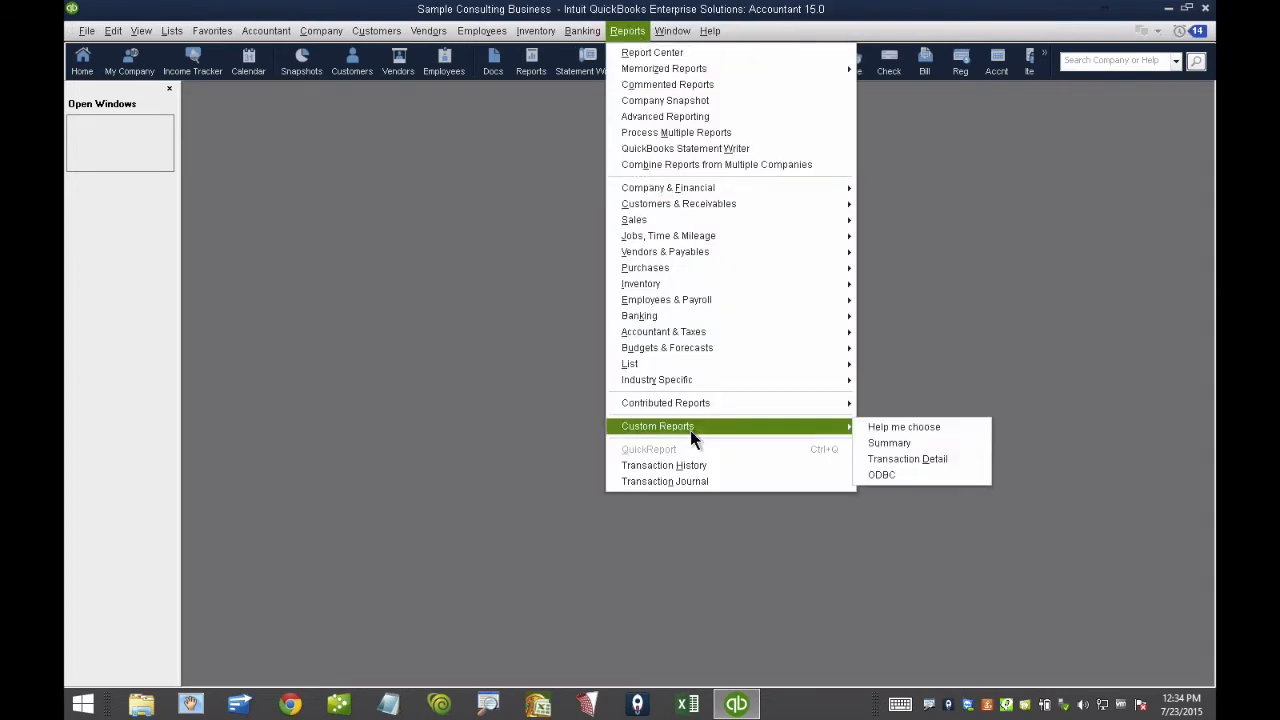
{"action": "mouse_move", "coordinate": [889, 443]}
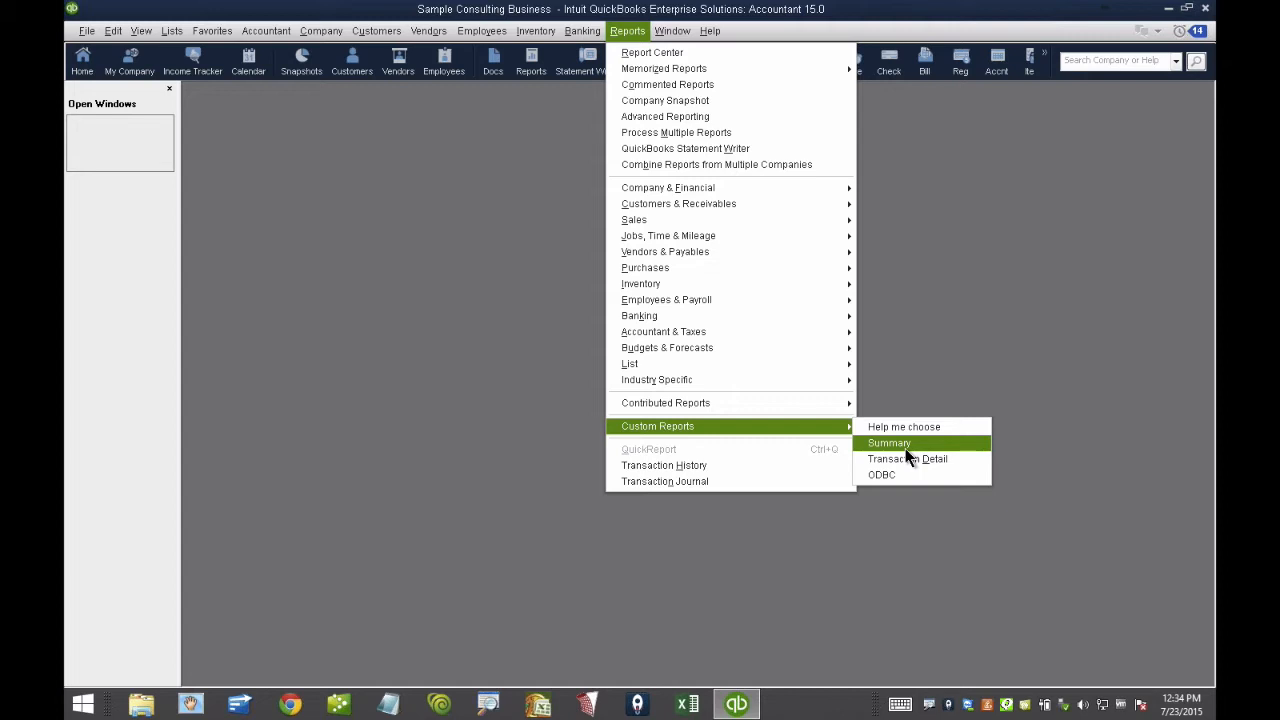
{"action": "left_click", "coordinate": [889, 443]}
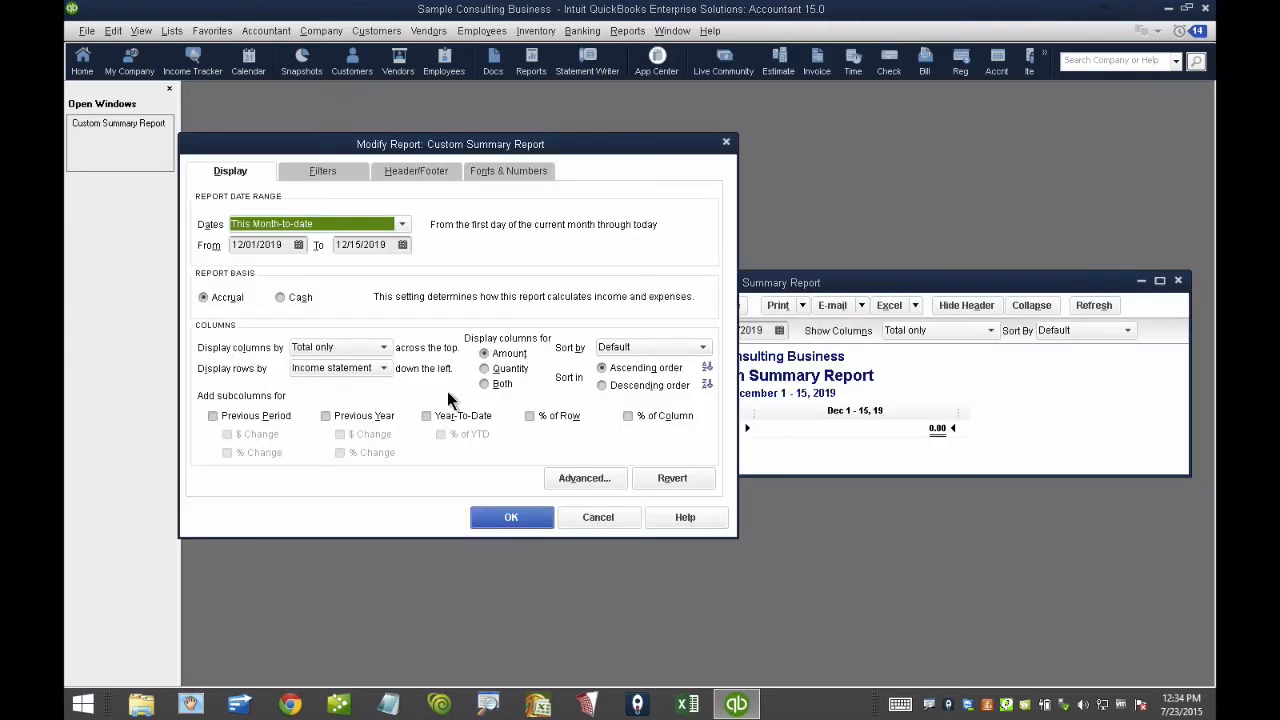
{"action": "left_click", "coordinate": [383, 367]}
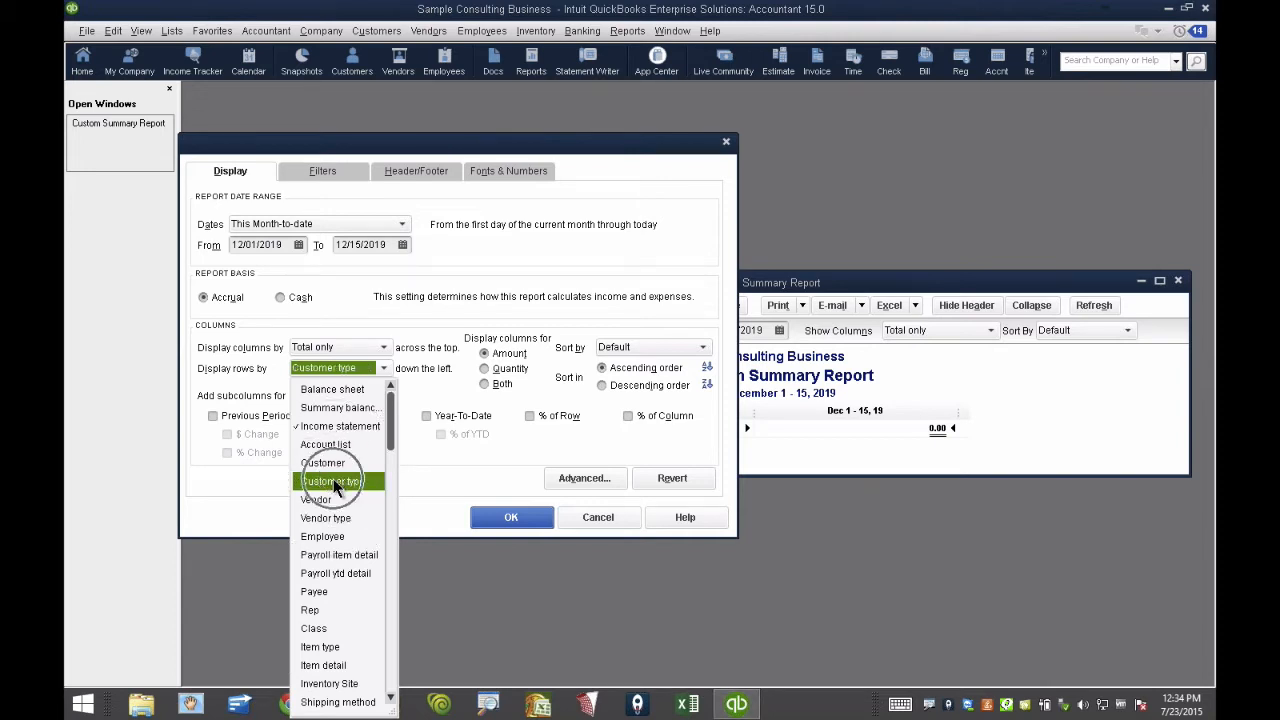
{"action": "left_click", "coordinate": [331, 481]}
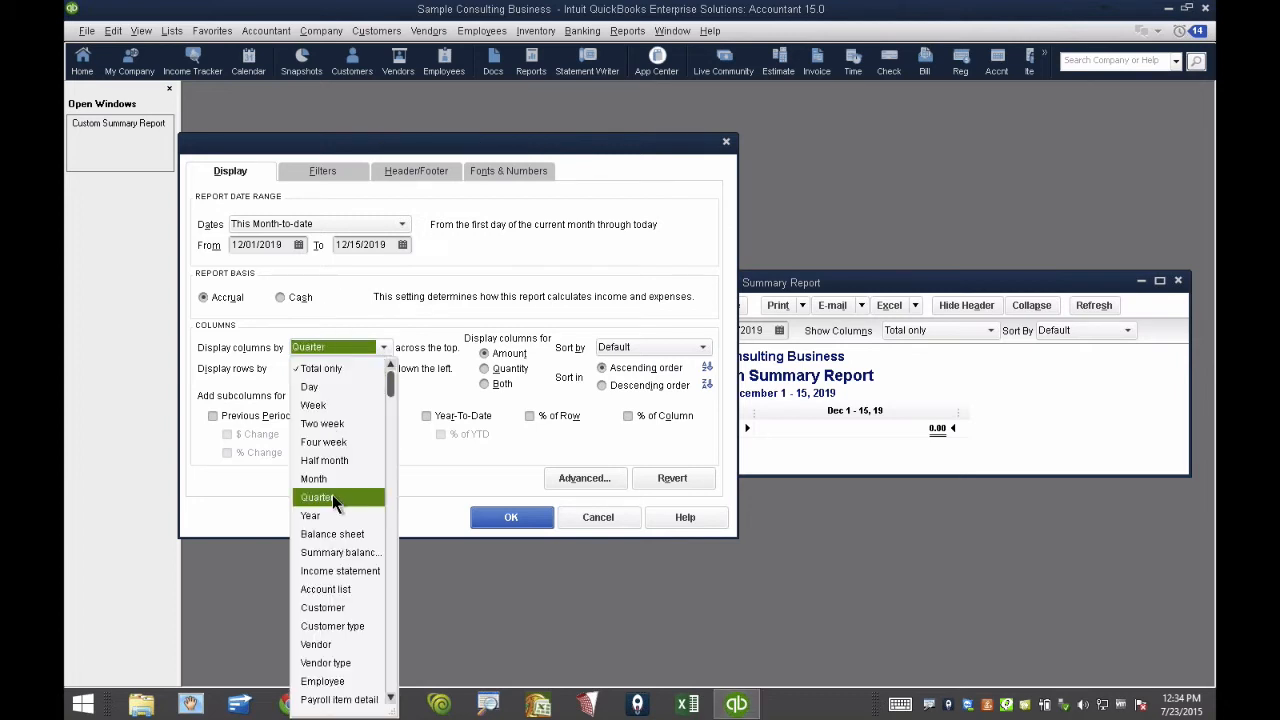
{"action": "left_click", "coordinate": [332, 625]}
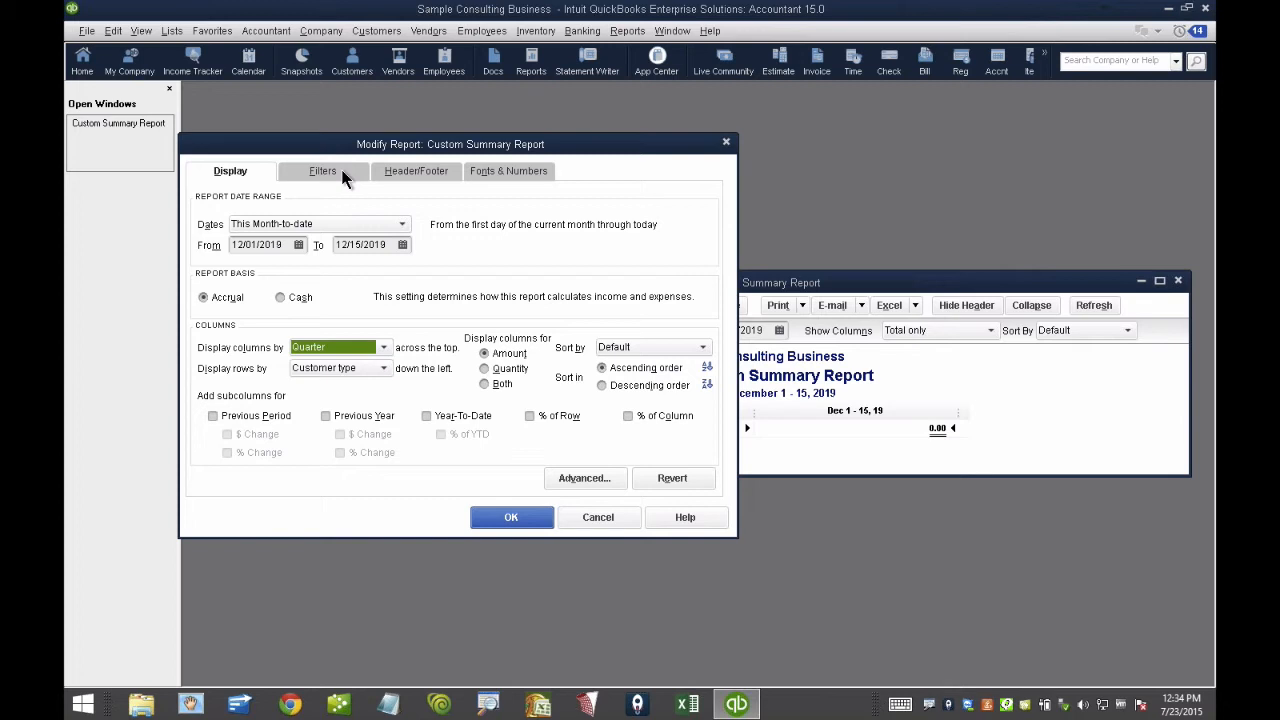
Limit the report to ordinary income accounts for This Fiscal Year
{"action": "left_click", "coordinate": [322, 170]}
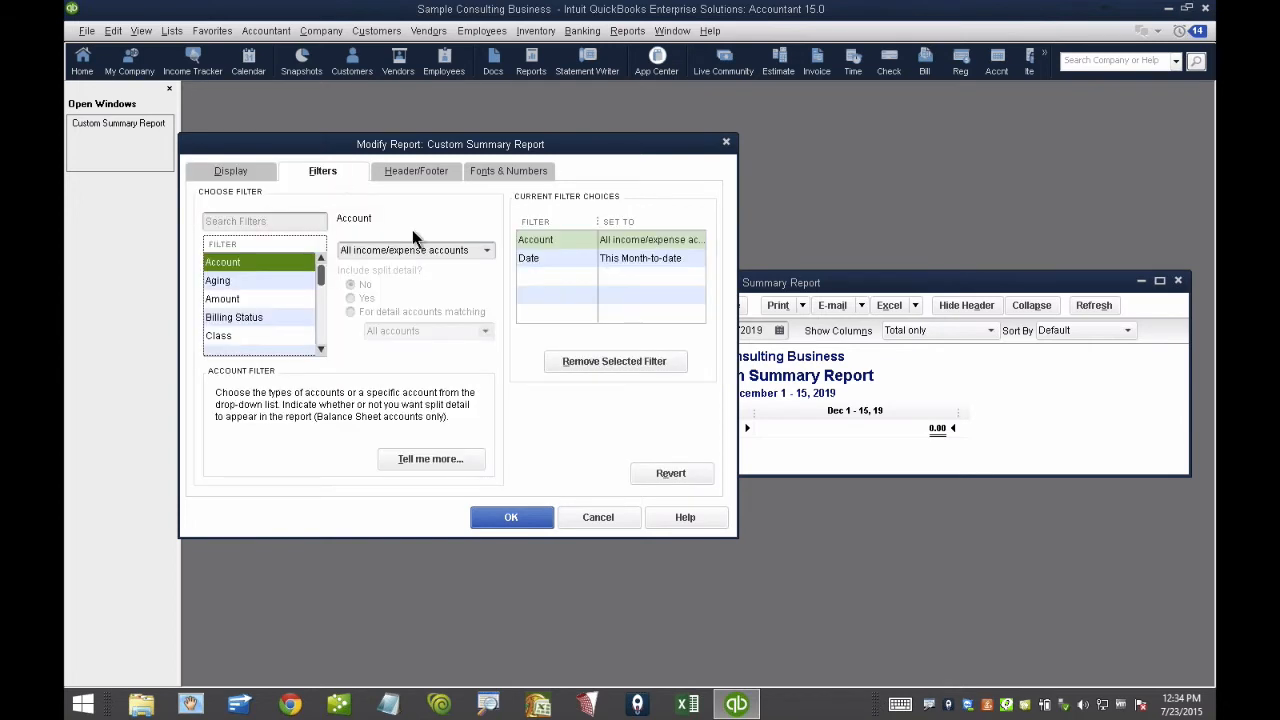
{"action": "left_click", "coordinate": [487, 250]}
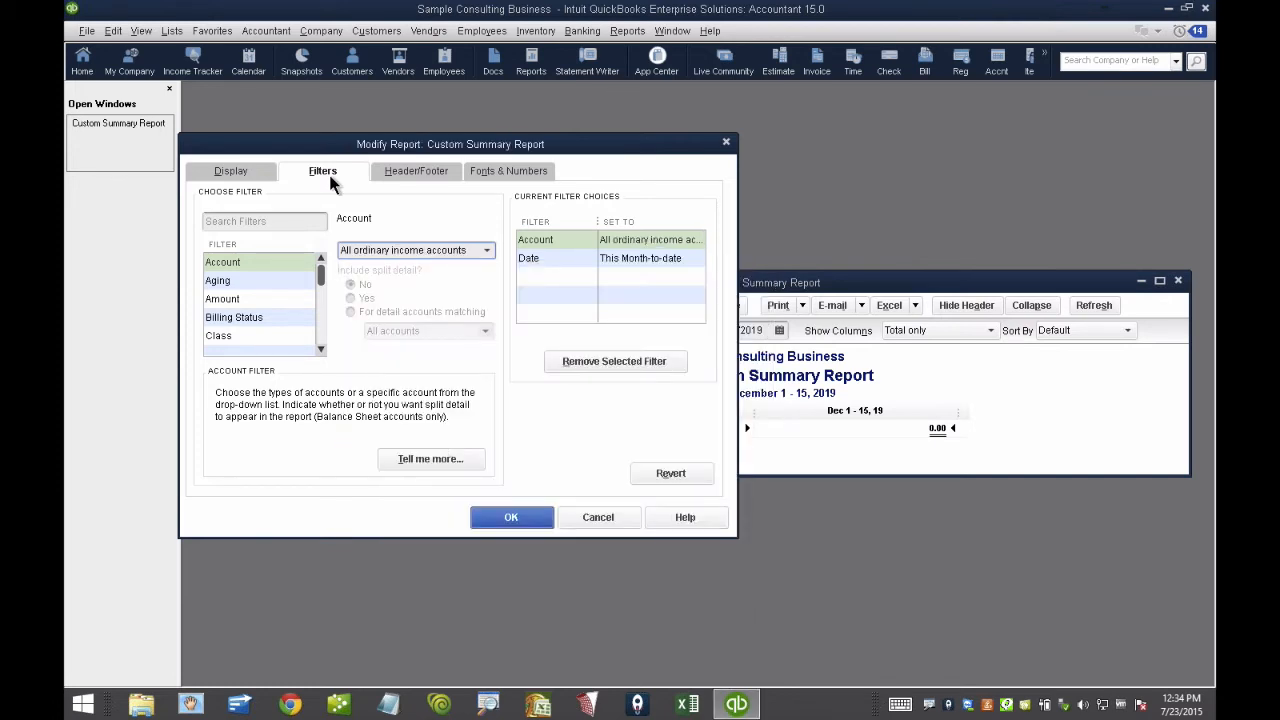
{"action": "left_click", "coordinate": [230, 170]}
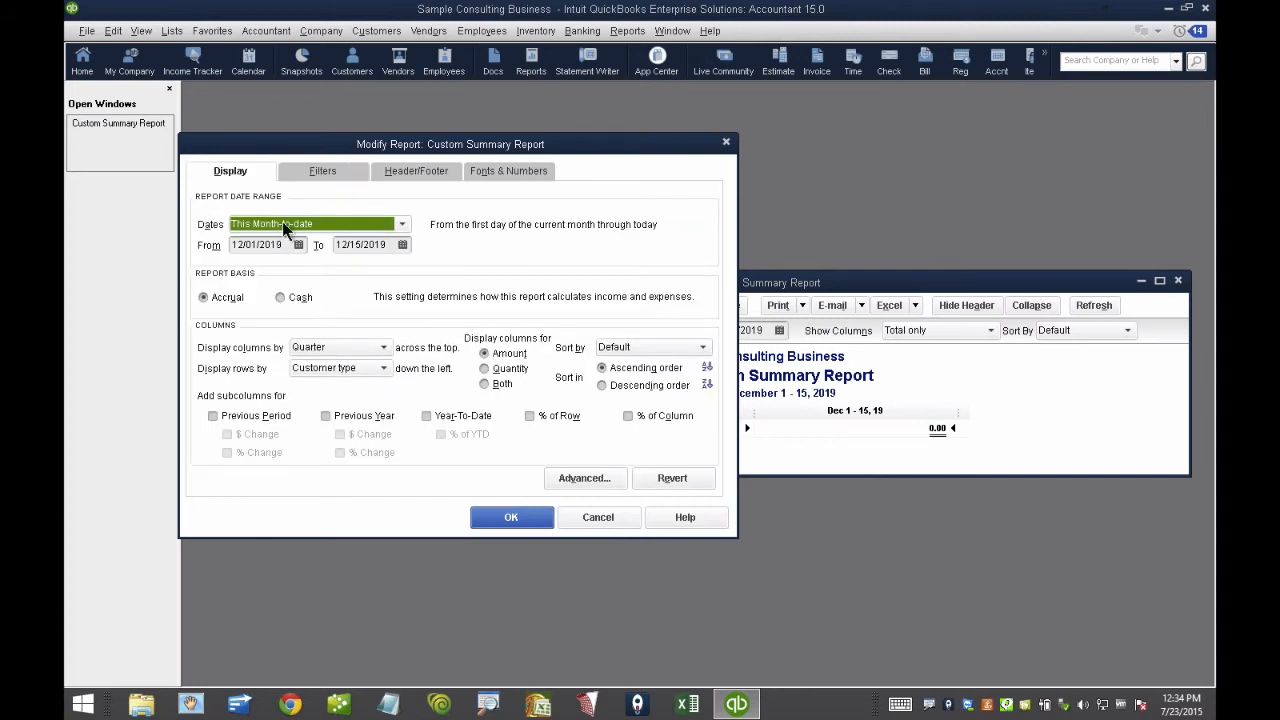
{"action": "left_click", "coordinate": [401, 223]}
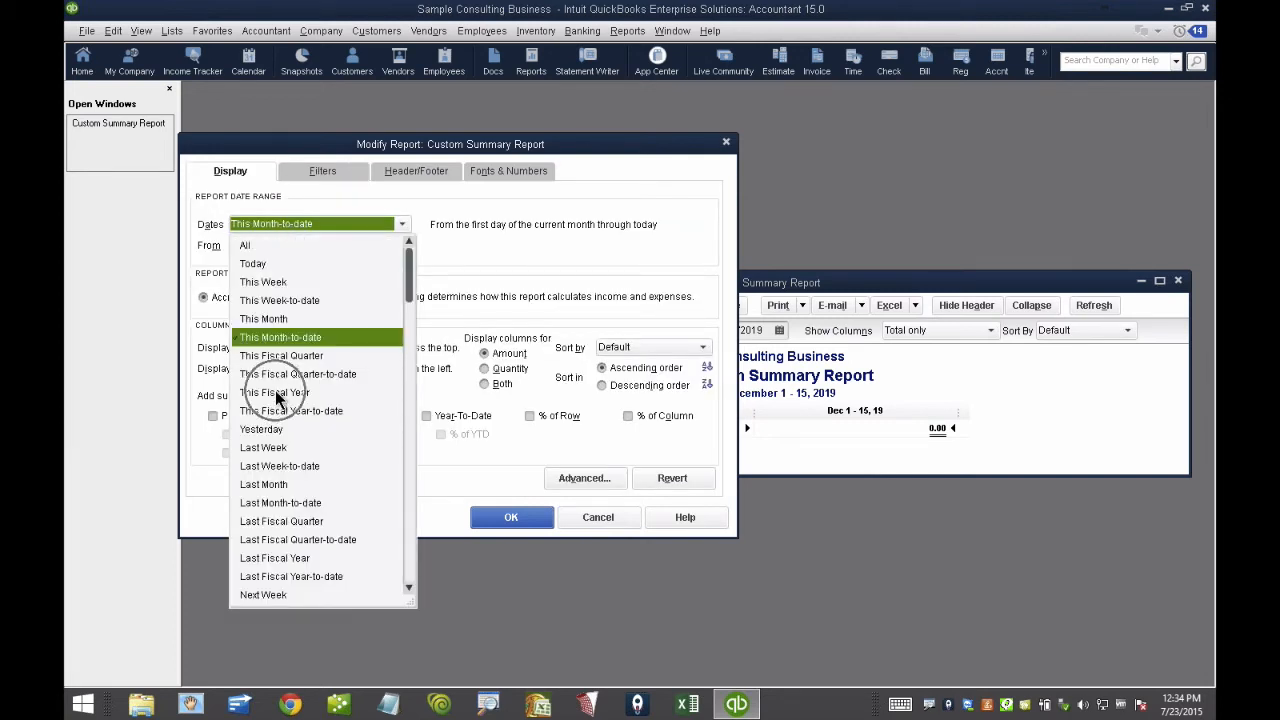
{"action": "left_click", "coordinate": [274, 392]}
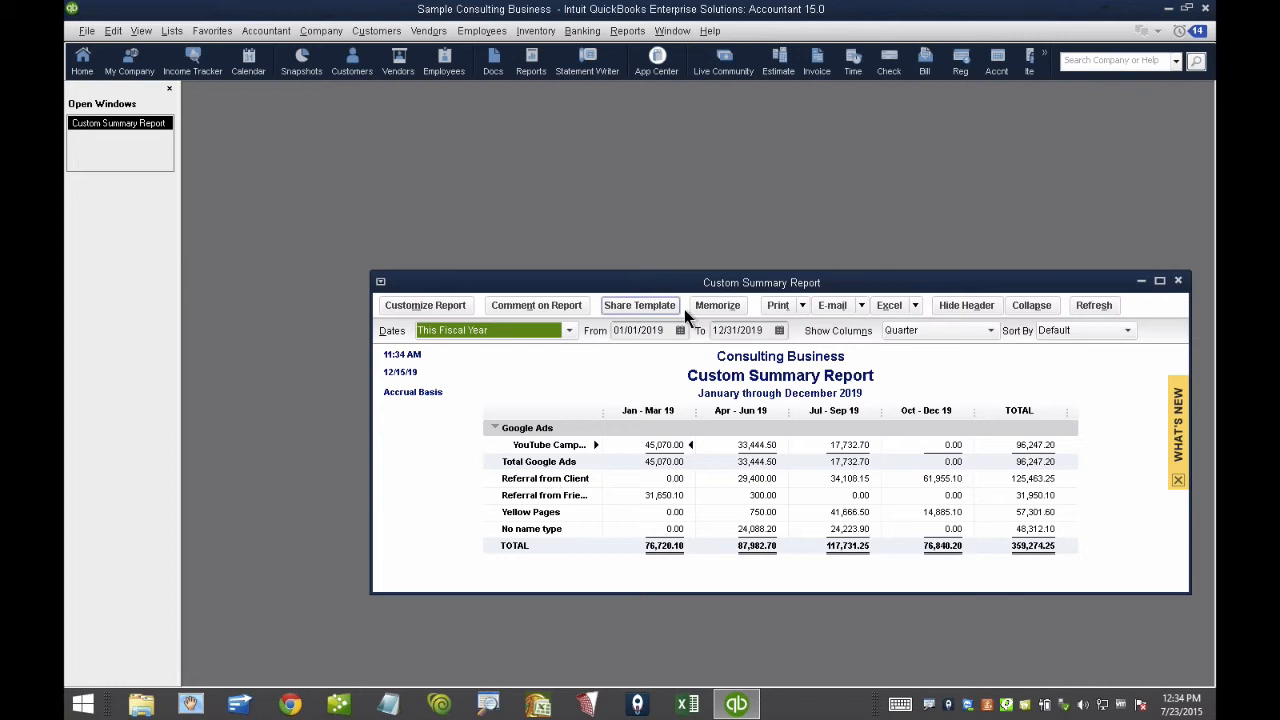
Collapse the Google Ads row group in the Custom Summary Report to its 96,247.20 total
{"action": "left_click_drag", "start_coordinate": [761, 282], "coordinate": [650, 231]}
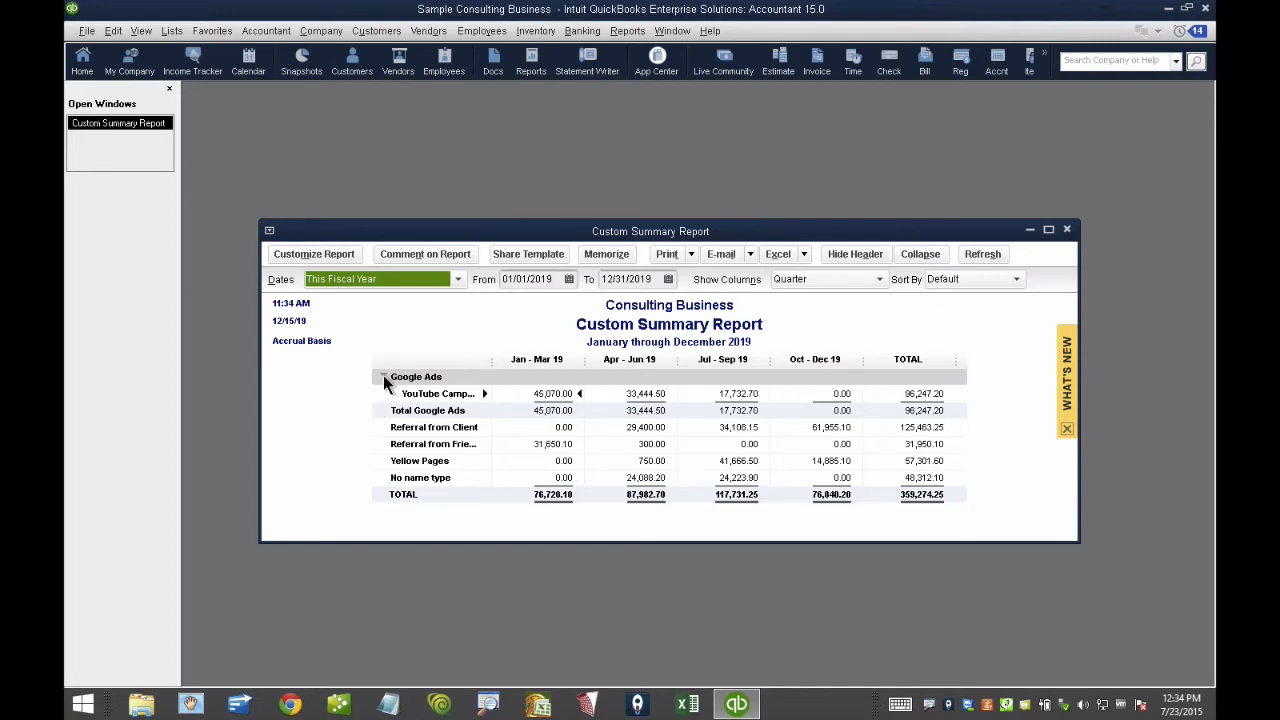
{"action": "left_click", "coordinate": [384, 376]}
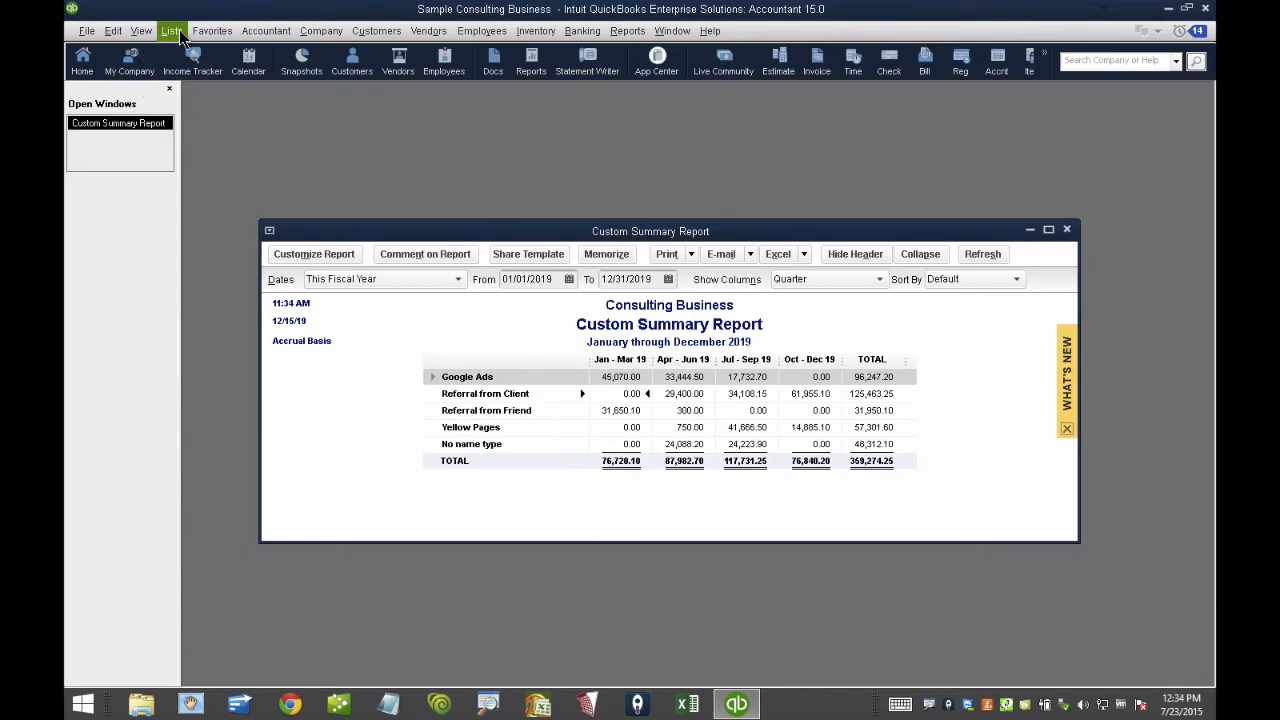
{"action": "mouse_move", "coordinate": [376, 31]}
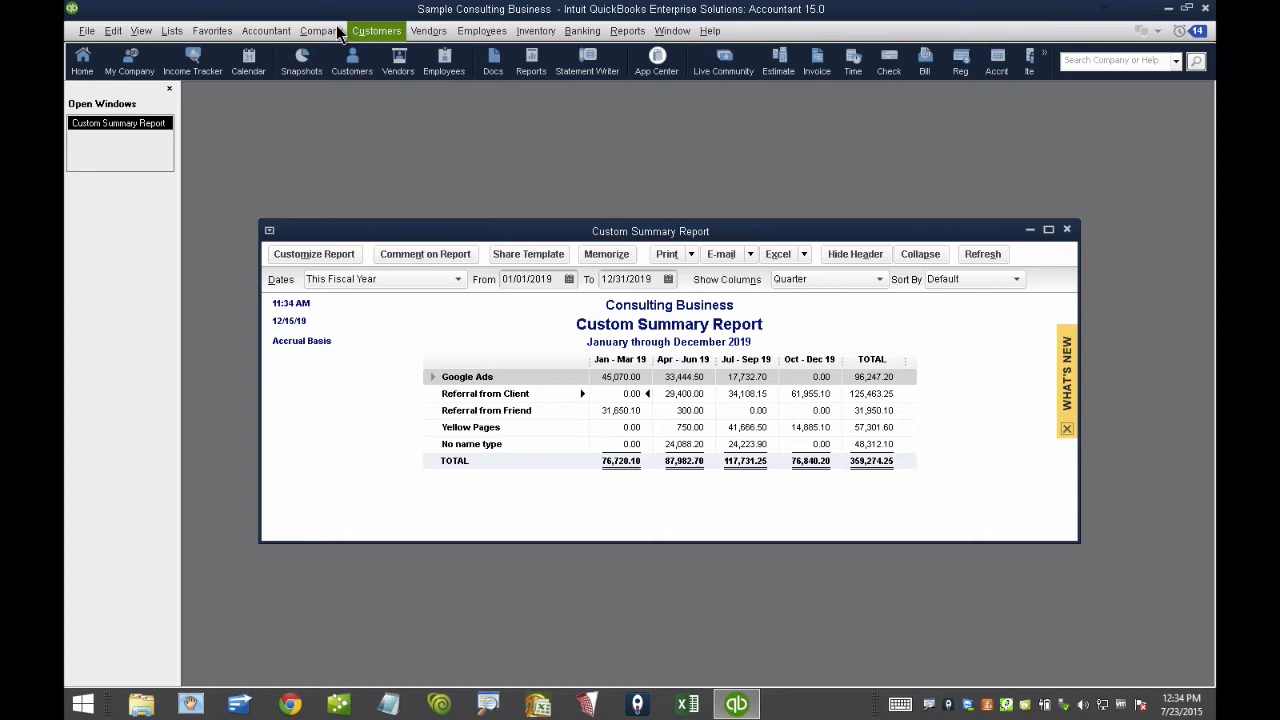
{"action": "mouse_move", "coordinate": [390, 58]}
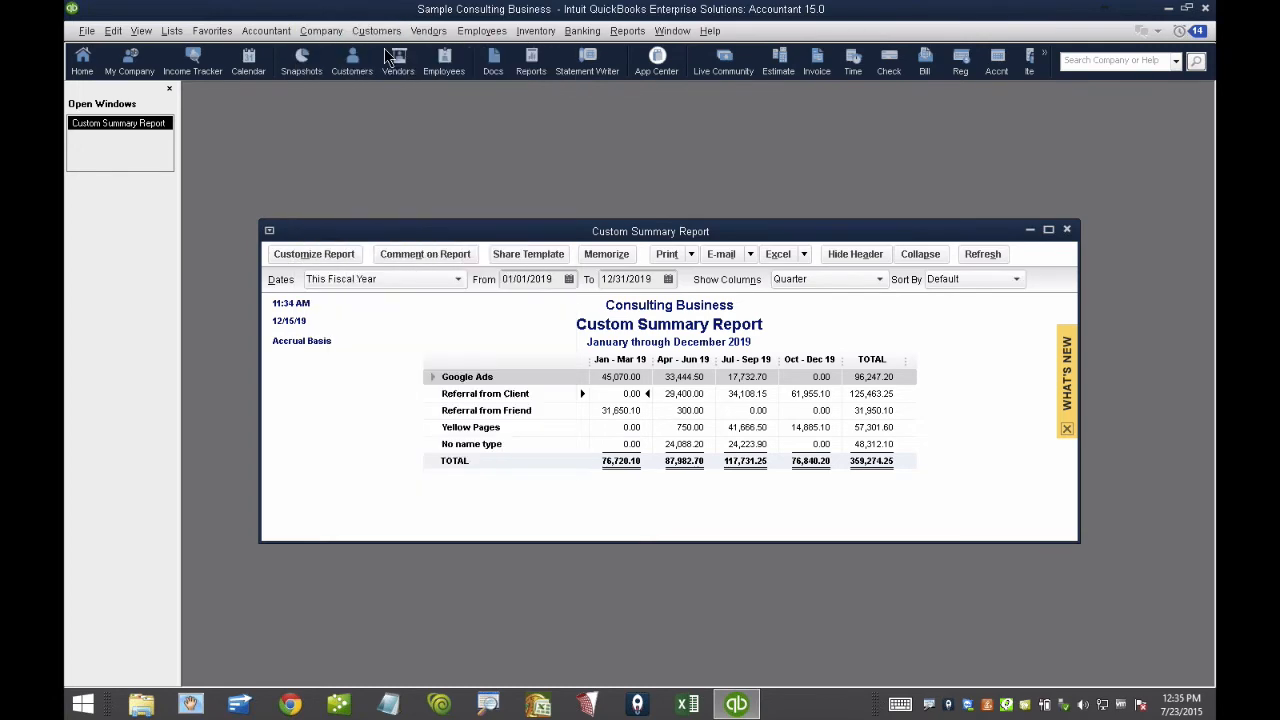
Give Bayshore Gallery Project #07 the Google Ads:YouTube Campaign customer type and return to the report
{"action": "left_click", "coordinate": [351, 60]}
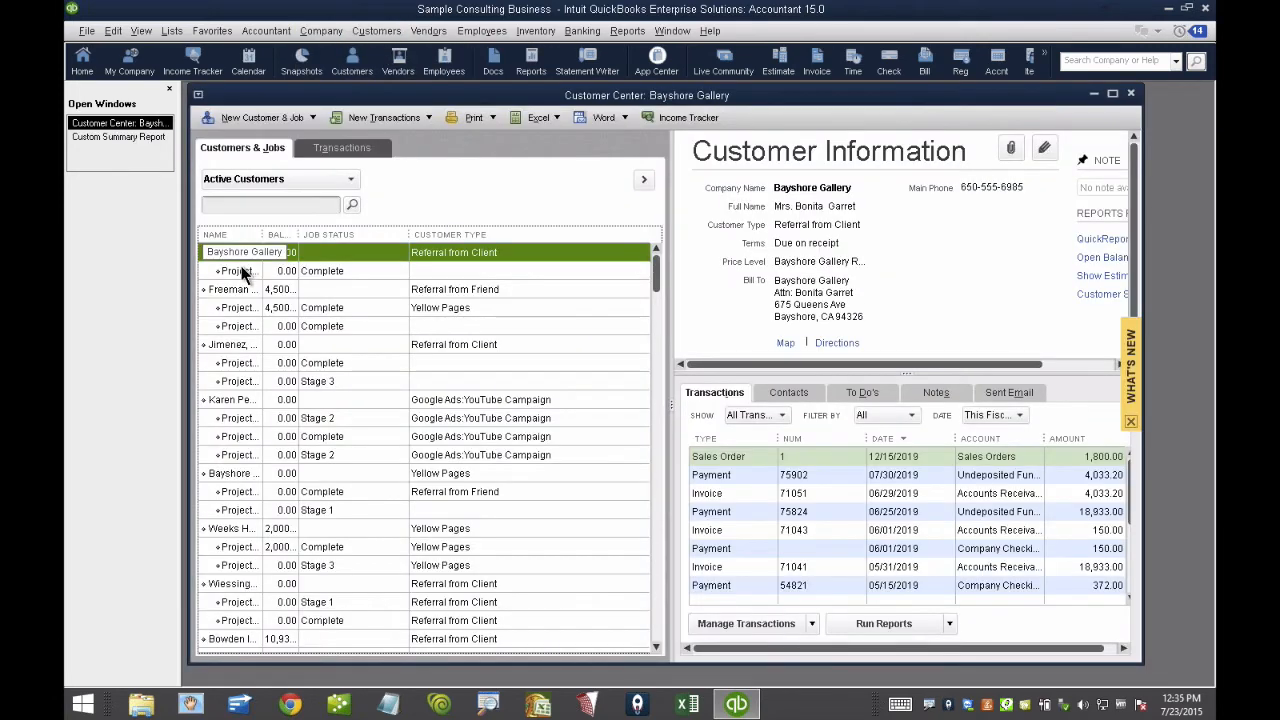
{"action": "double_click", "coordinate": [237, 271]}
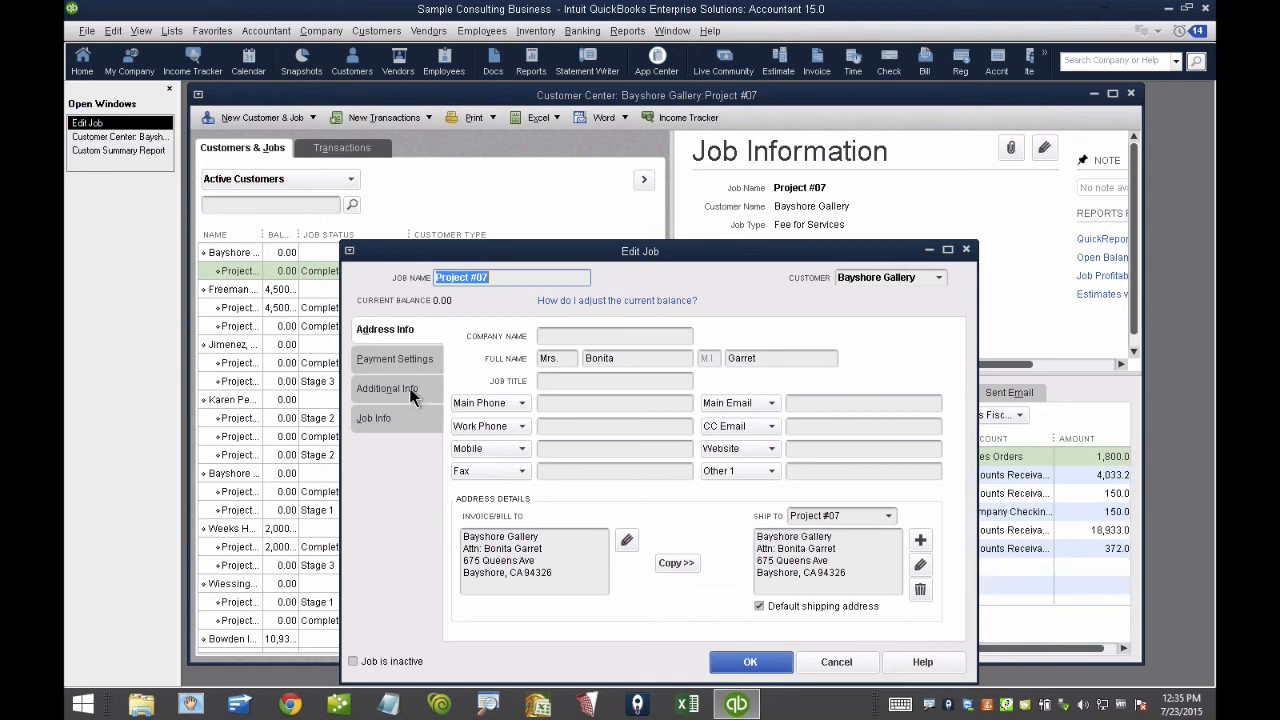
{"action": "left_click", "coordinate": [388, 388]}
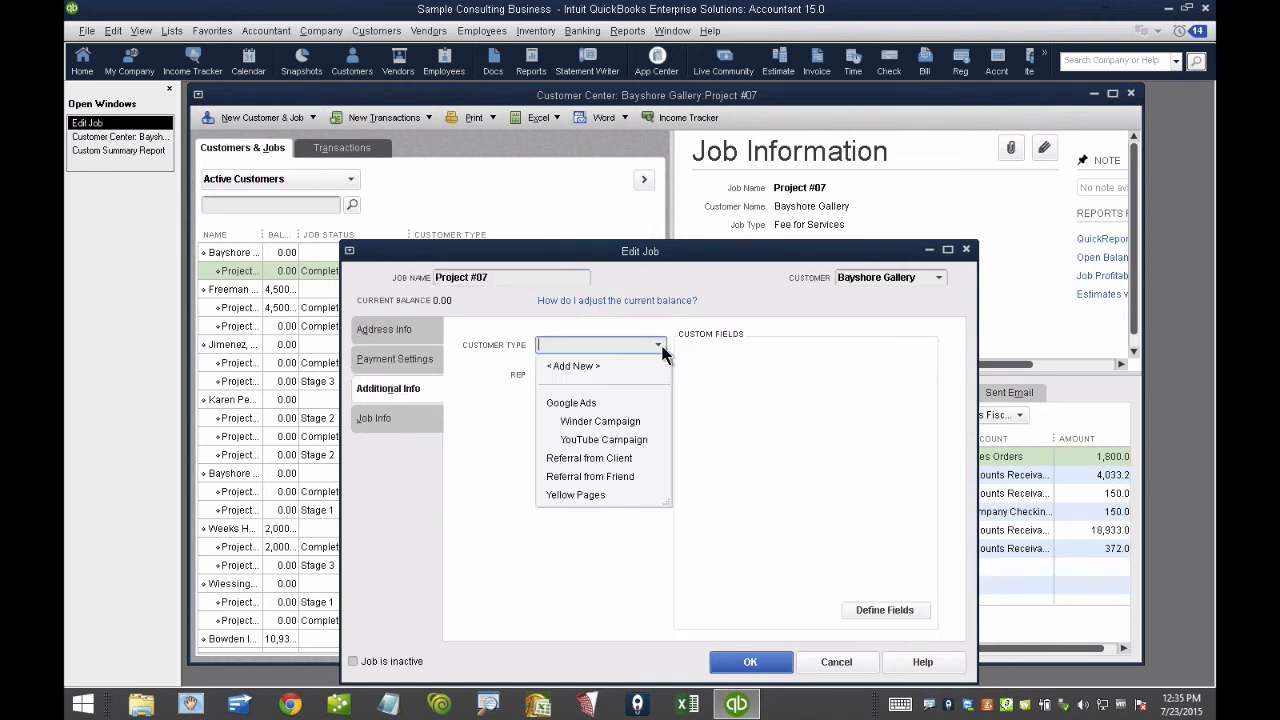
{"action": "mouse_move", "coordinate": [610, 530]}
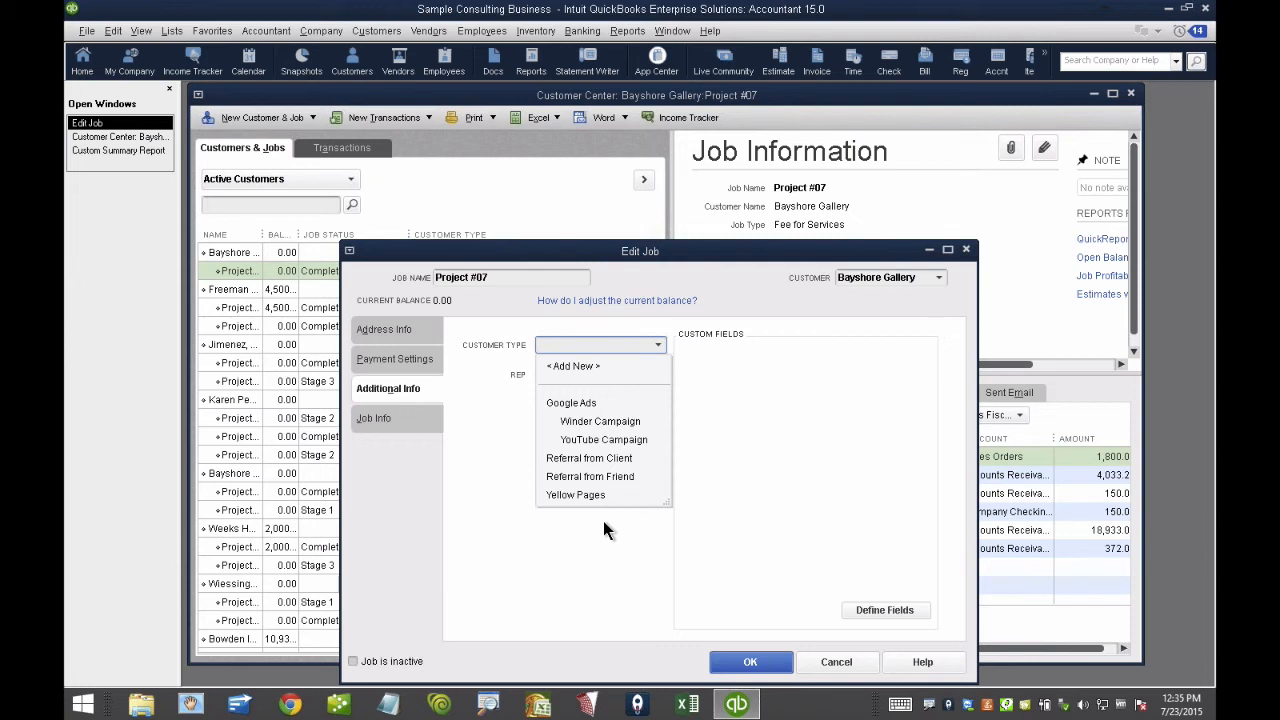
{"action": "mouse_move", "coordinate": [620, 485]}
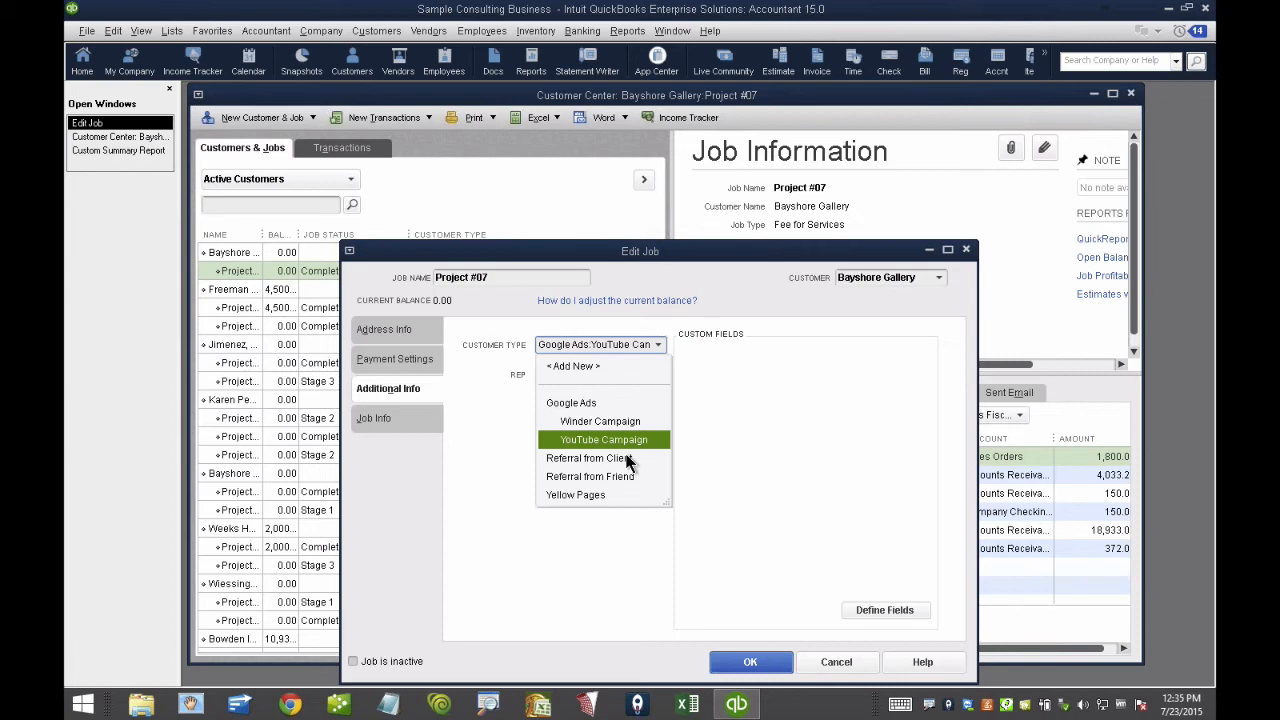
{"action": "mouse_move", "coordinate": [618, 440]}
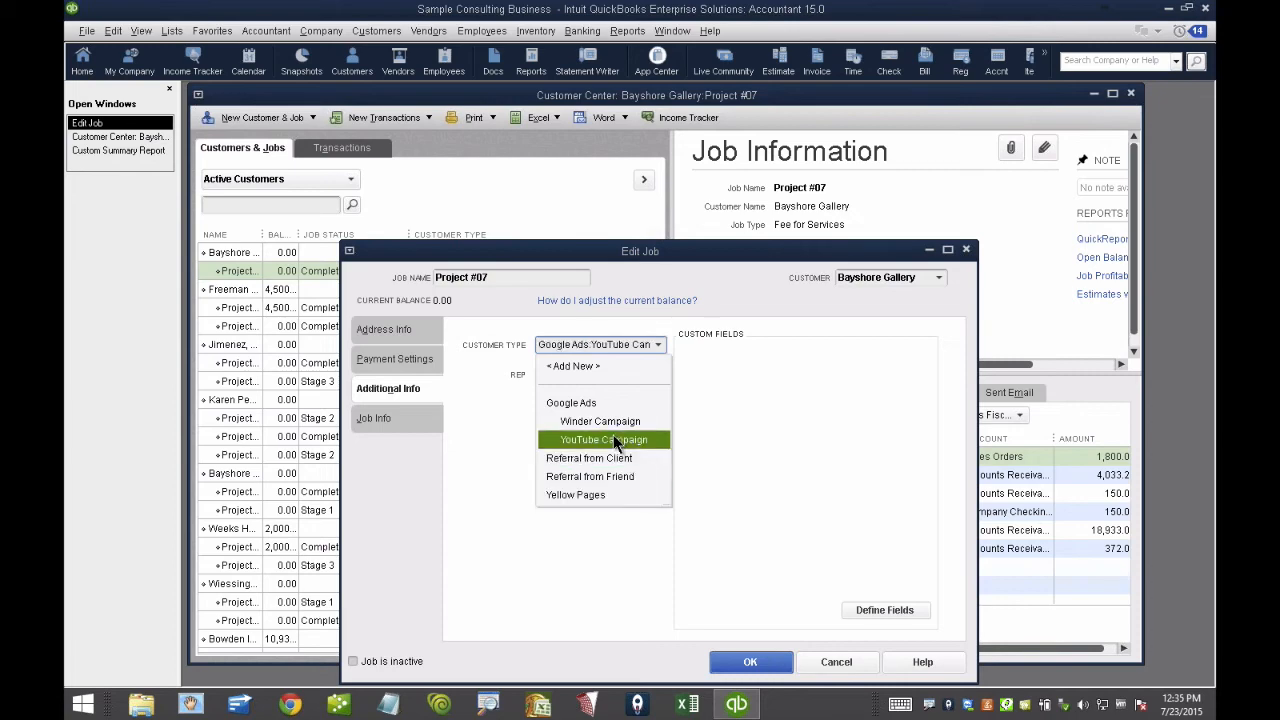
{"action": "left_click", "coordinate": [750, 661]}
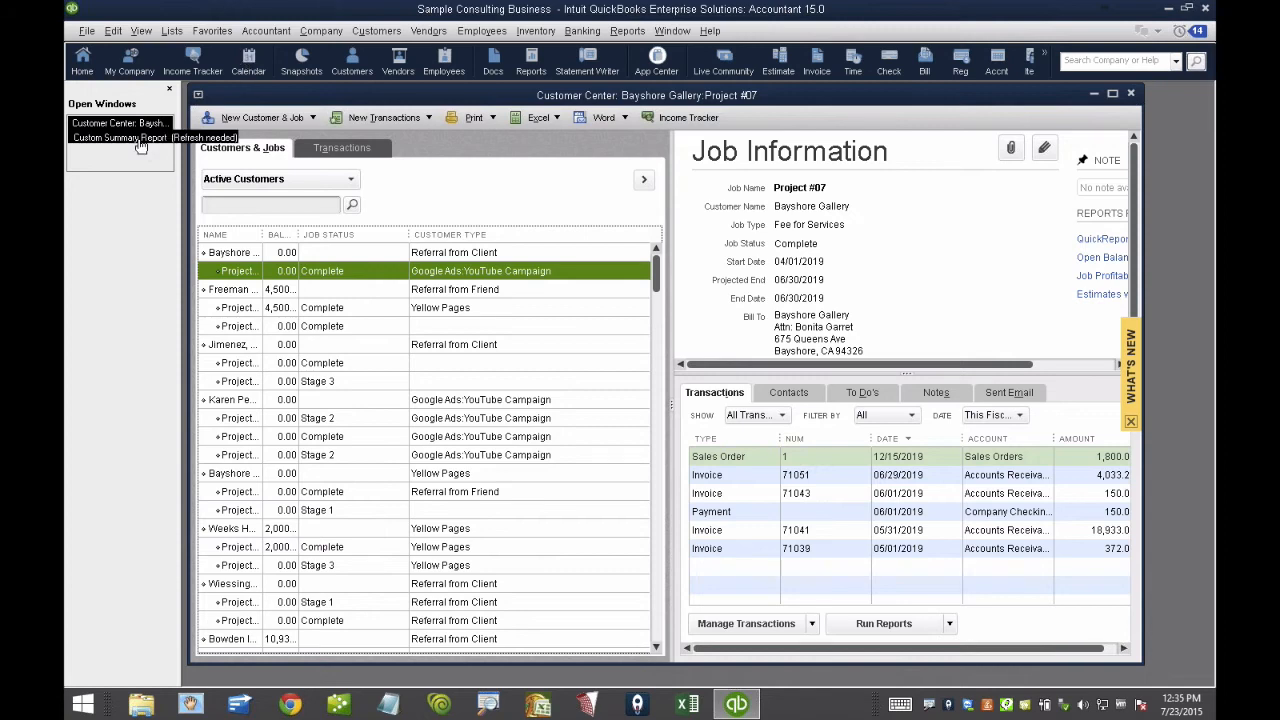
{"action": "left_click", "coordinate": [119, 137]}
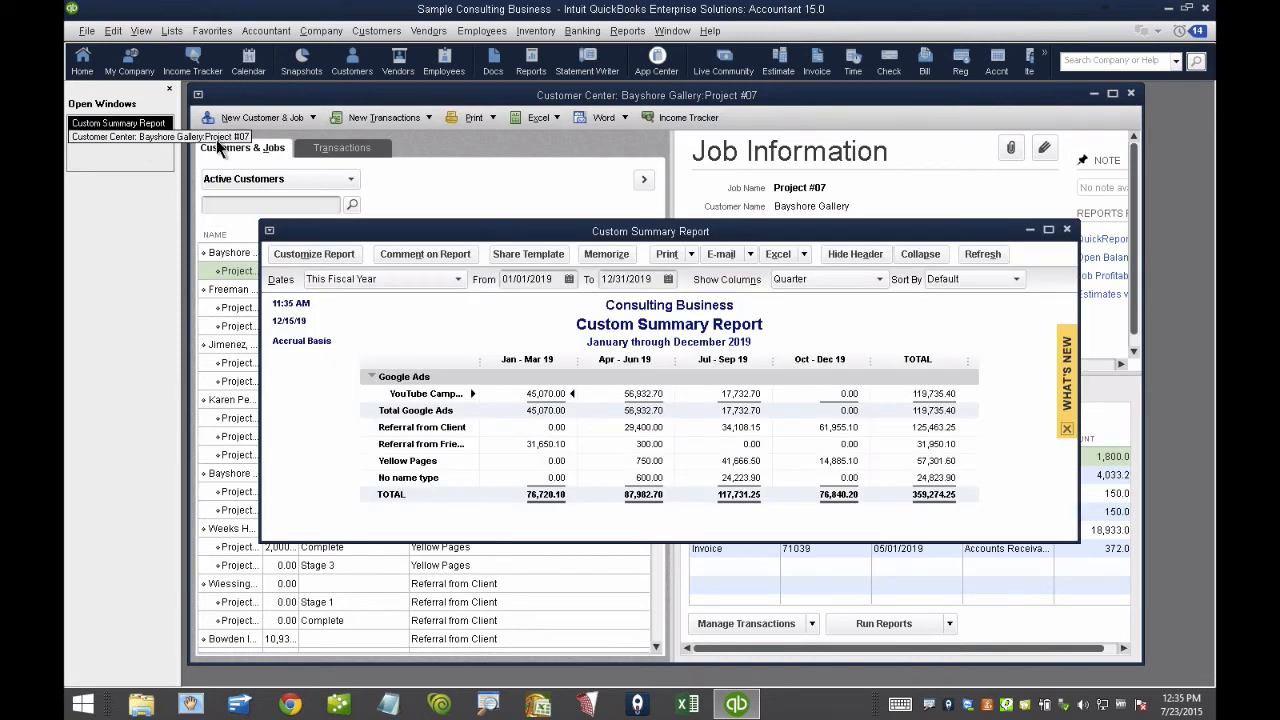
Memorize the custom summary report under the name 'Income by Referral Source'
{"action": "left_click", "coordinate": [606, 253]}
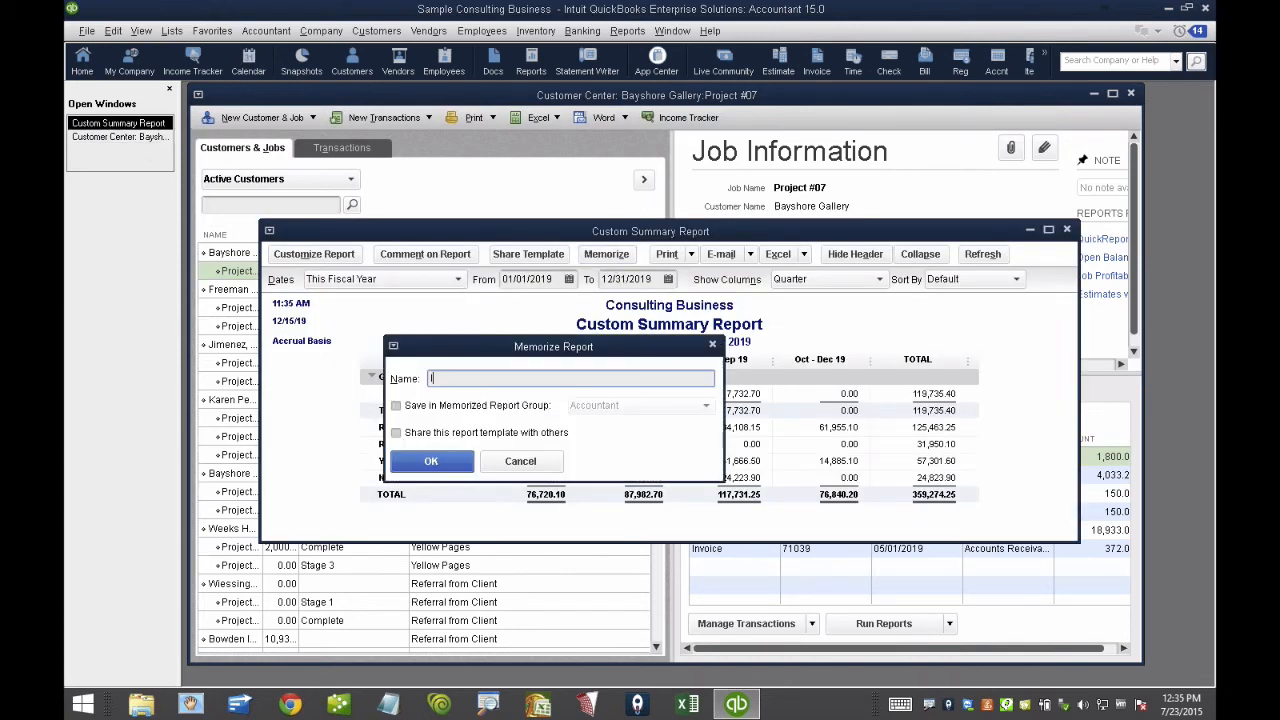
{"action": "type", "text": "Income by Referral Sour"}
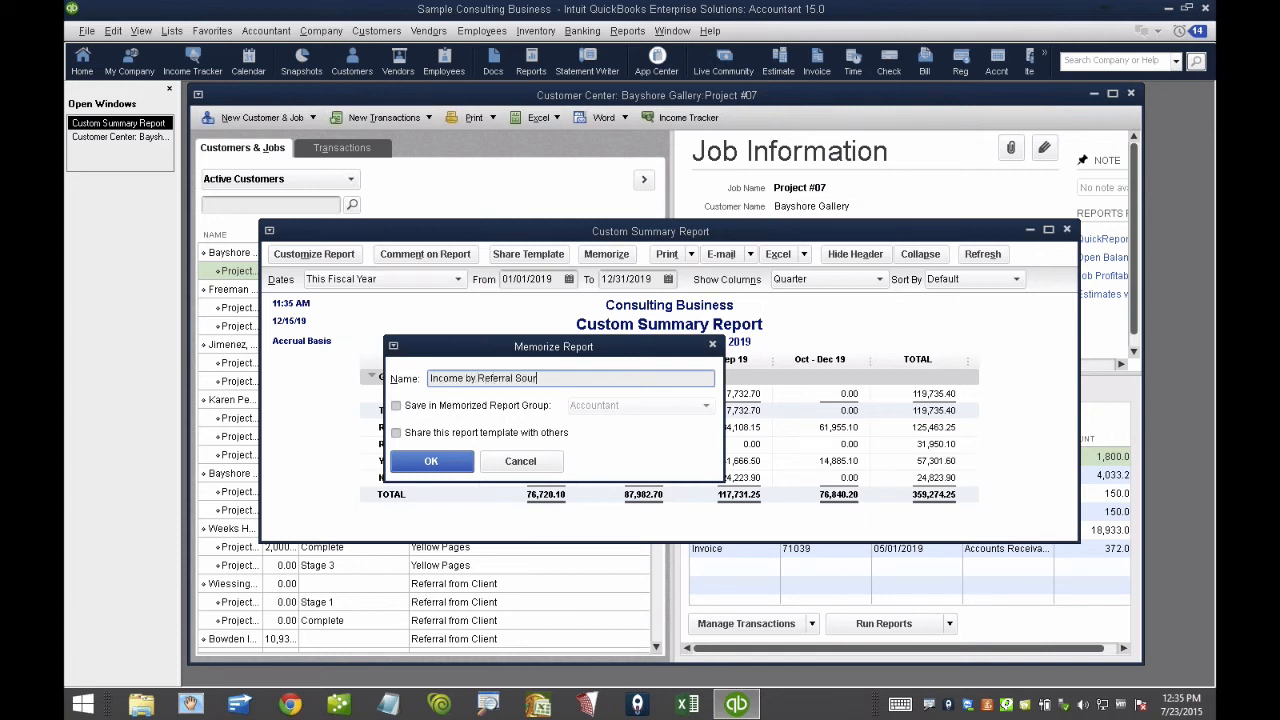
{"action": "type", "text": "ce"}
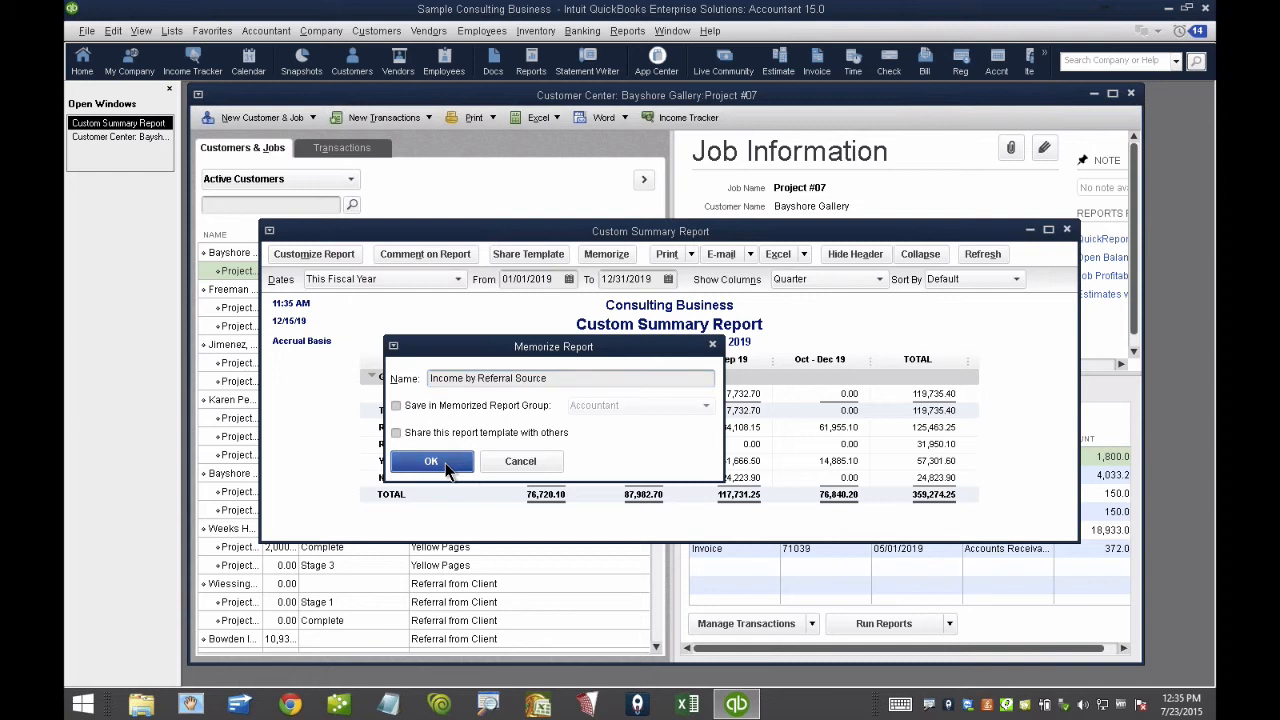
{"action": "left_click", "coordinate": [431, 461]}
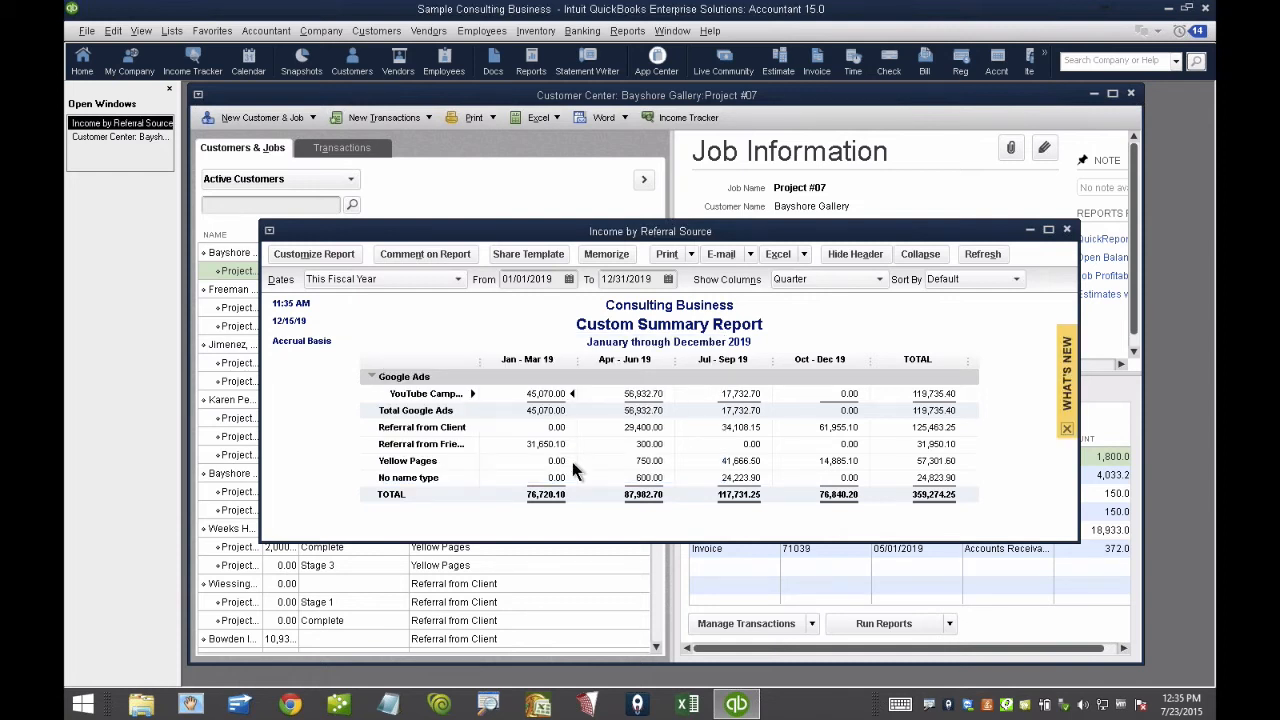
{"action": "mouse_move", "coordinate": [635, 445]}
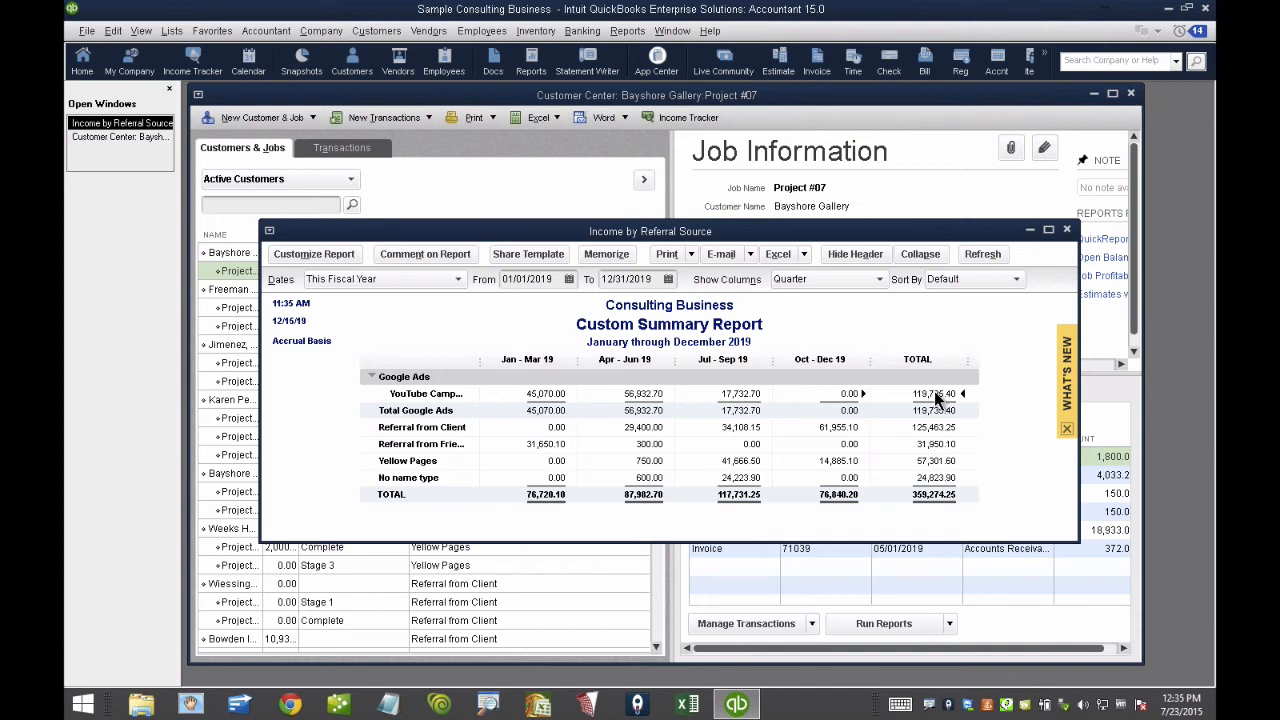
{"action": "mouse_move", "coordinate": [1005, 420]}
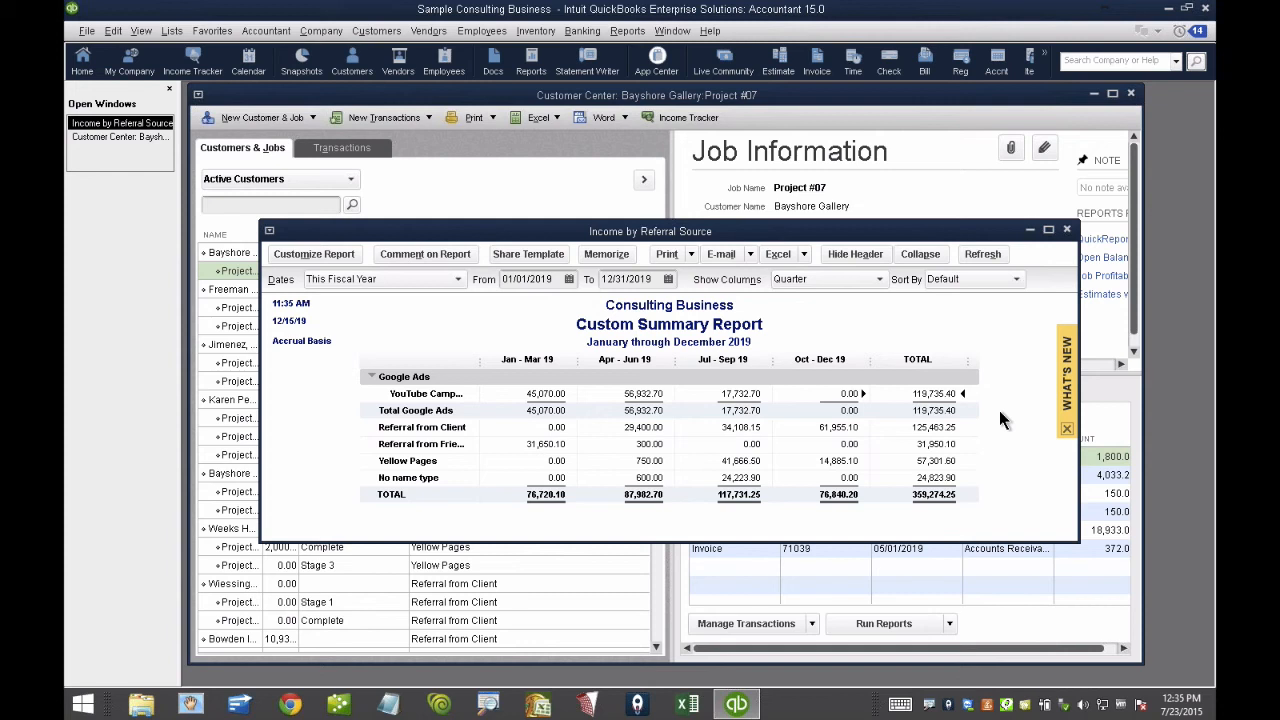
{"action": "mouse_move", "coordinate": [938, 445]}
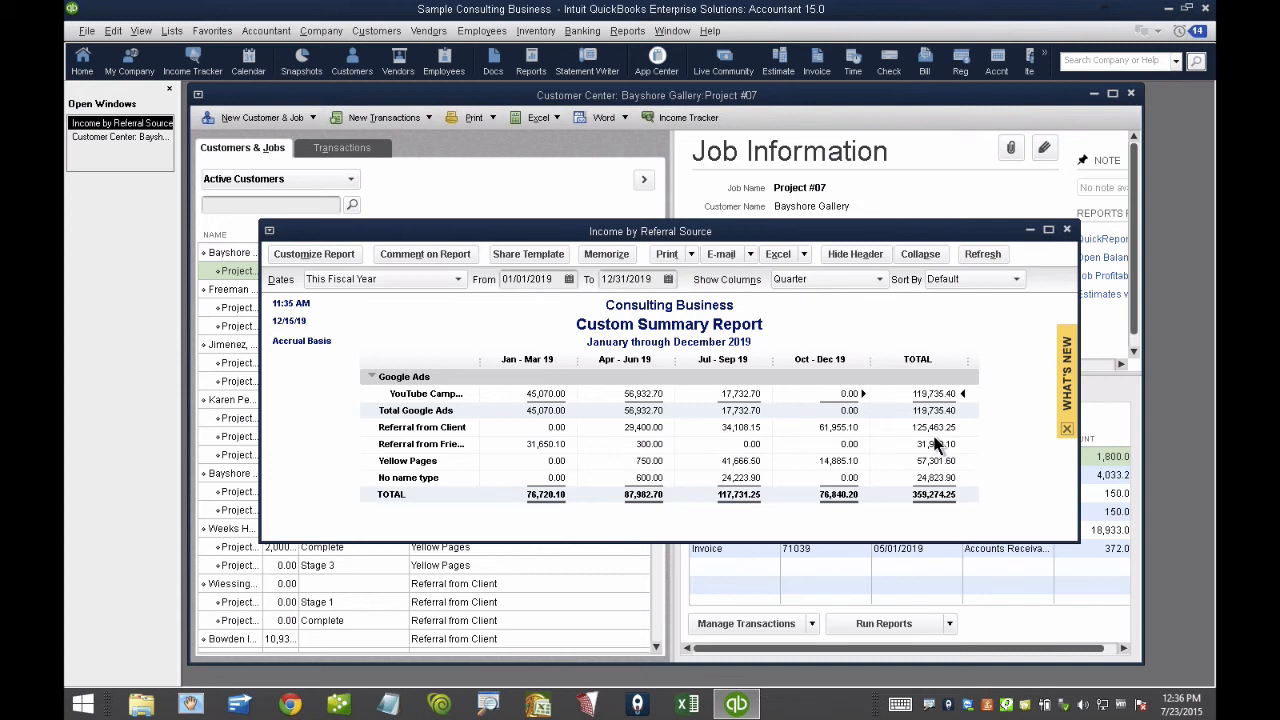
{"action": "mouse_move", "coordinate": [314, 254]}
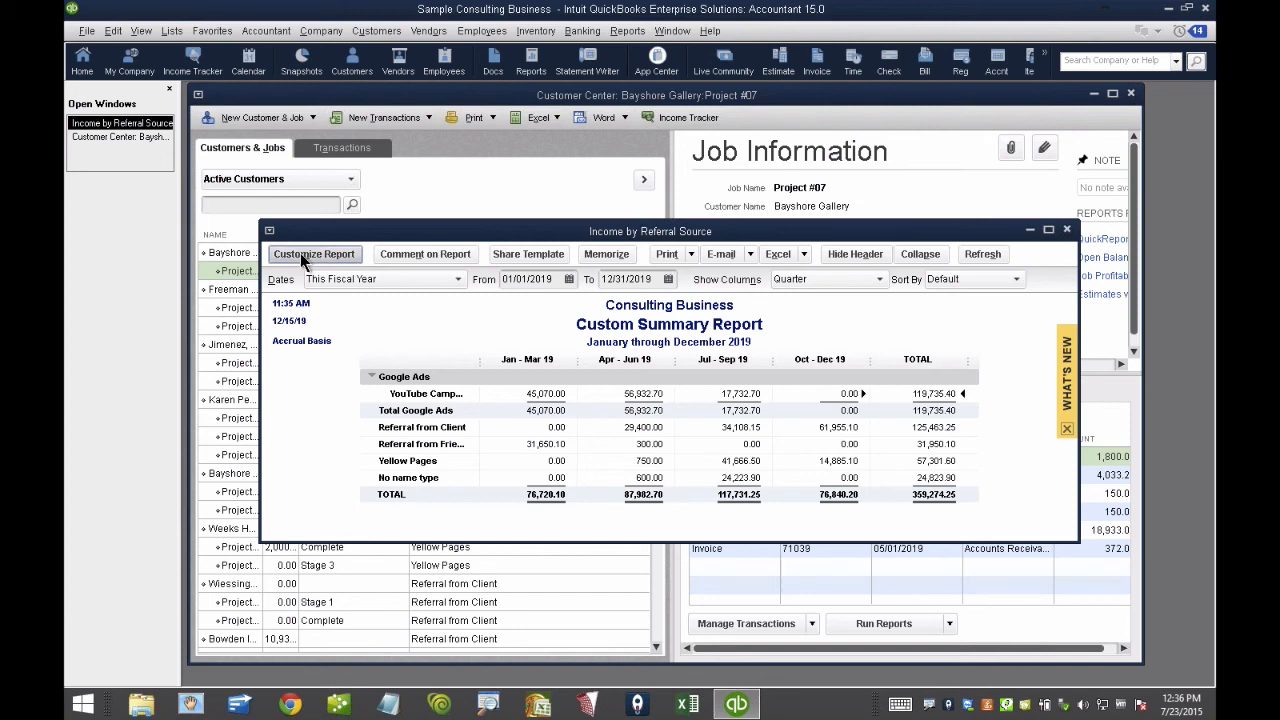
Add a Job Status filter set to Closed, dropping the report total to 242,510.45
{"action": "left_click", "coordinate": [314, 253]}
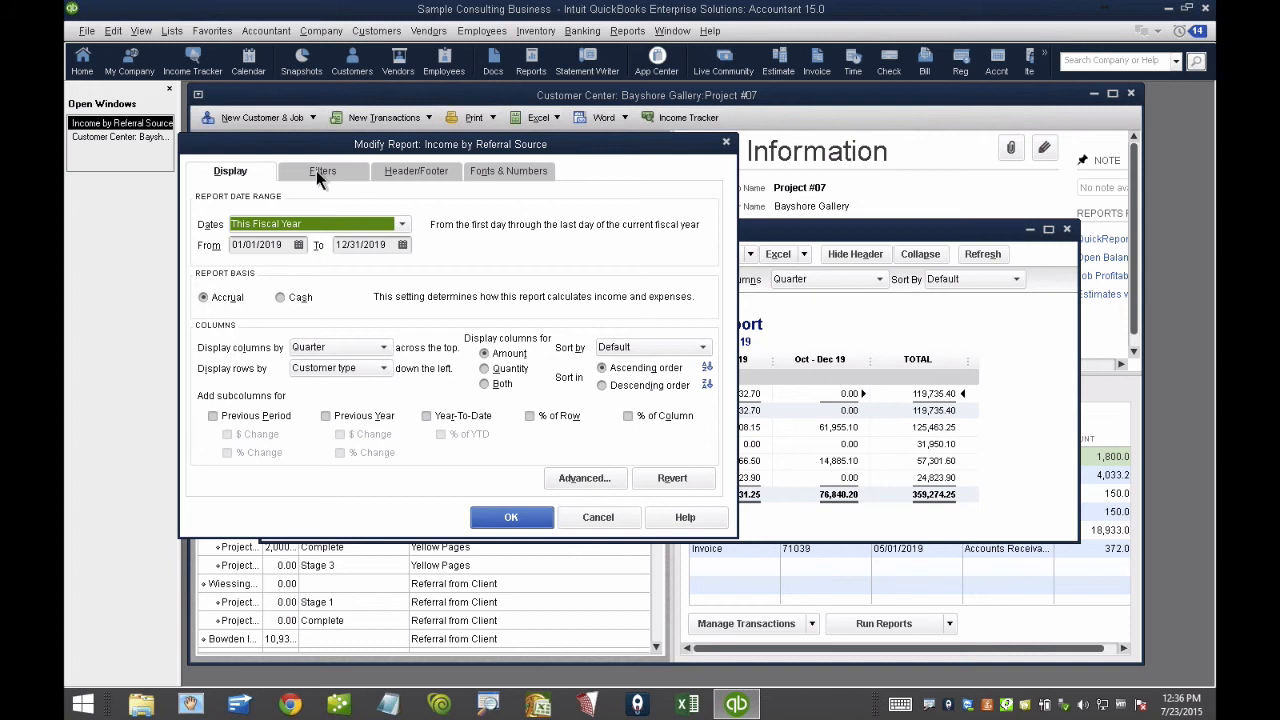
{"action": "left_click", "coordinate": [322, 171]}
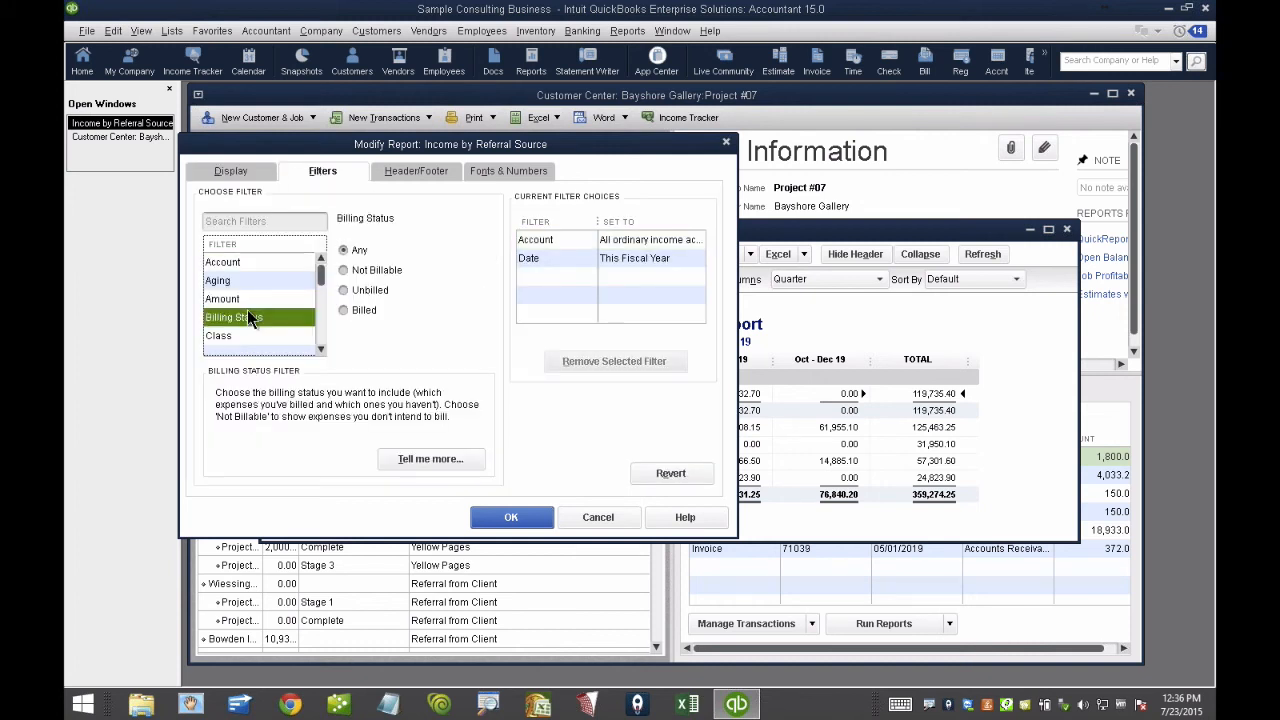
{"action": "left_click", "coordinate": [228, 298]}
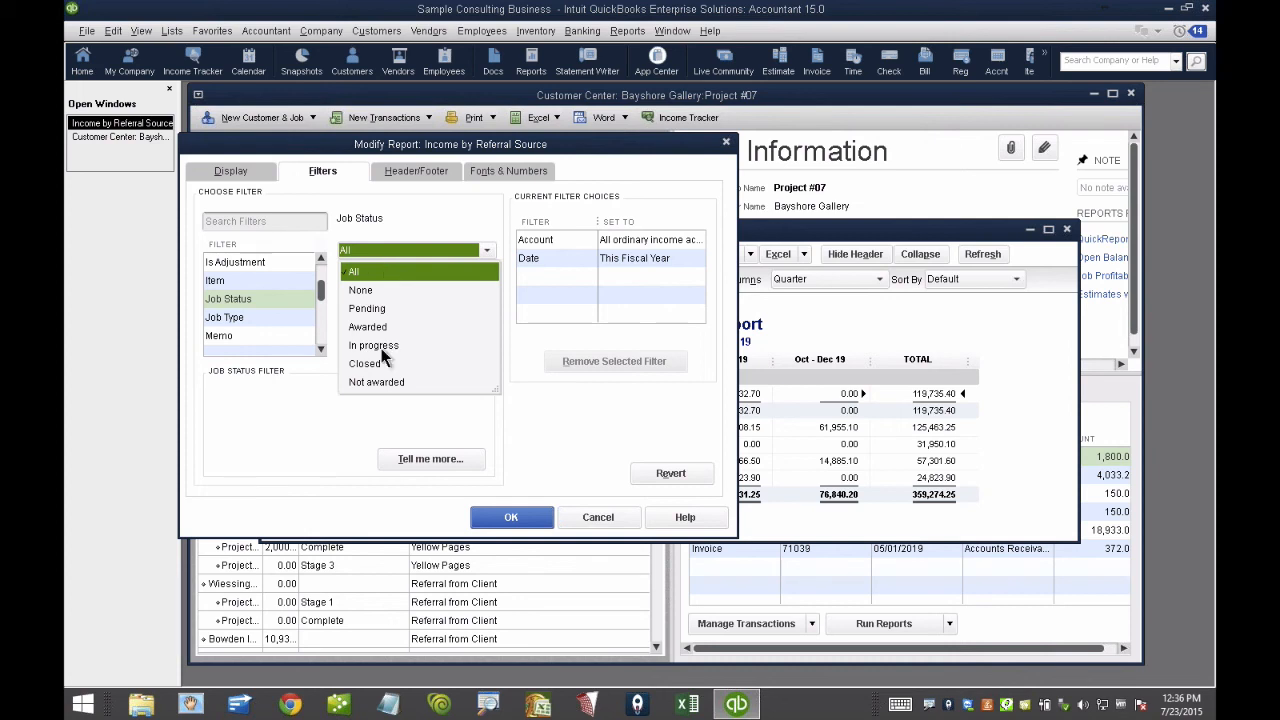
{"action": "left_click", "coordinate": [365, 363]}
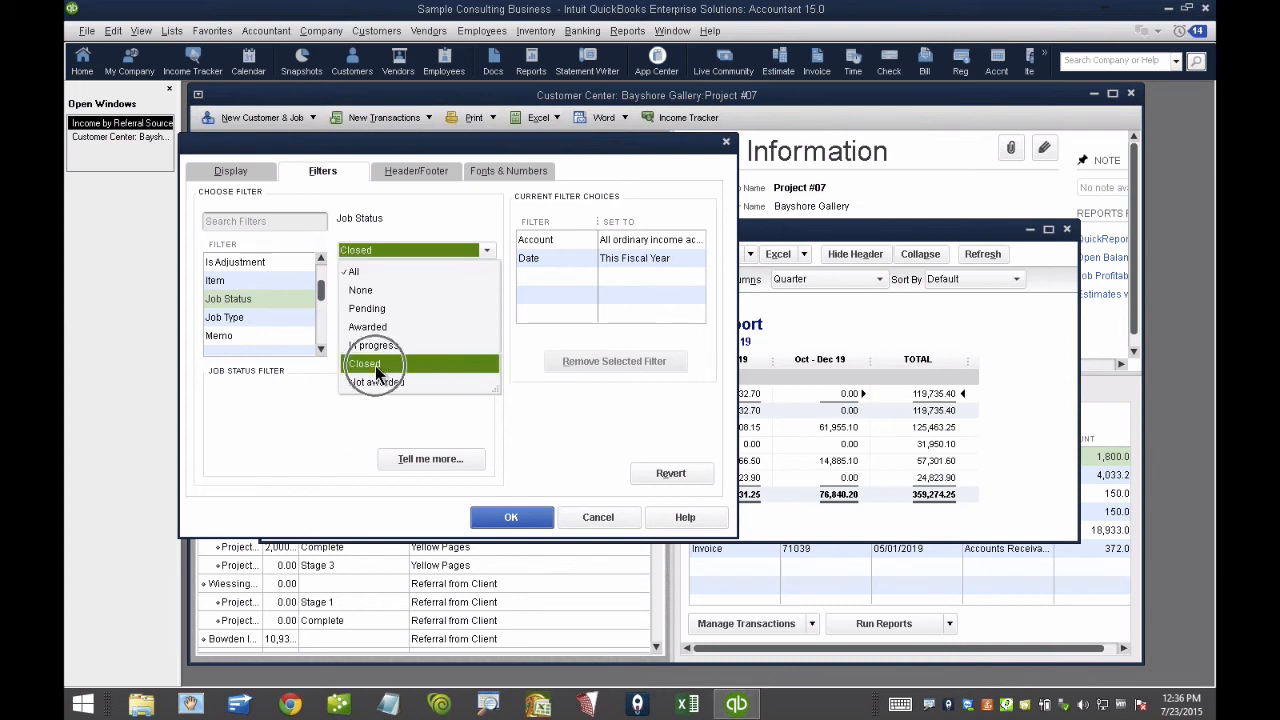
{"action": "left_click", "coordinate": [365, 363]}
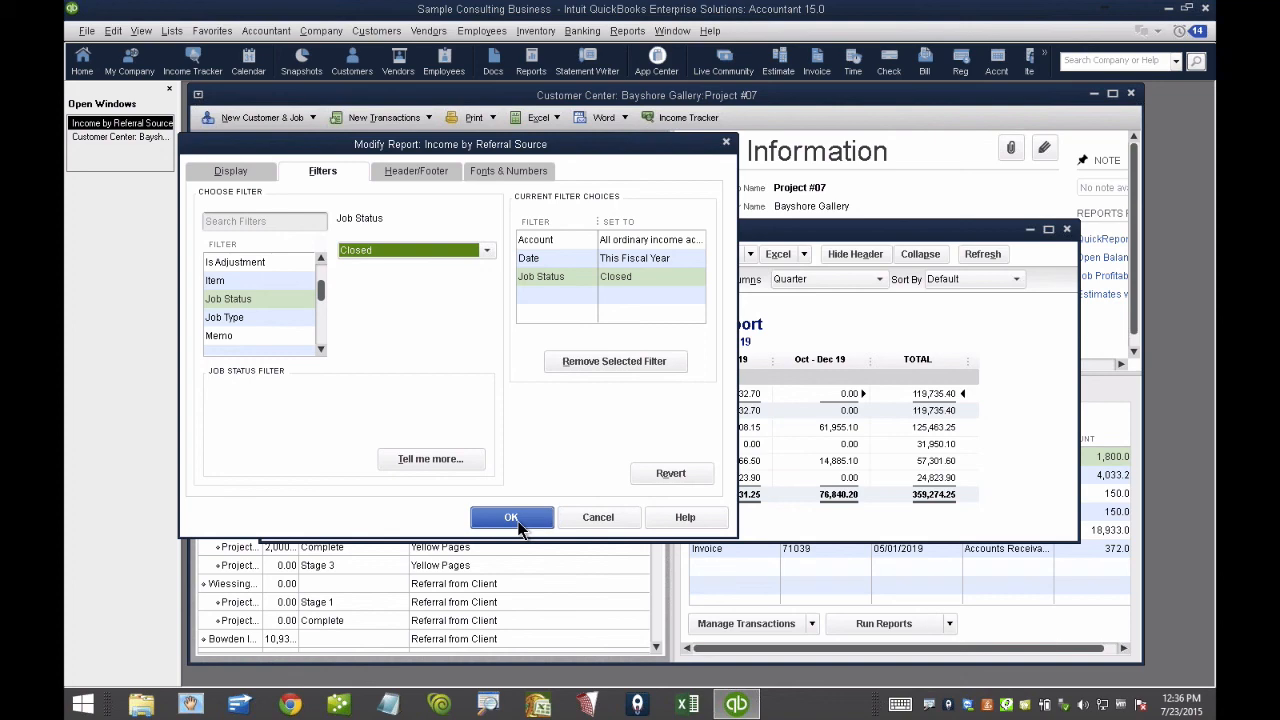
{"action": "left_click", "coordinate": [511, 517]}
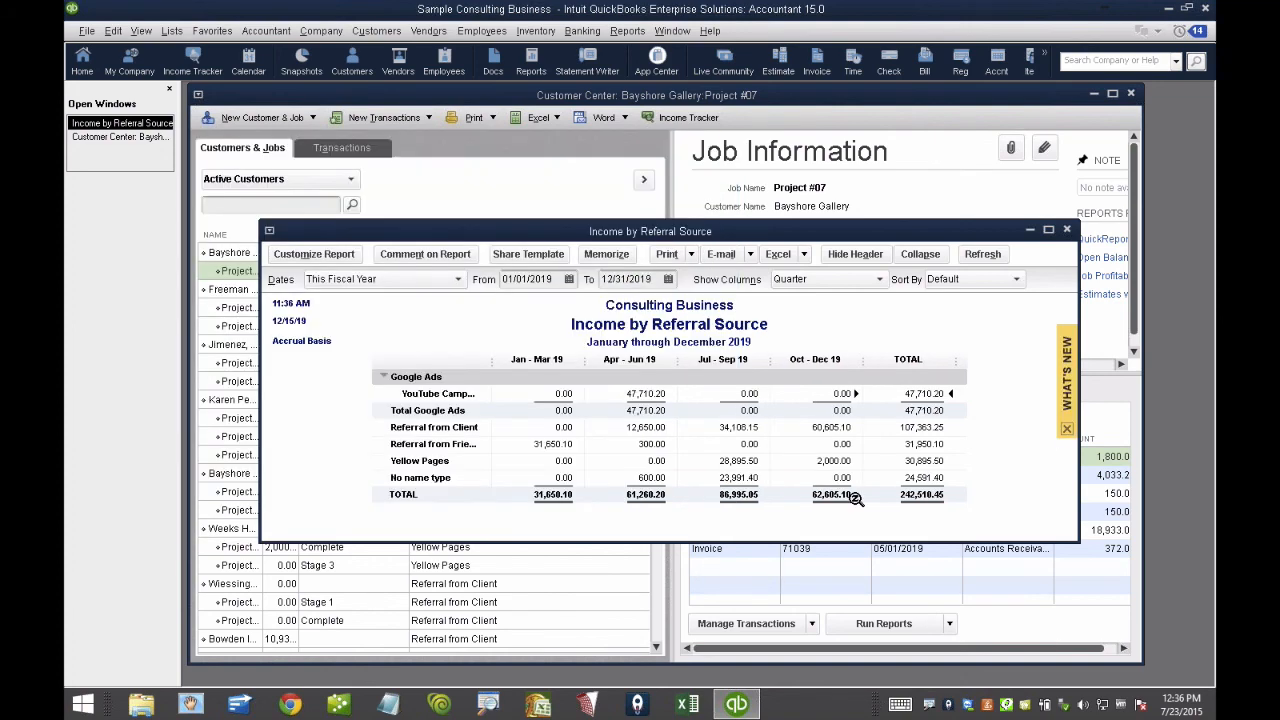
{"action": "mouse_move", "coordinate": [975, 497]}
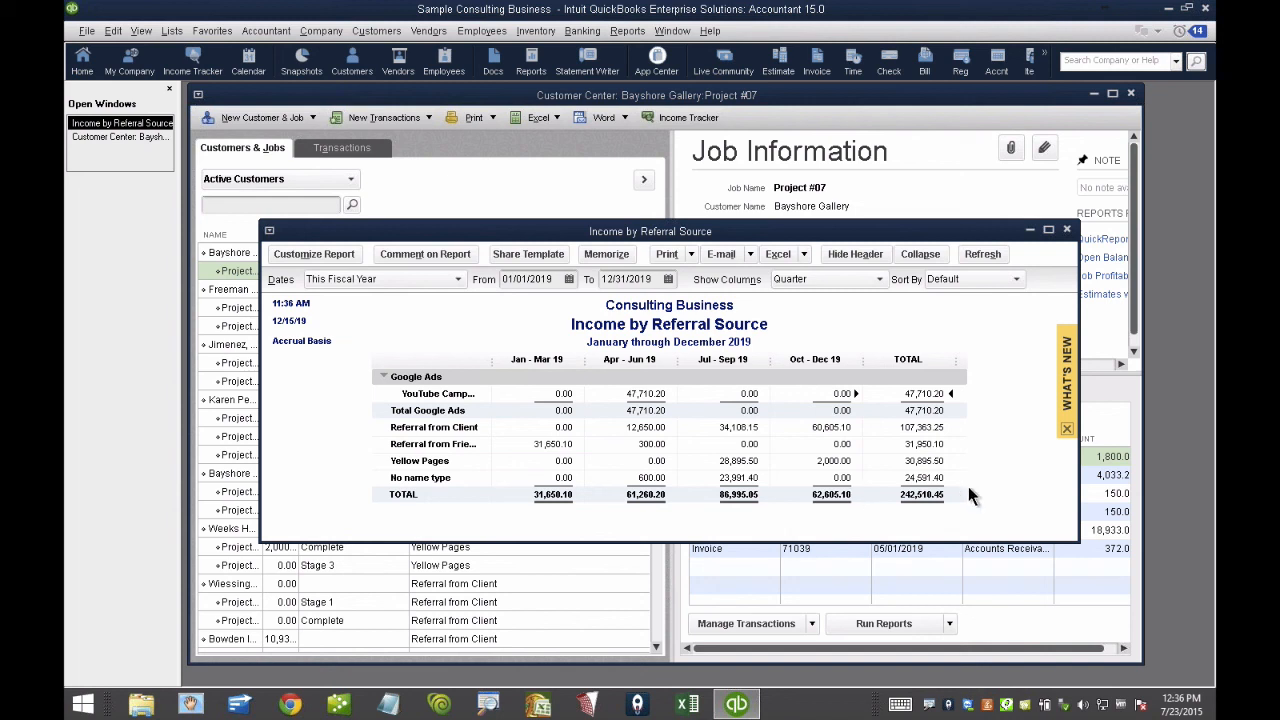
{"action": "mouse_move", "coordinate": [735, 298]}
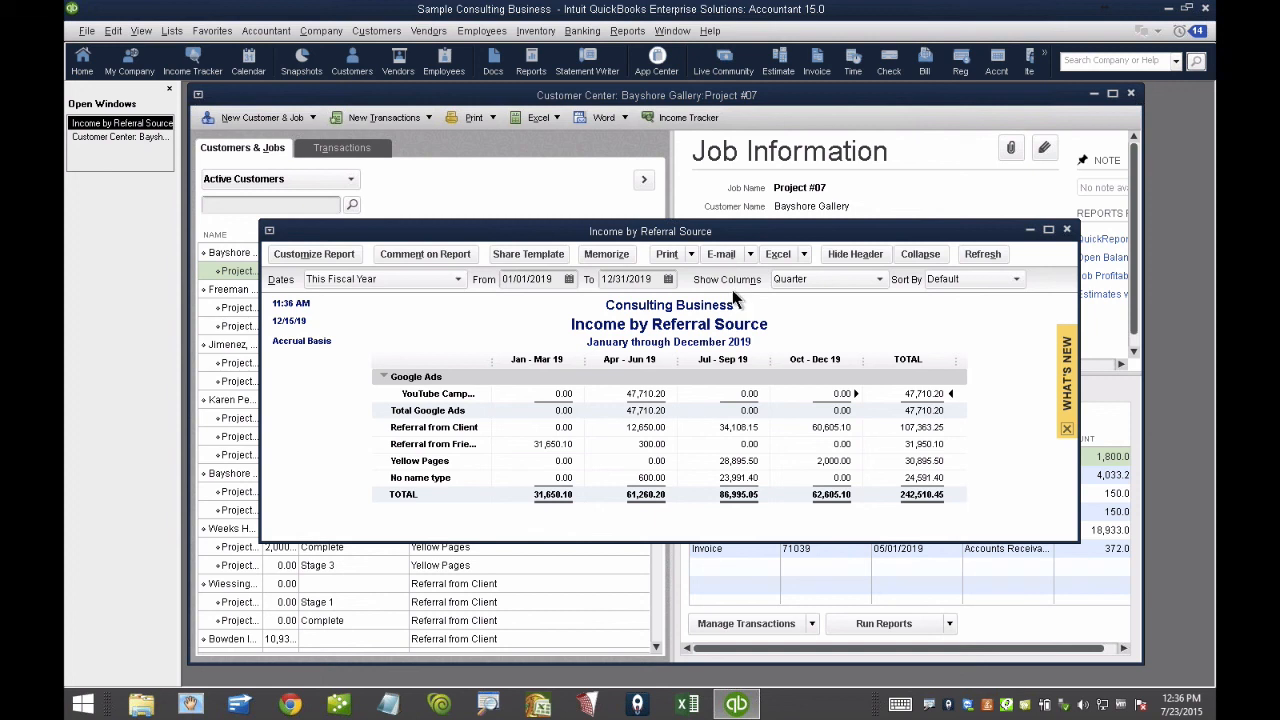